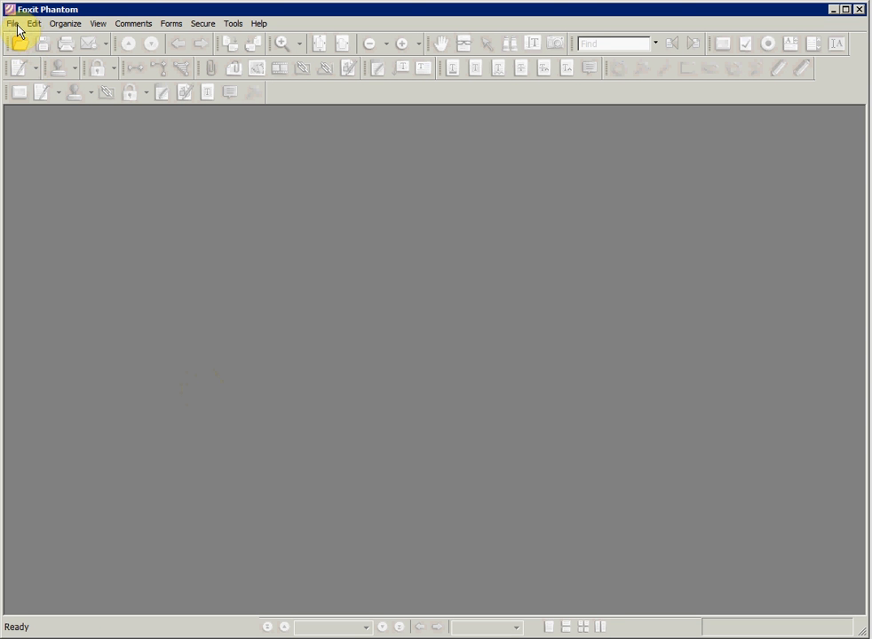
# Browse the File, Edit, Organize, Comments, Forms and Tools menus to review their commands
pyautogui.click(12, 23)
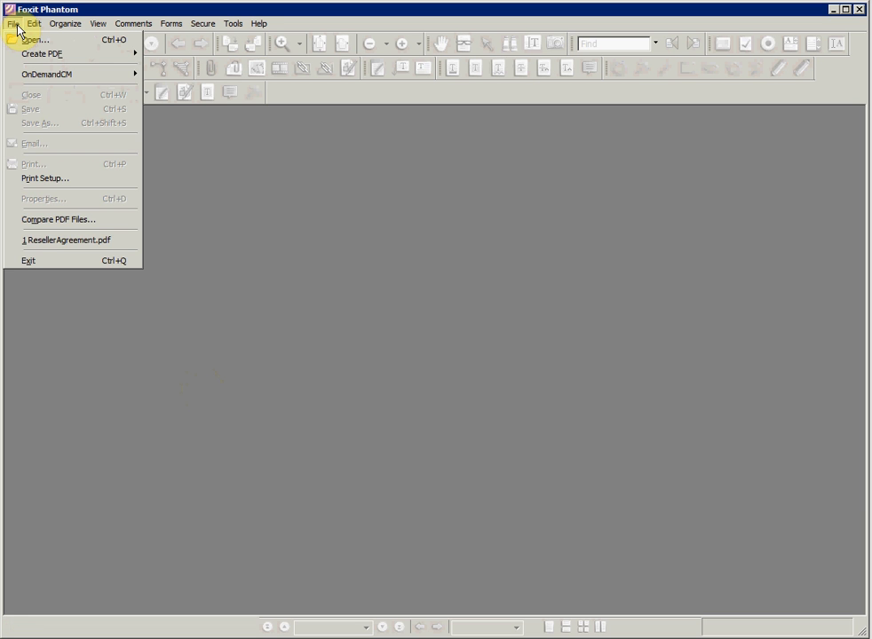
pyautogui.click(35, 23)
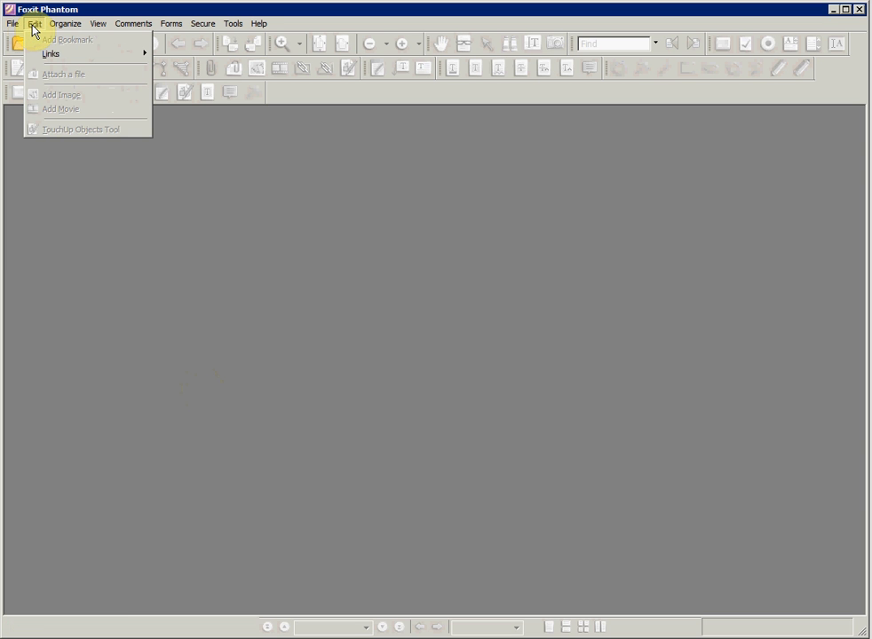
pyautogui.click(66, 23)
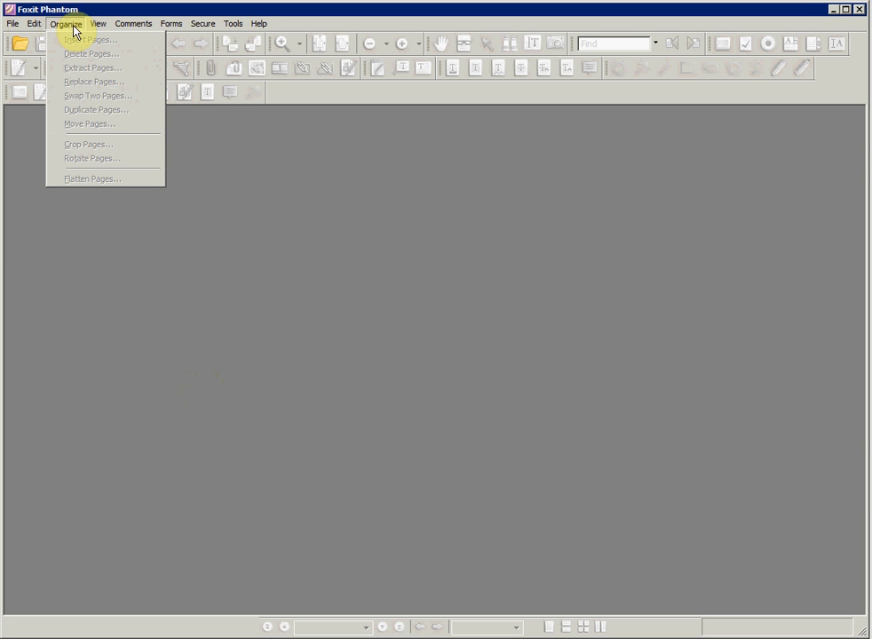
pyautogui.click(134, 23)
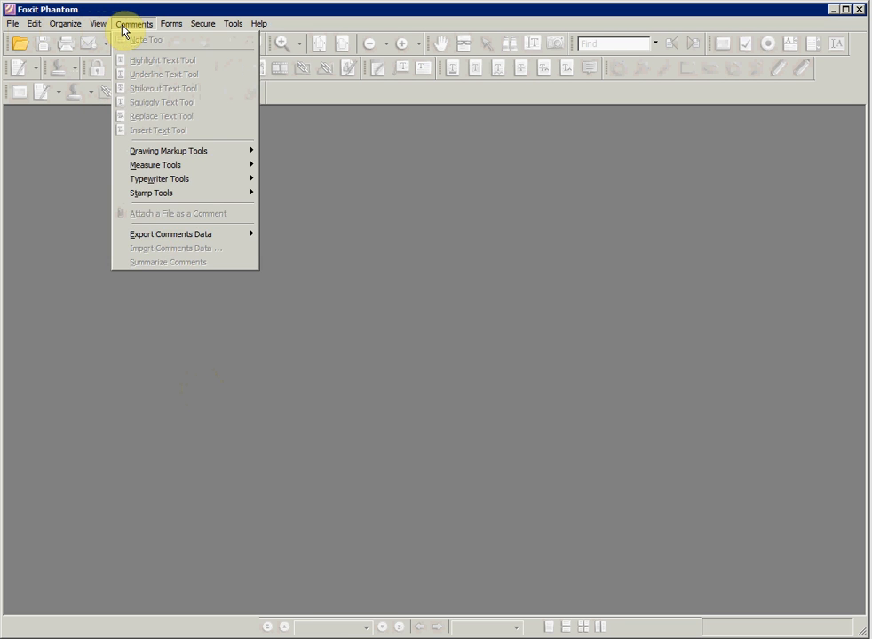
pyautogui.click(171, 23)
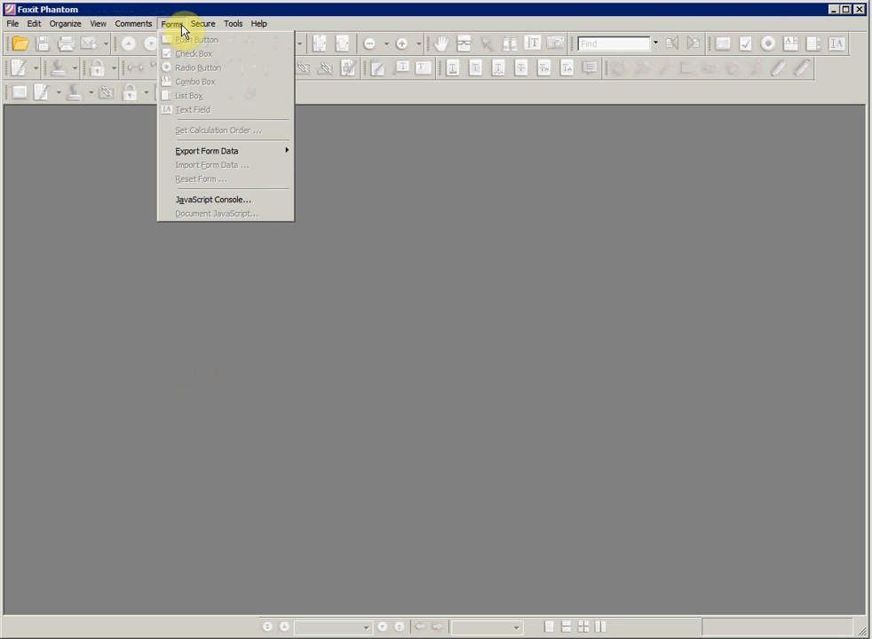
pyautogui.click(234, 23)
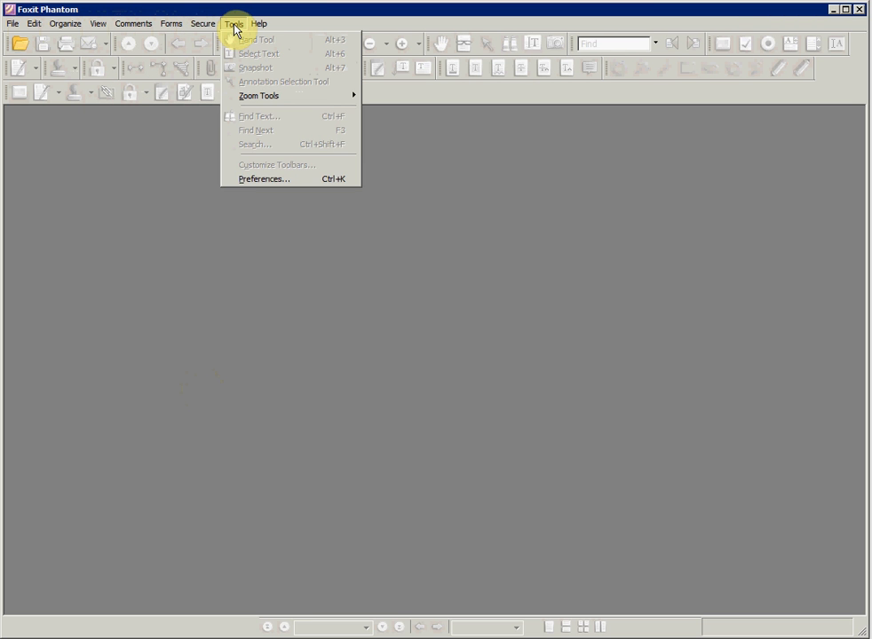
pyautogui.click(259, 23)
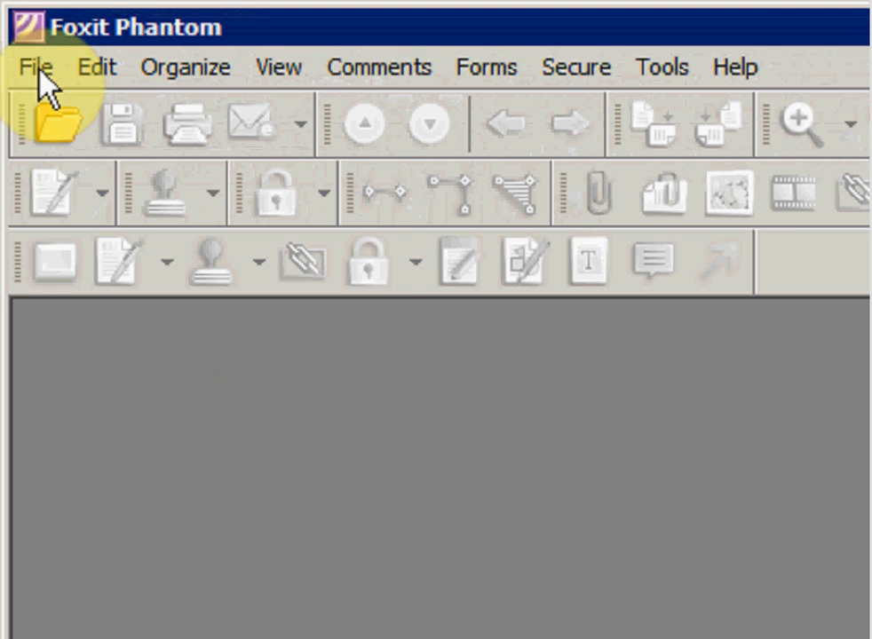
# Start File > Open and switch the Files of type filter to another file type
pyautogui.click(36, 68)
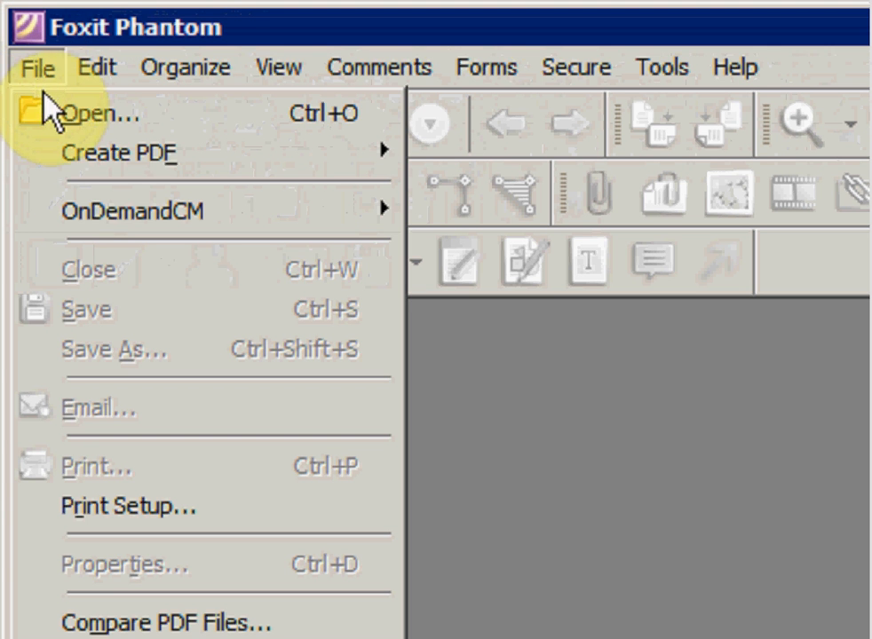
pyautogui.click(98, 114)
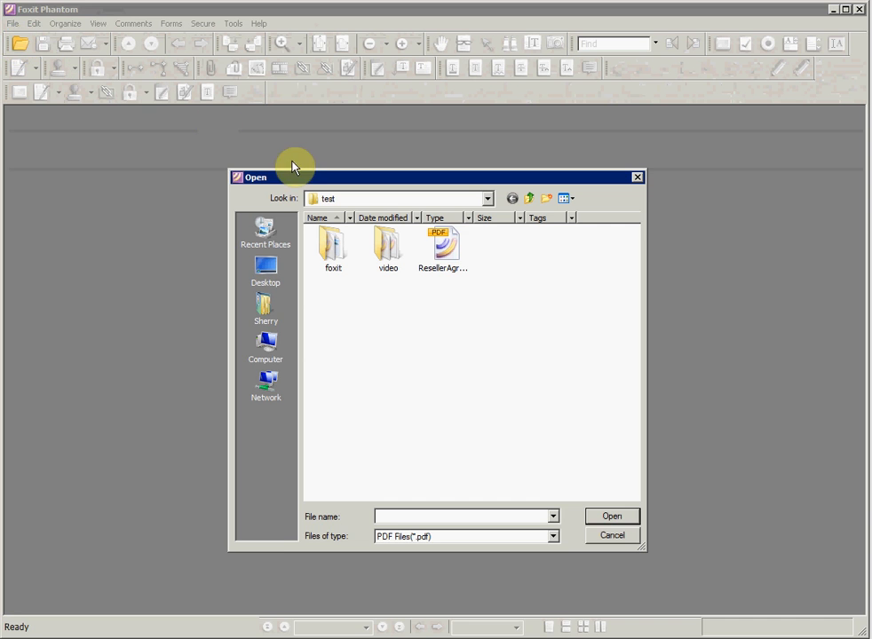
pyautogui.click(552, 536)
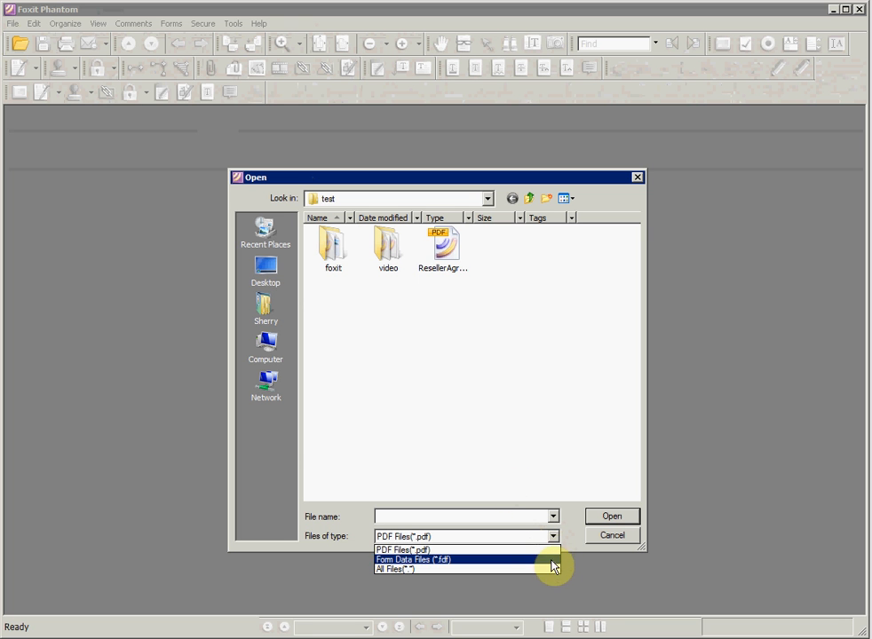
pyautogui.click(394, 568)
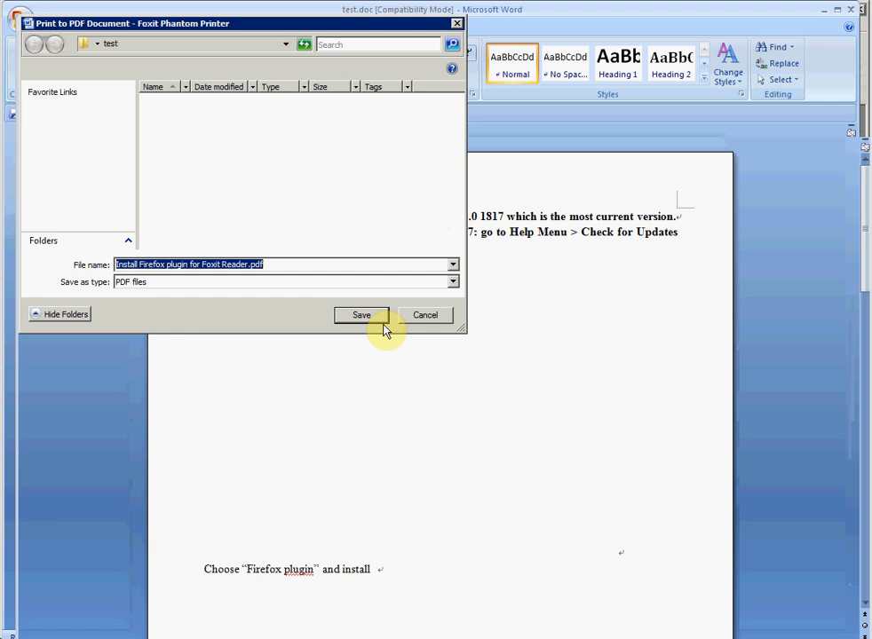
# Save the printed Word document as a PDF so it opens in Foxit Phantom
pyautogui.click(362, 314)
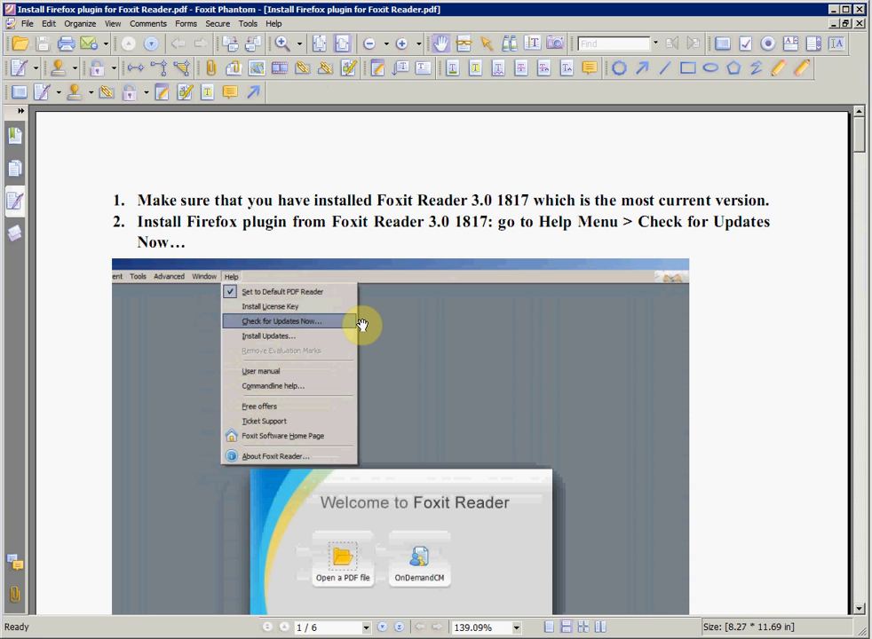
pyautogui.moveTo(375, 323)
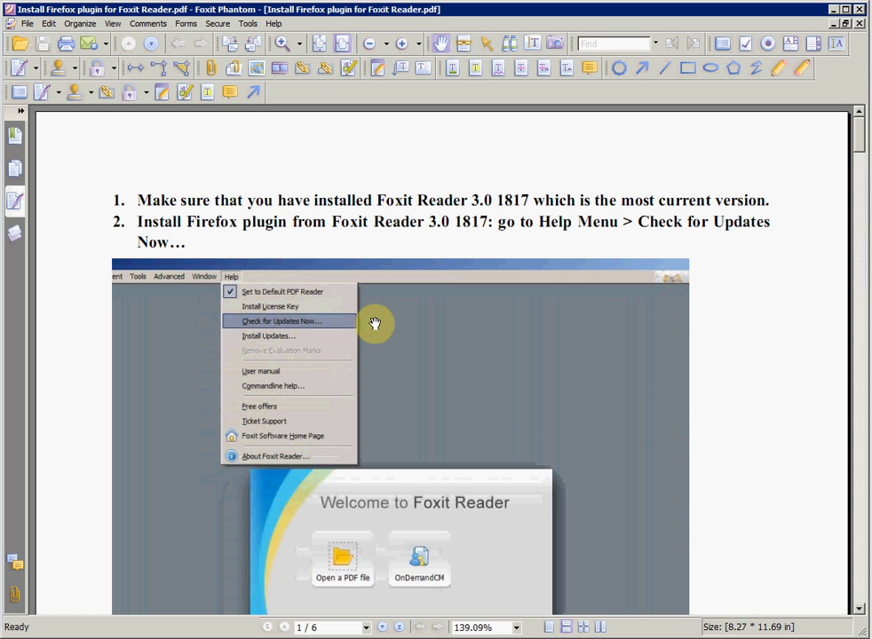
pyautogui.moveTo(385, 532)
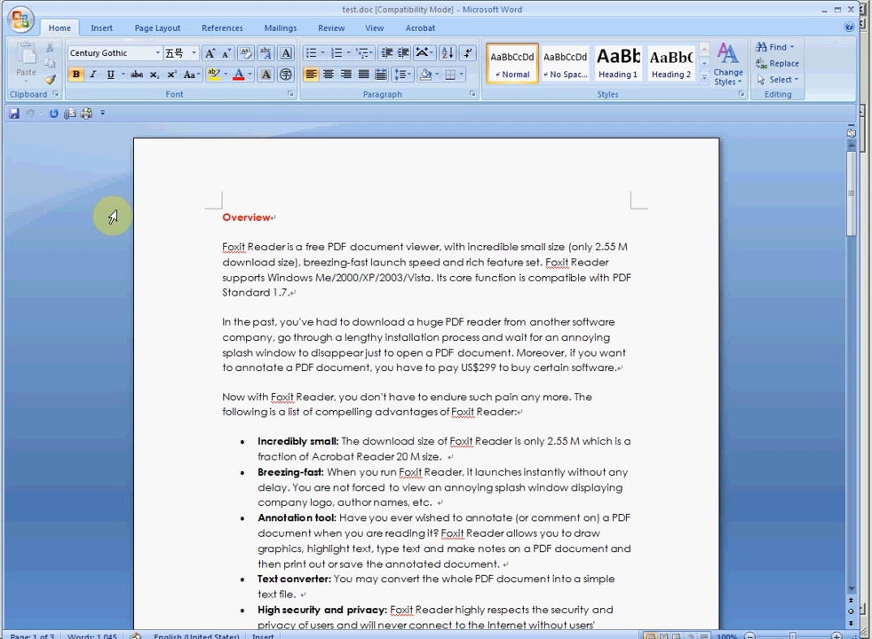
# Start printing test.doc to Foxit Phantom Printer and review its Layout and Fonts properties
pyautogui.click(21, 20)
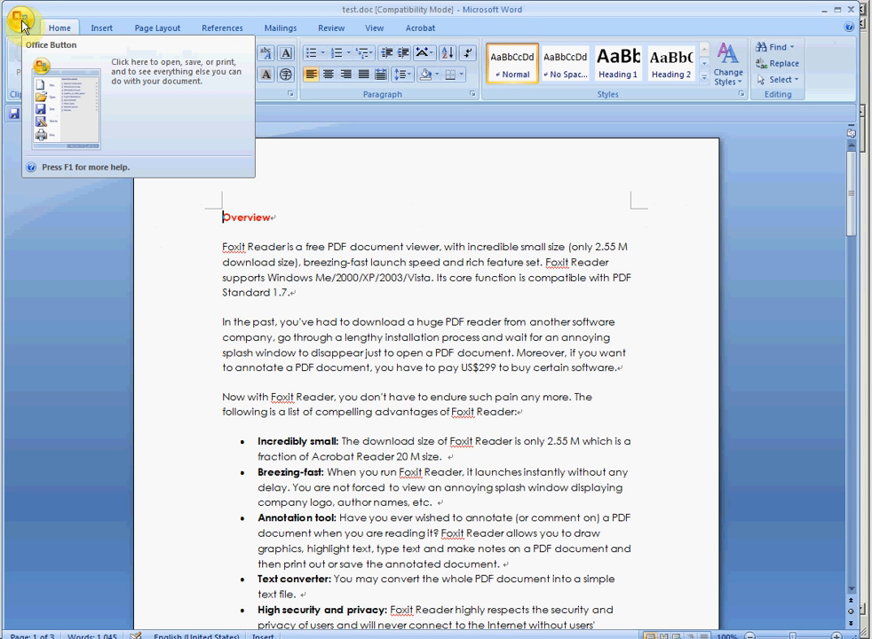
pyautogui.click(22, 25)
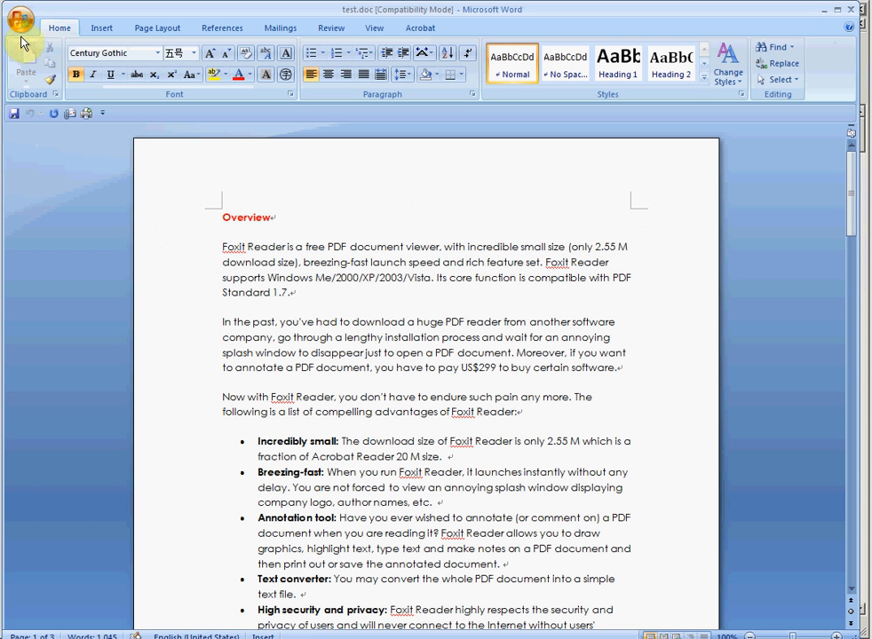
pyautogui.moveTo(26, 215)
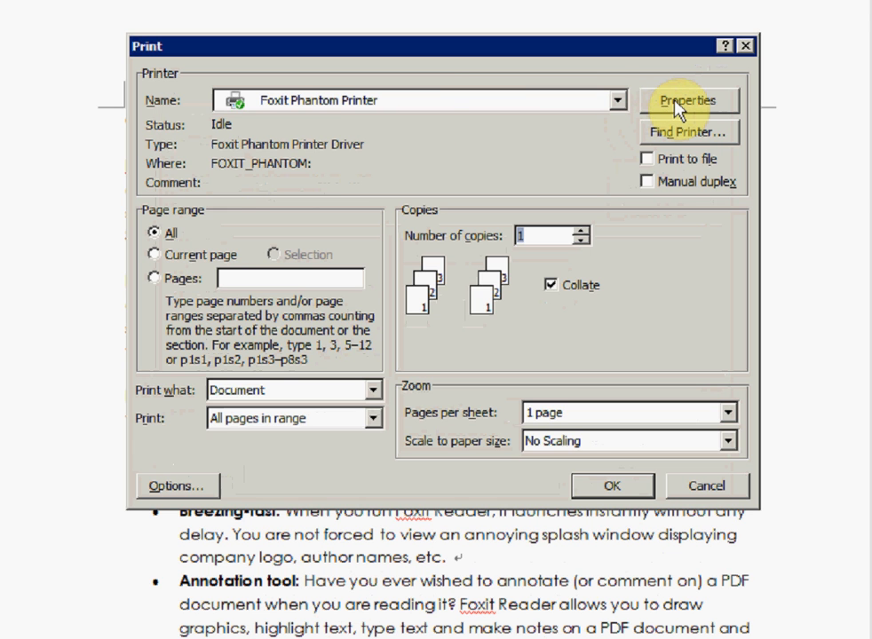
pyautogui.click(689, 99)
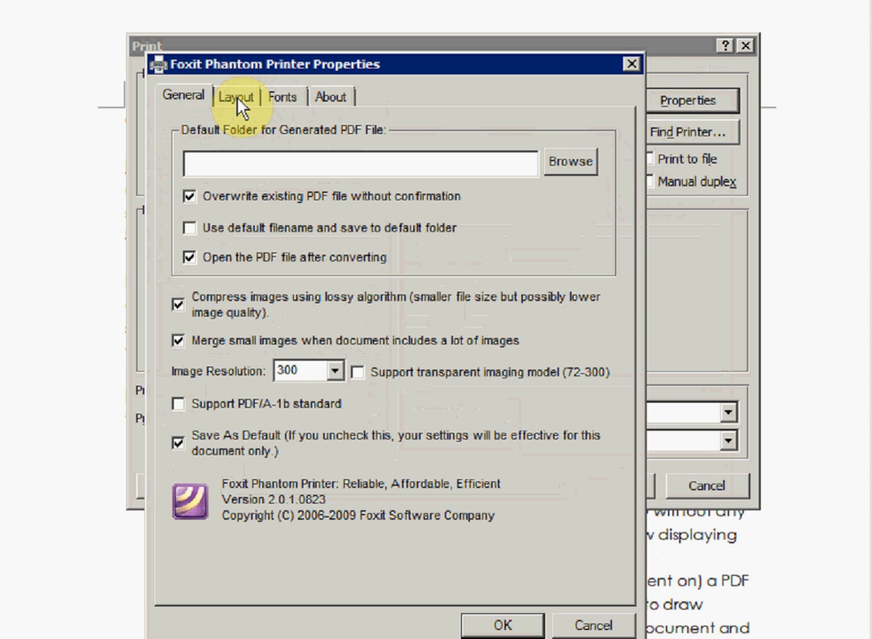
pyautogui.click(236, 96)
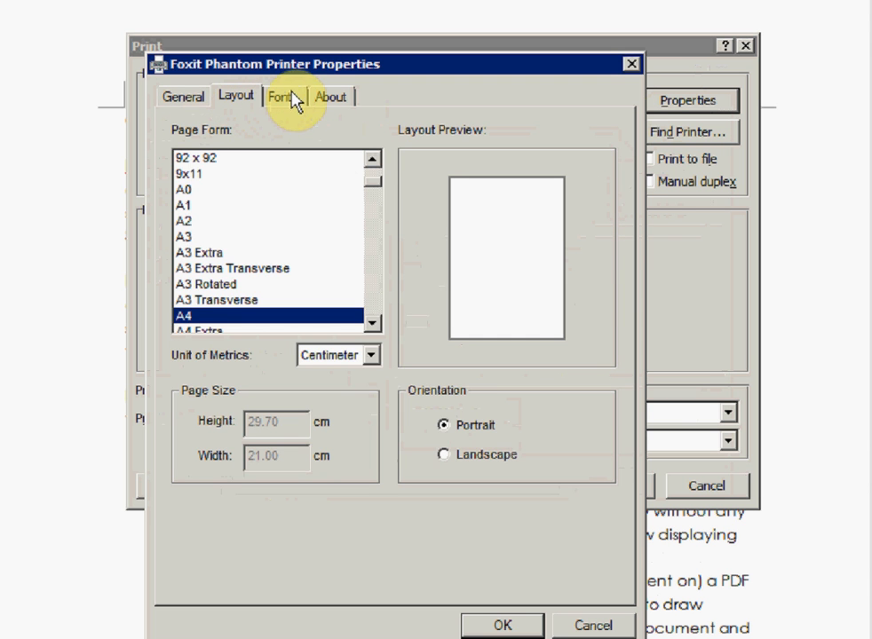
pyautogui.click(284, 95)
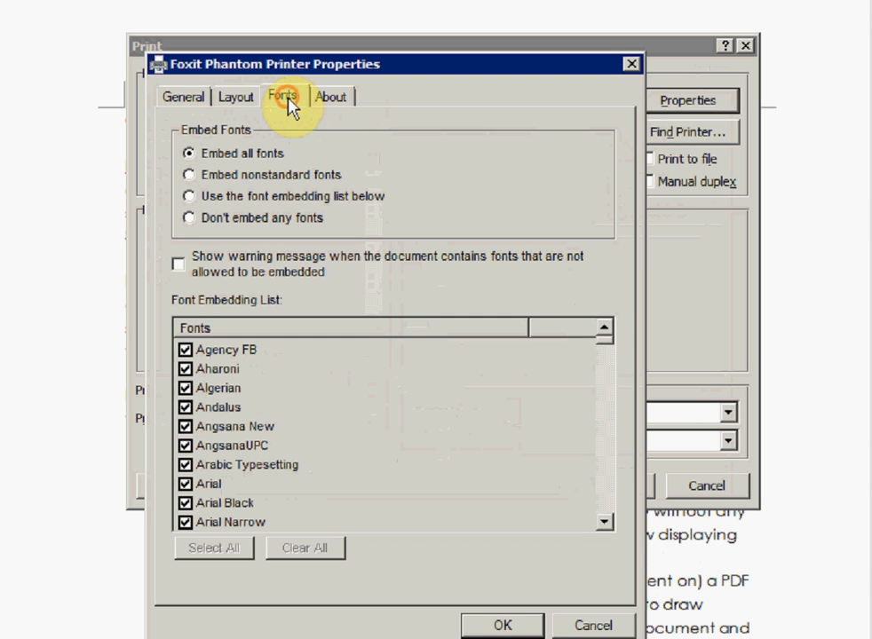
pyautogui.click(331, 96)
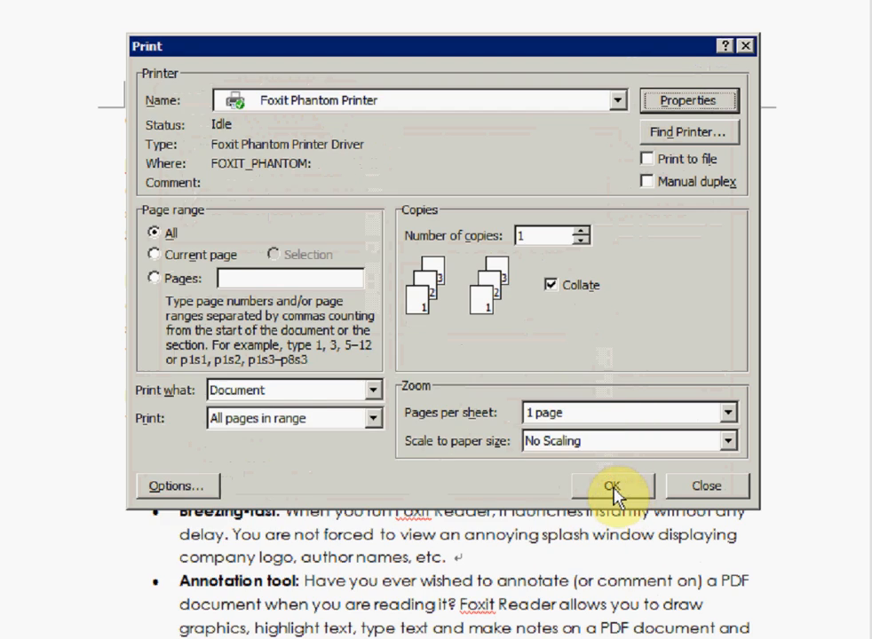
# Confirm printing to the Foxit Phantom PDF printer
pyautogui.click(613, 486)
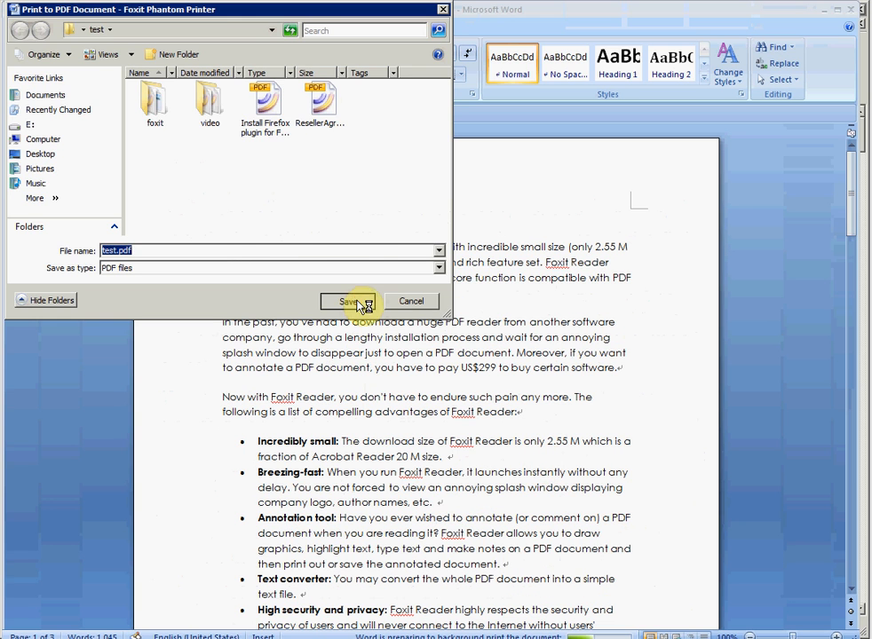
# Save the print output as test.pdf so it opens in Foxit Phantom
pyautogui.click(348, 302)
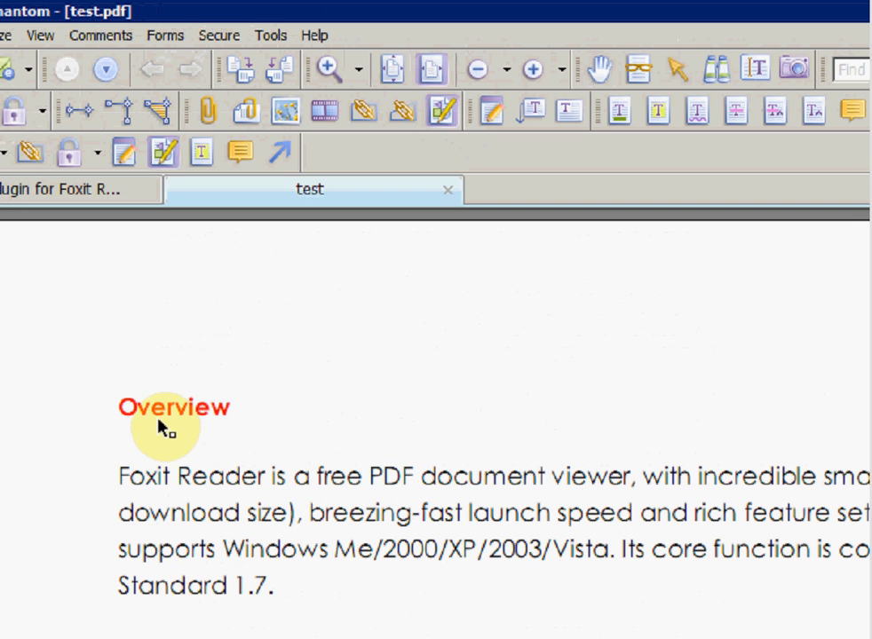
# Select the Overview heading, move it right and enlarge it with a tilt
pyautogui.click(174, 406)
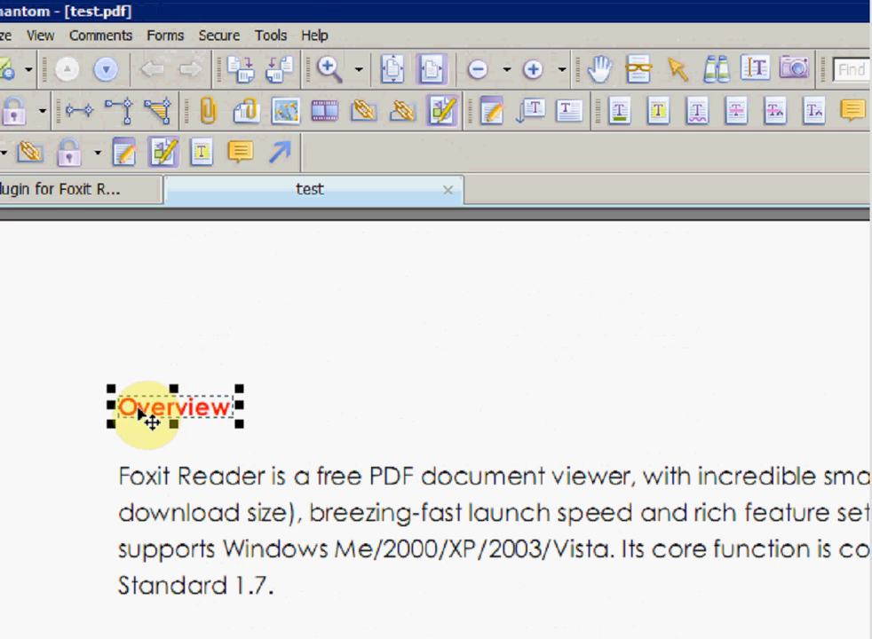
pyautogui.moveTo(177, 408); pyautogui.dragTo(293, 412)
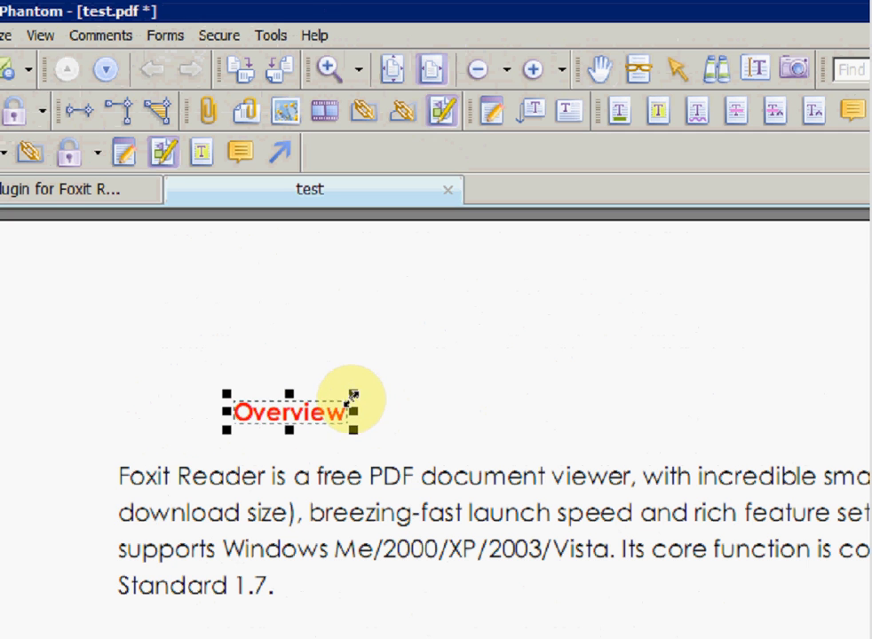
pyautogui.moveTo(353, 396); pyautogui.dragTo(475, 376)
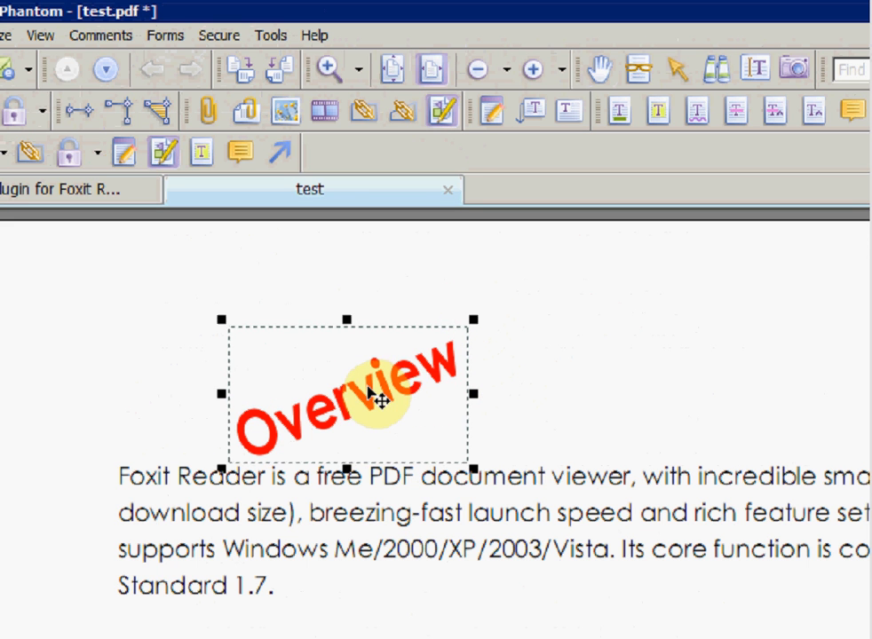
# Undo the heading's tilt from the context menu, then redo the undone change
pyautogui.rightClick(376, 405)
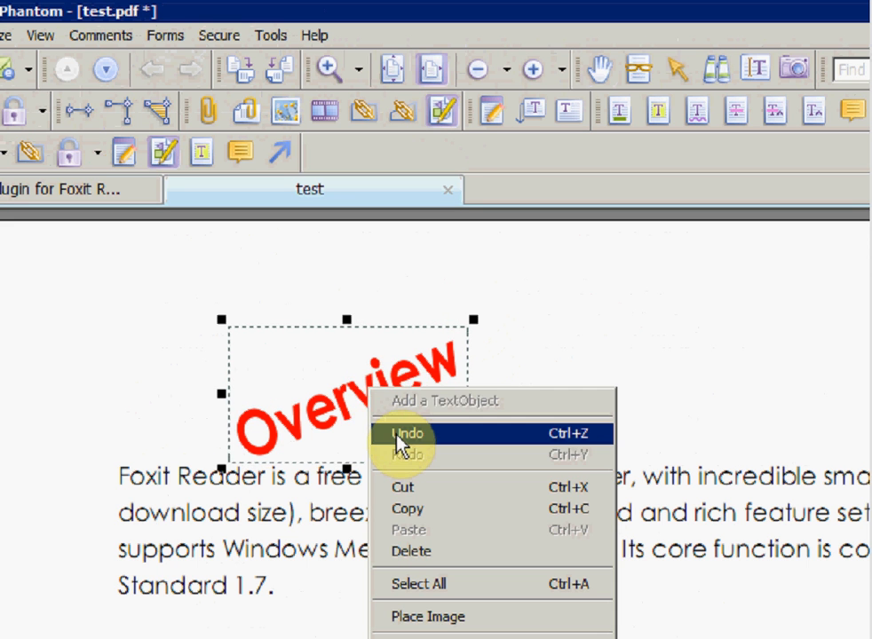
pyautogui.click(409, 435)
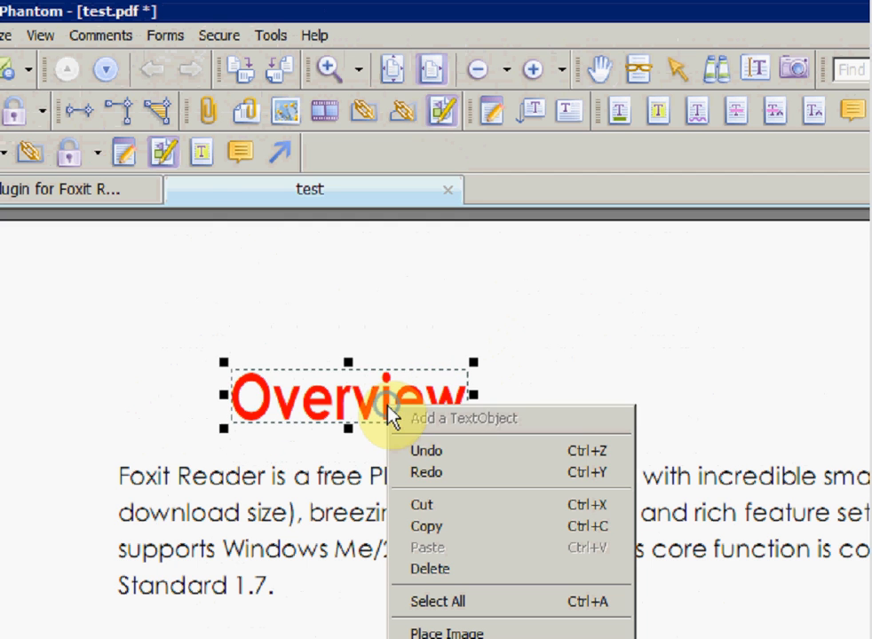
pyautogui.moveTo(426, 472)
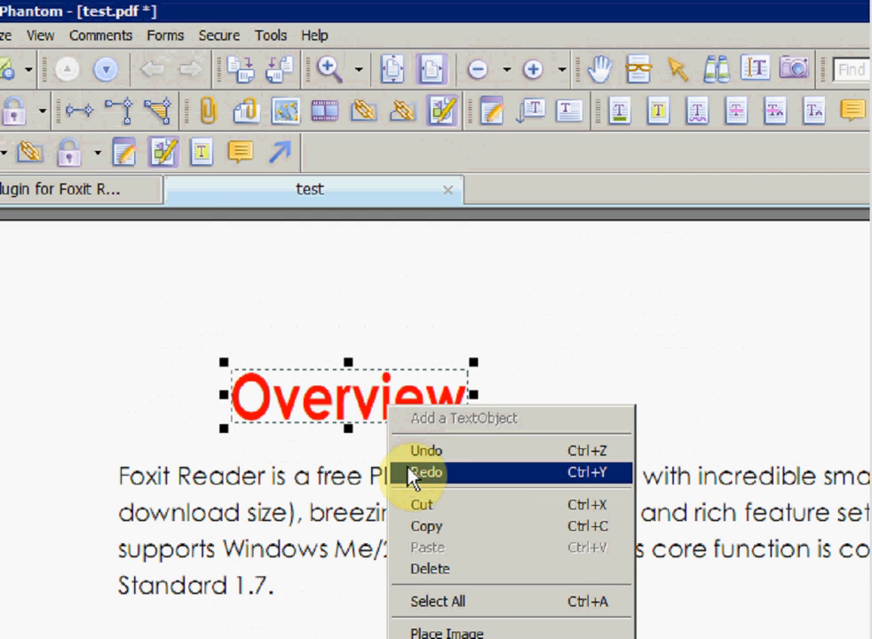
pyautogui.click(430, 473)
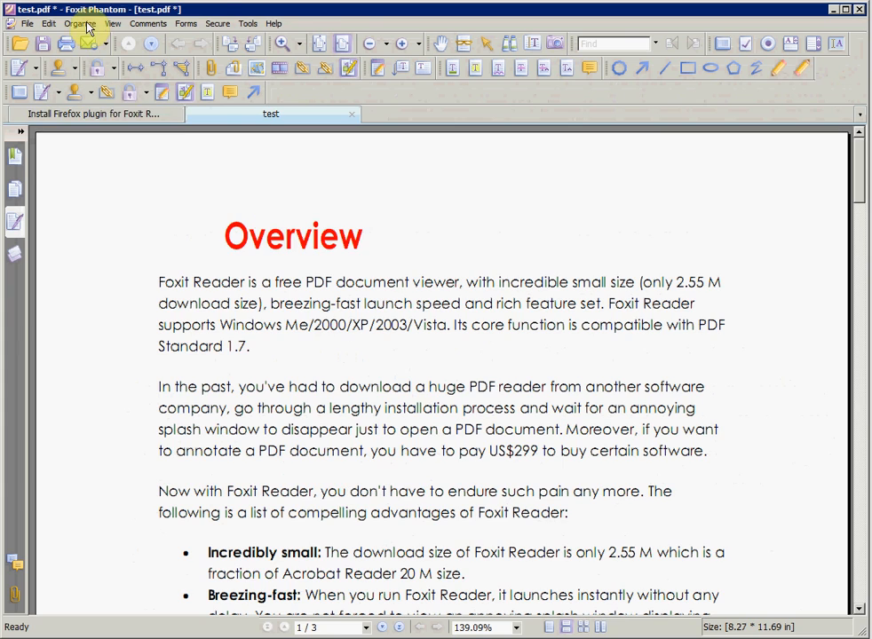
# Insert the Firefox plugin PDF pages before the first page of test
pyautogui.click(80, 23)
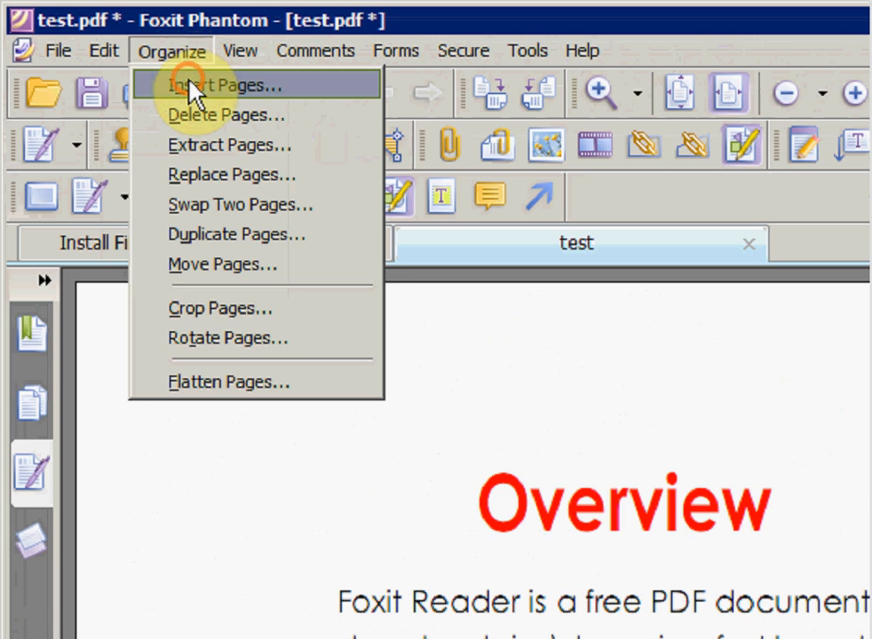
pyautogui.click(220, 86)
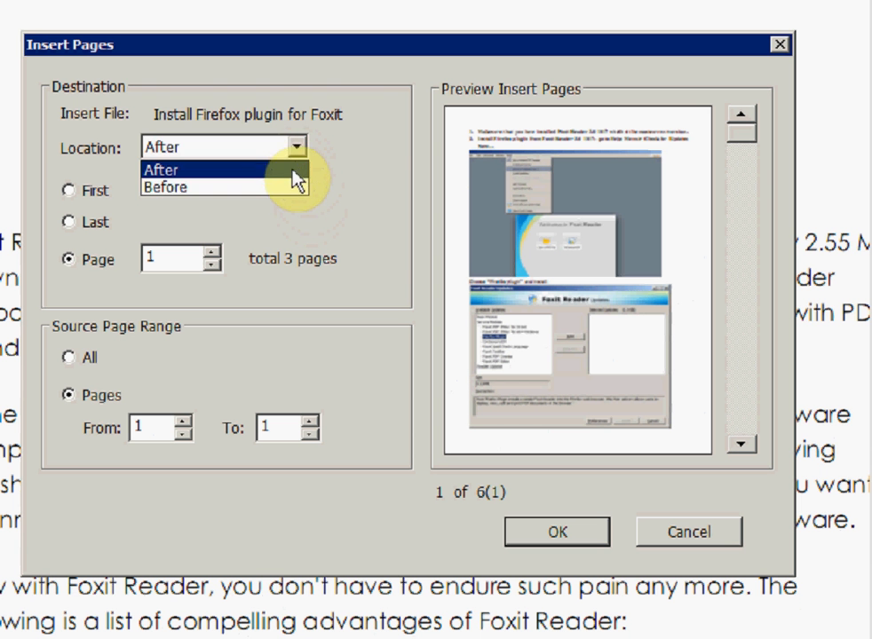
pyautogui.click(163, 186)
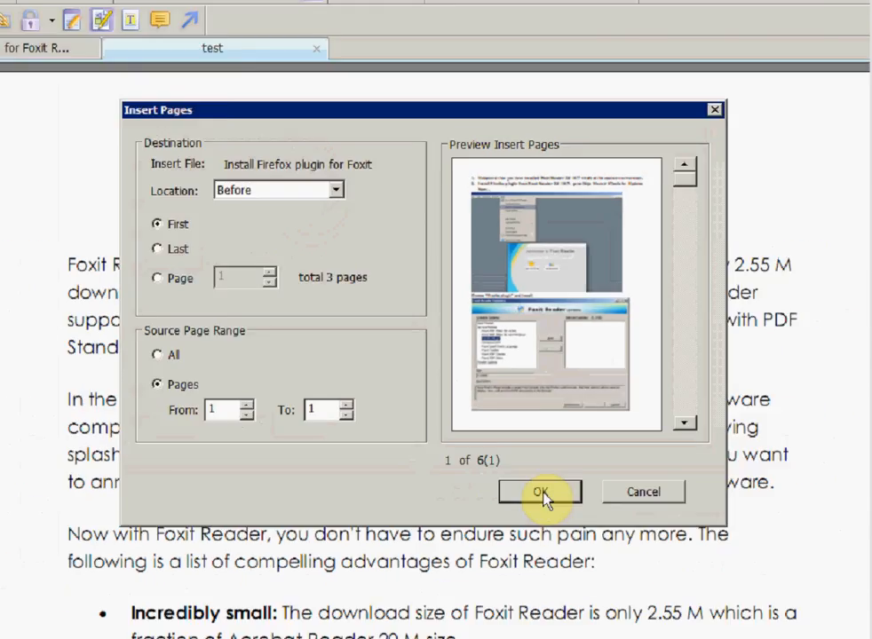
pyautogui.click(539, 492)
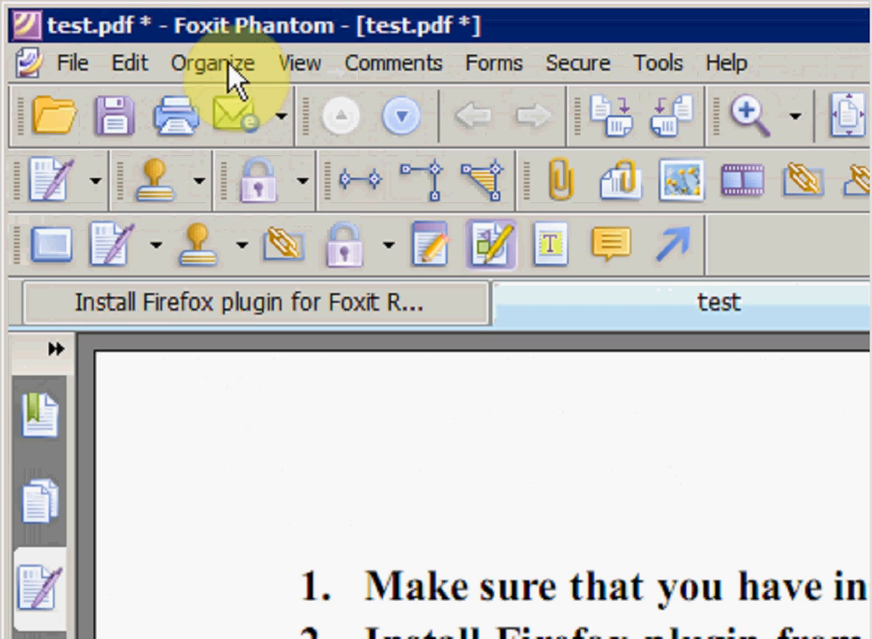
# Crop page 1 by 0.30 inch on all four margins
pyautogui.click(213, 64)
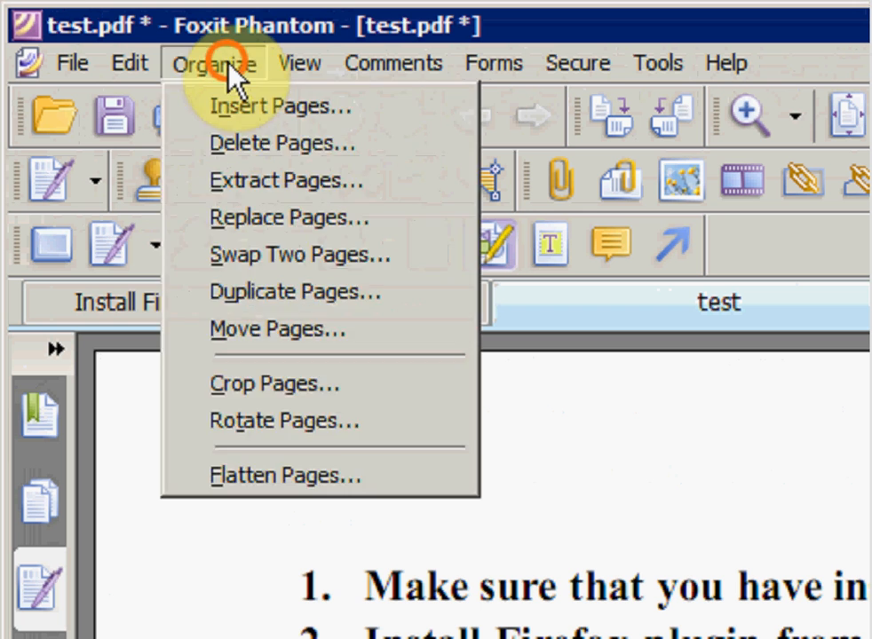
pyautogui.moveTo(247, 142)
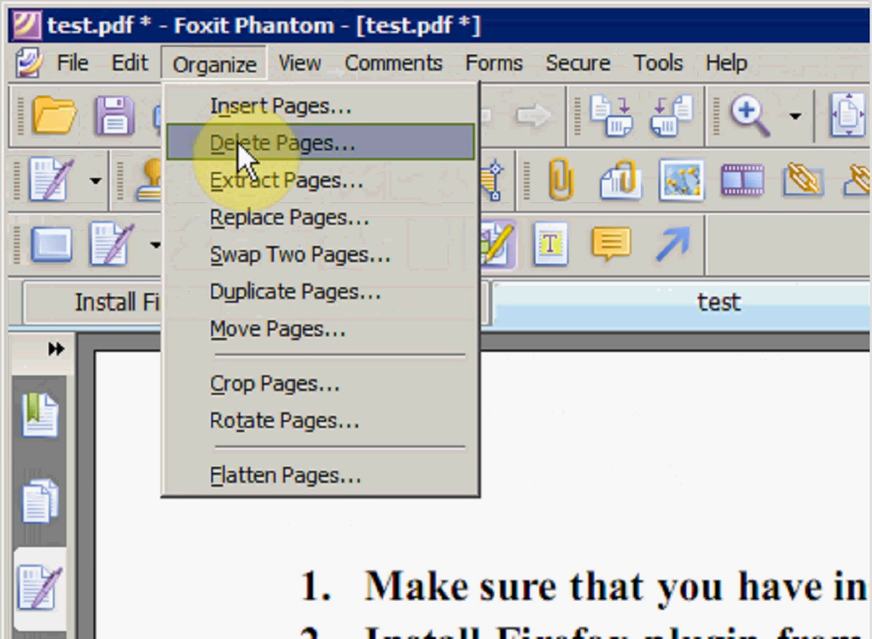
pyautogui.click(263, 383)
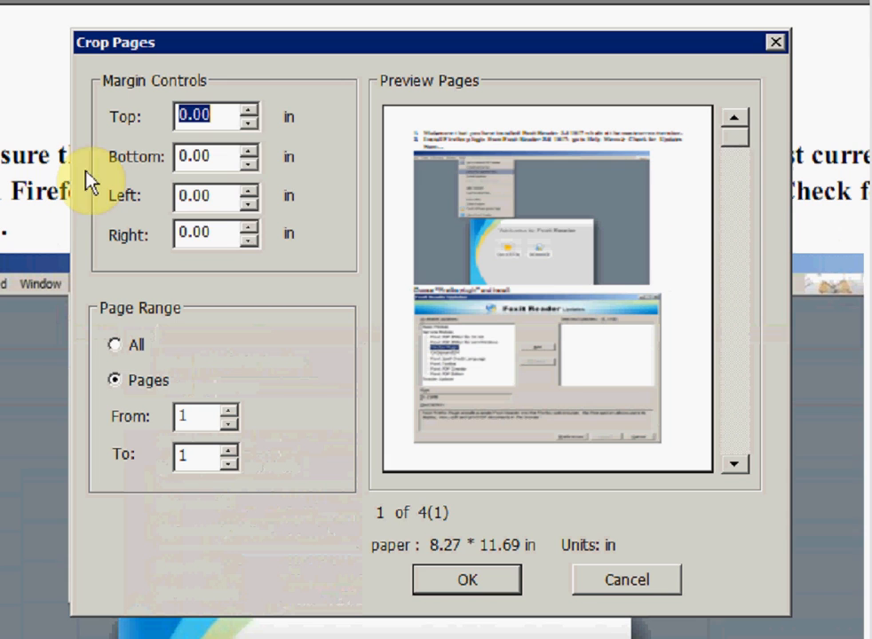
pyautogui.click(252, 111)
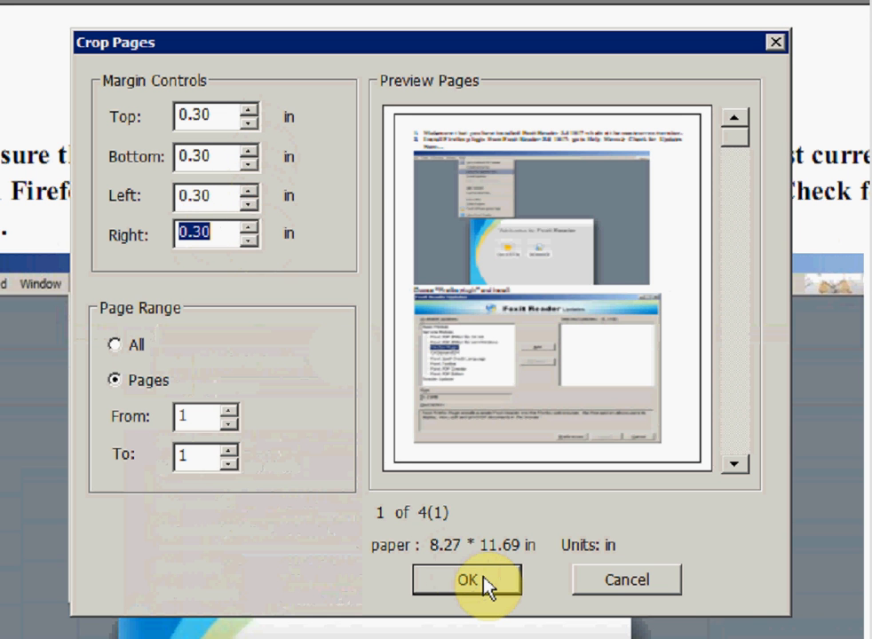
pyautogui.click(468, 579)
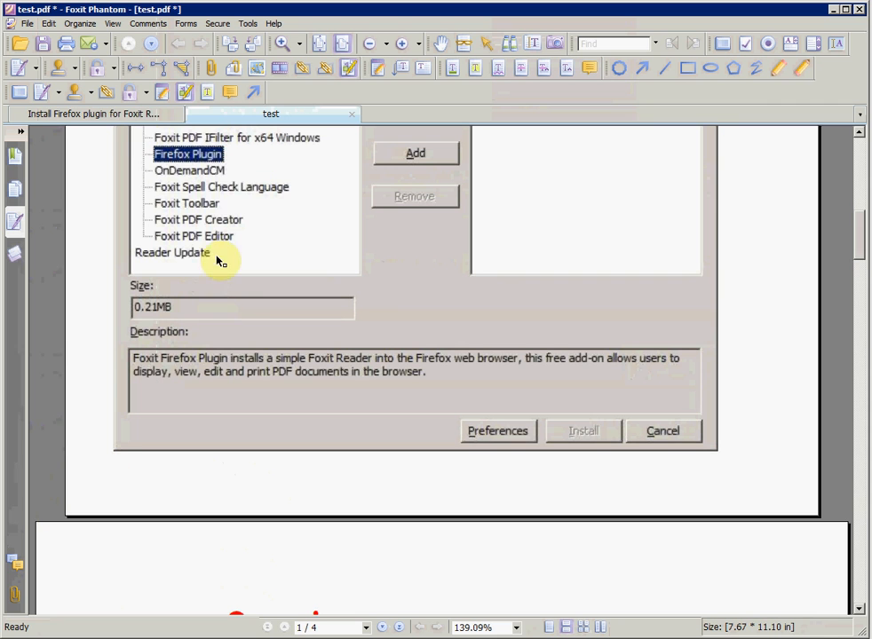
pyautogui.moveTo(80, 25)
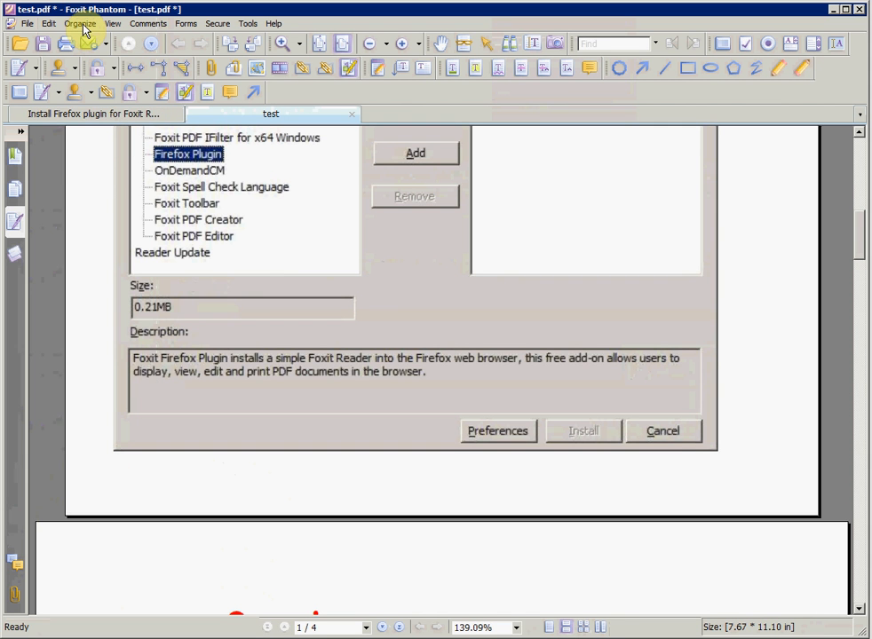
pyautogui.click(80, 23)
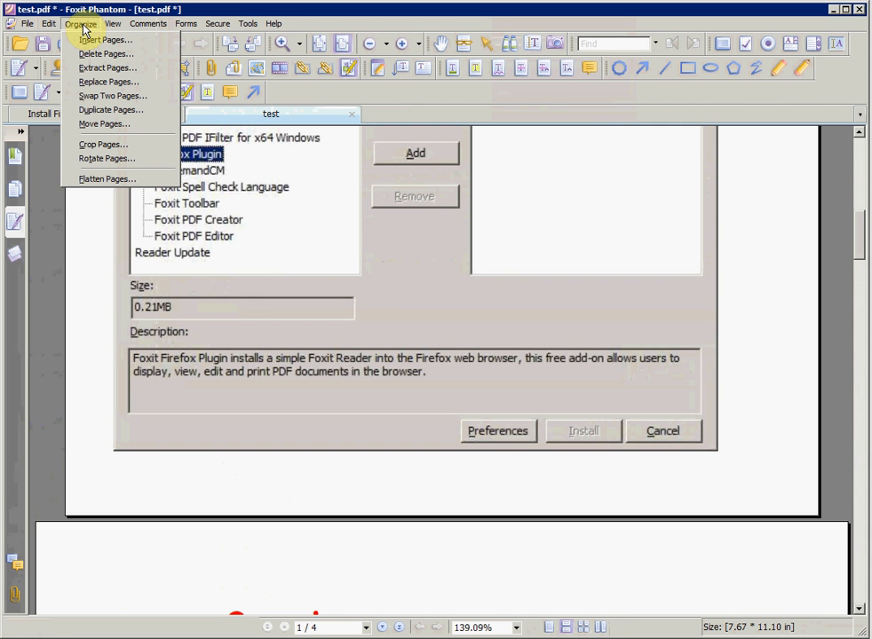
pyautogui.moveTo(107, 68)
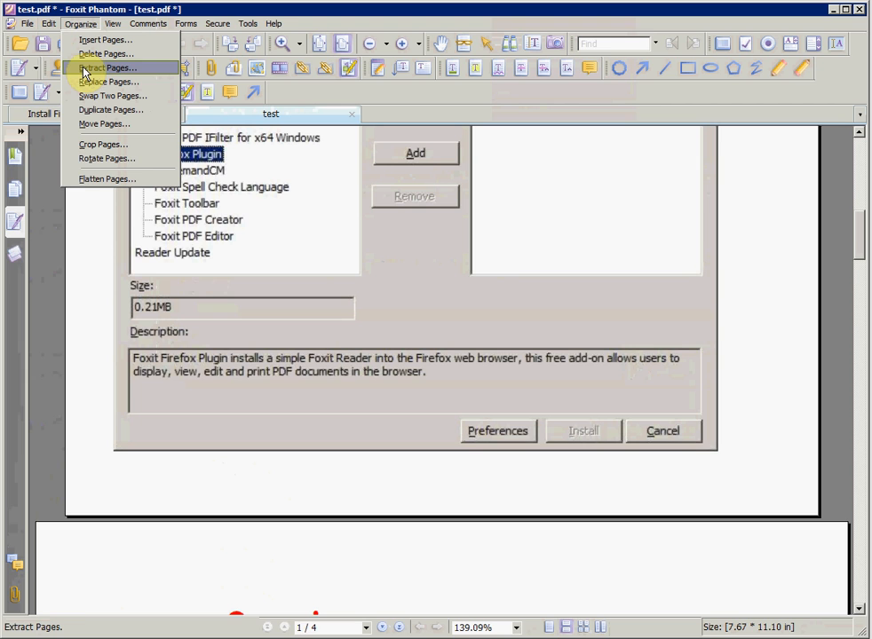
# Extract page 1 into a new document, Extract Pages From test
pyautogui.click(108, 67)
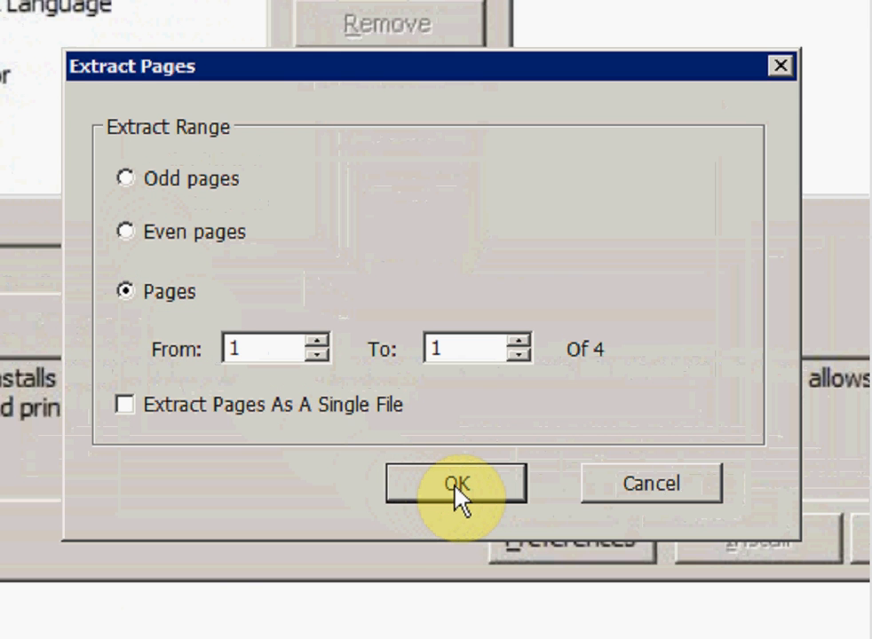
pyautogui.click(454, 483)
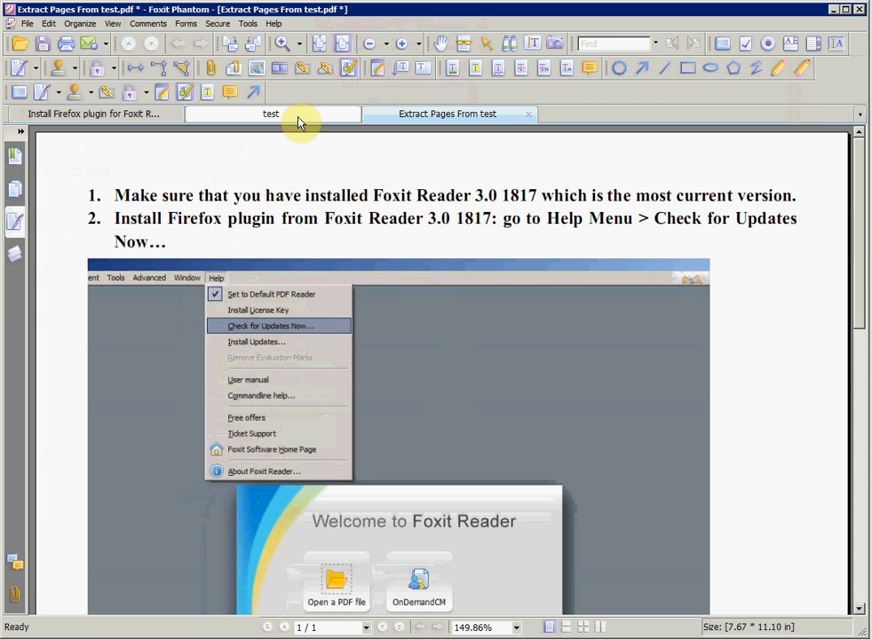
# Return to the test document's Overview page and pick the Underline tool
pyautogui.click(270, 113)
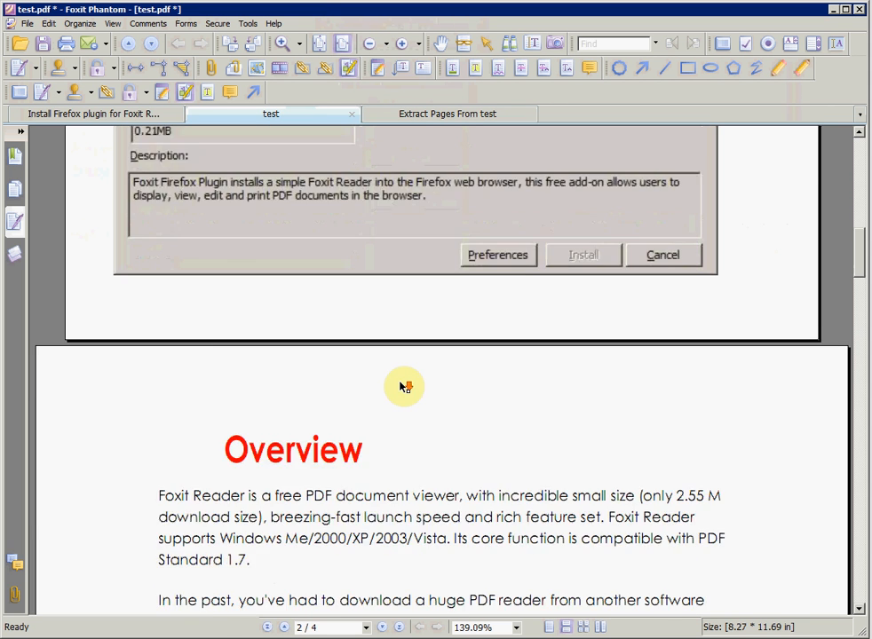
pyautogui.scroll(-3)
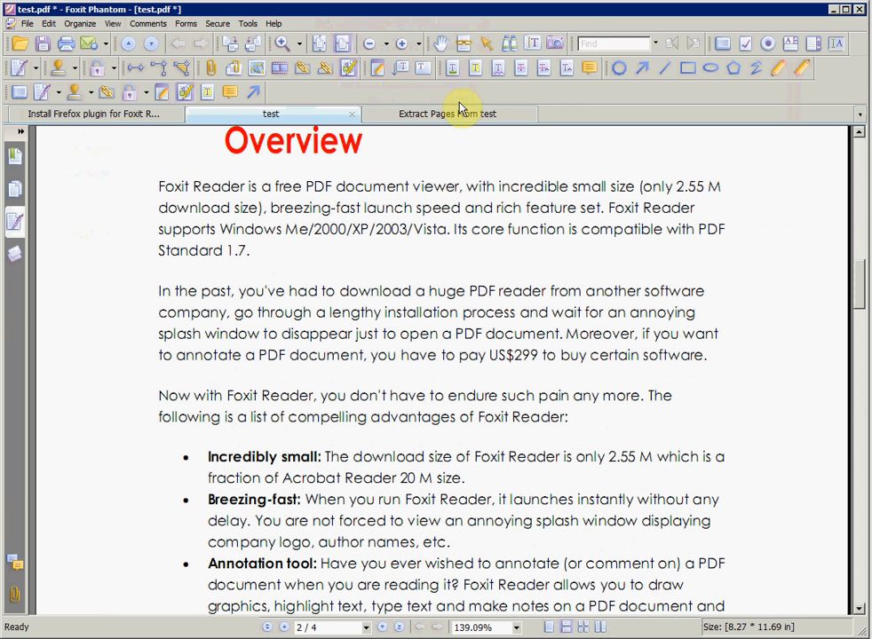
pyautogui.click(453, 67)
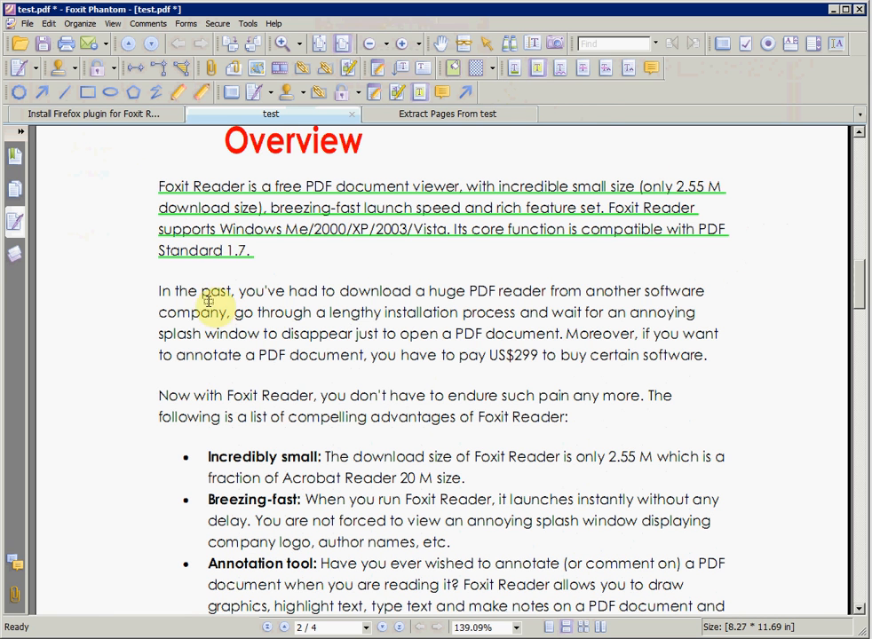
# Mark the 'In the past' and 'Now with Foxit Reader' paragraphs, then choose Strikeout
pyautogui.moveTo(158, 291); pyautogui.dragTo(707, 355)
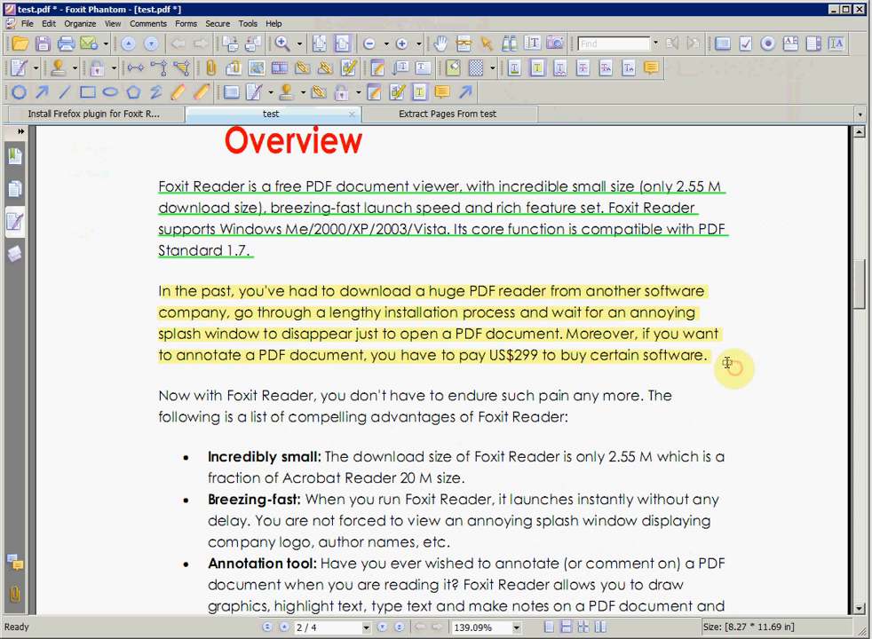
pyautogui.moveTo(133, 380); pyautogui.dragTo(320, 426)
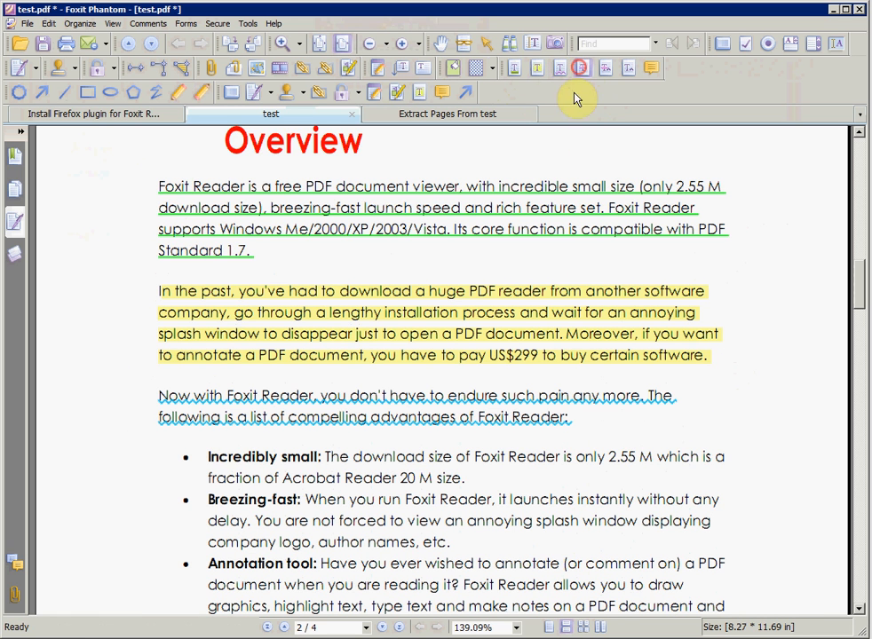
pyautogui.click(607, 67)
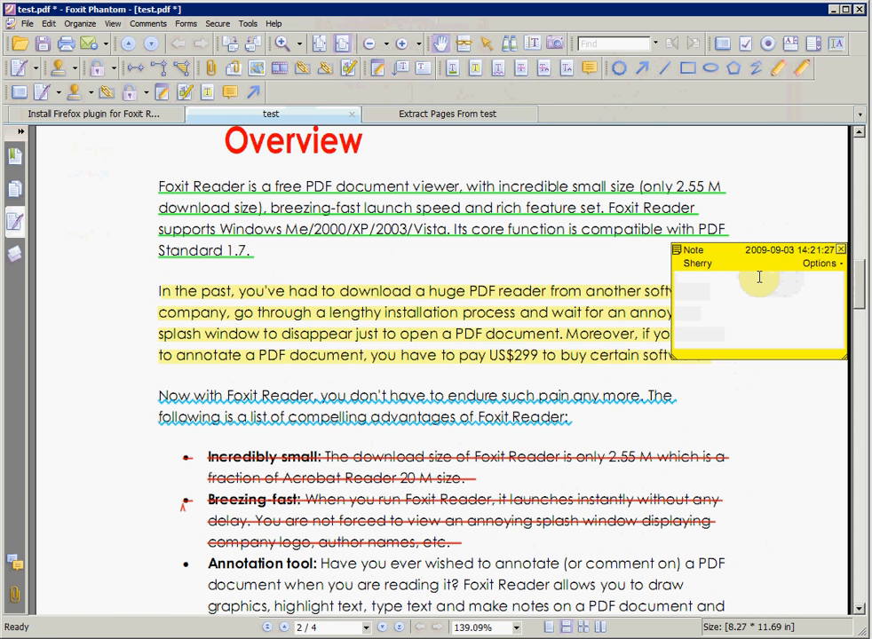
# Enter 'note' in the sticky note and type 'typewriter' in the left margin
pyautogui.write('noe')
pyautogui.write('t')
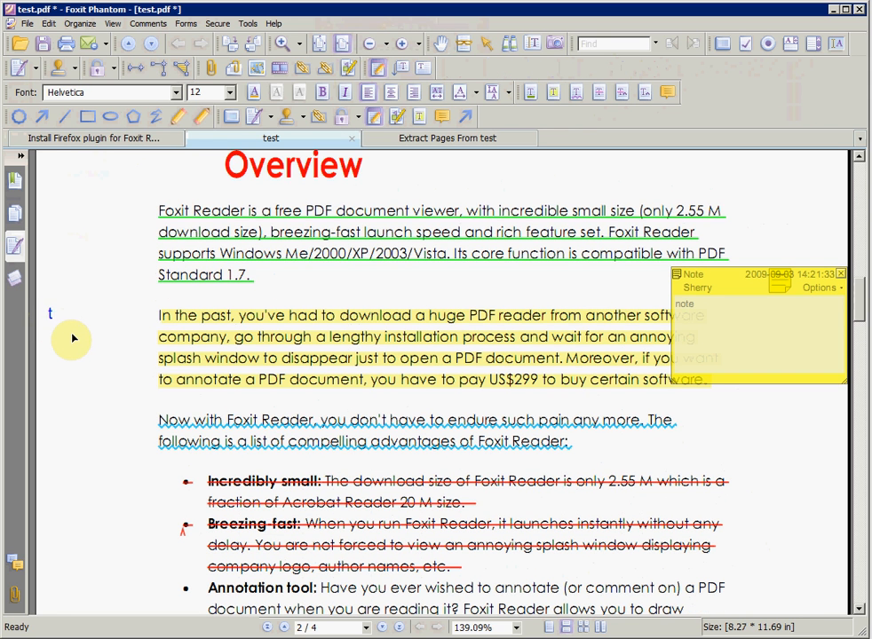
pyautogui.write('ype')
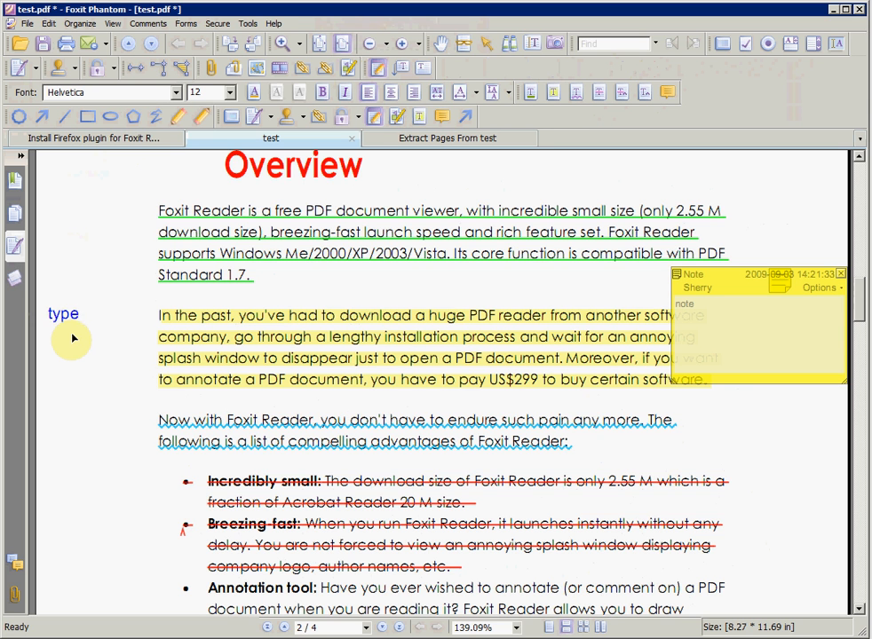
pyautogui.write('wrt')
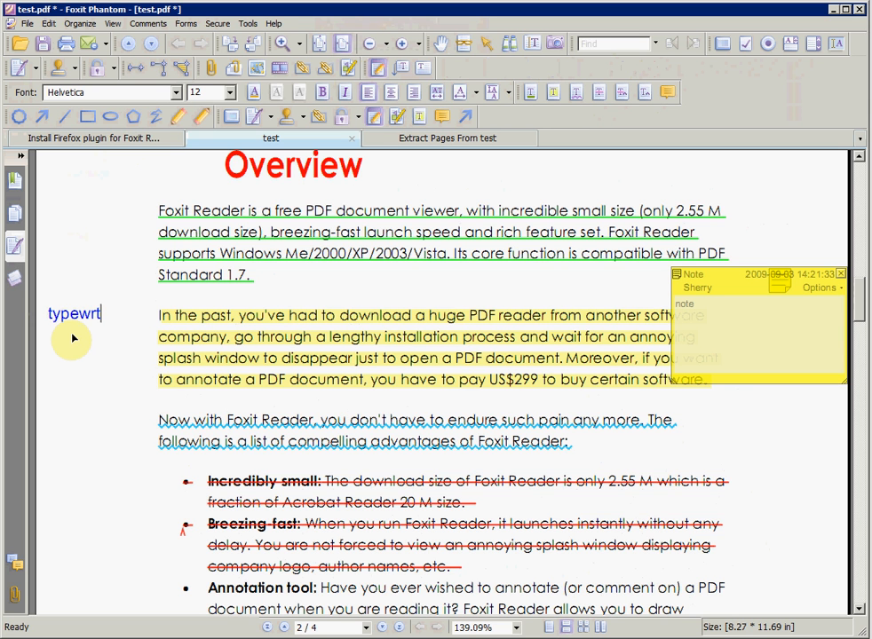
pyautogui.write('er')
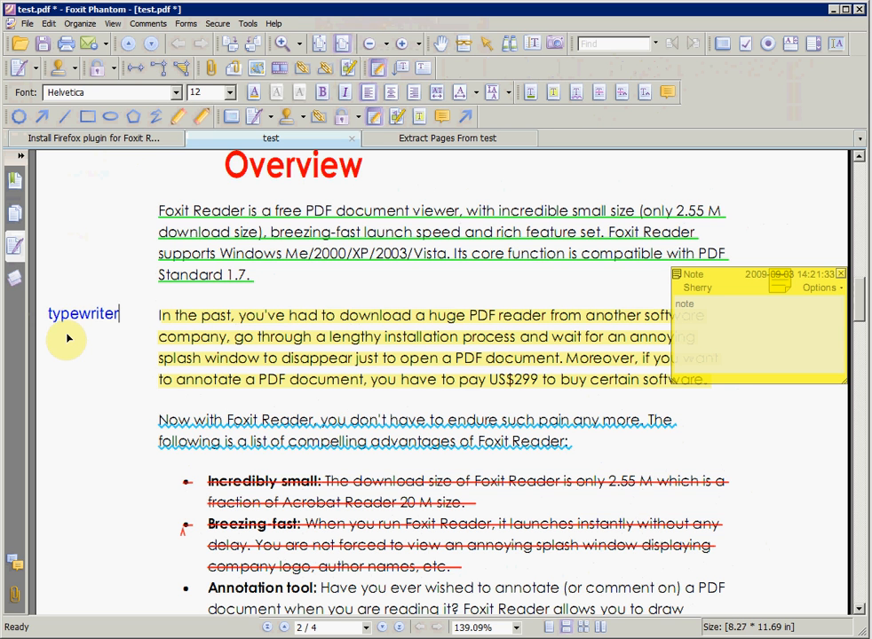
pyautogui.moveTo(131, 394)
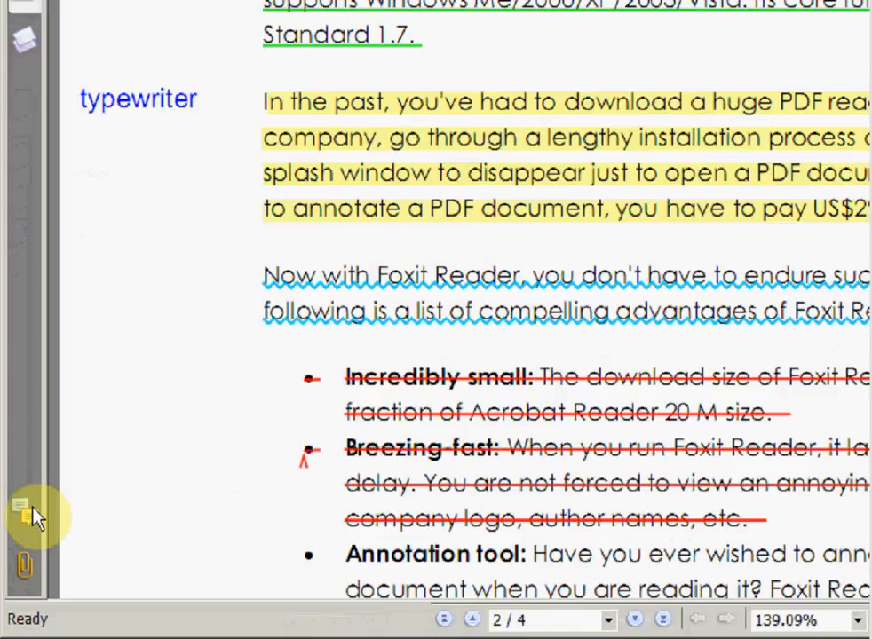
# Create a comments summary of test.pdf with default settings, opening as test_summary
pyautogui.click(24, 514)
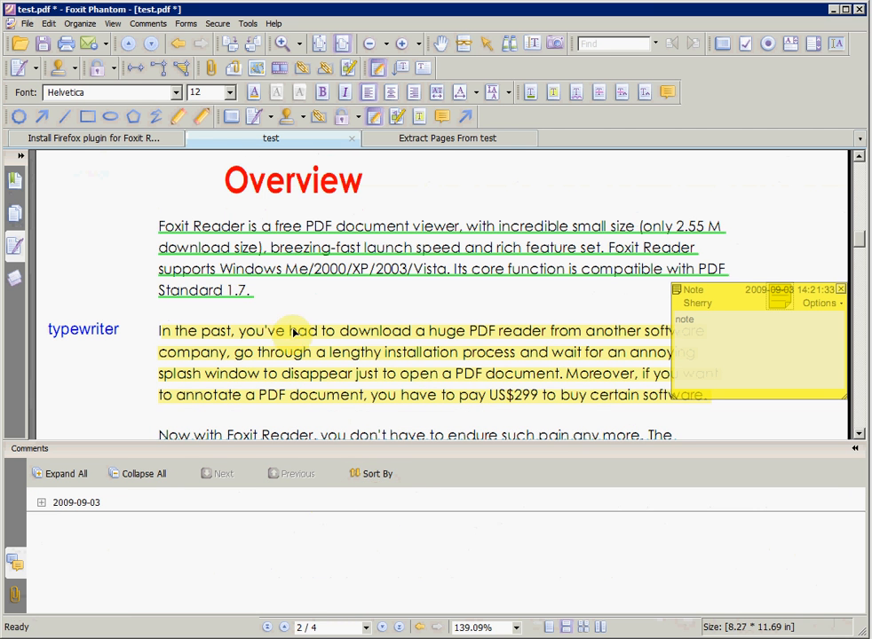
pyautogui.click(60, 472)
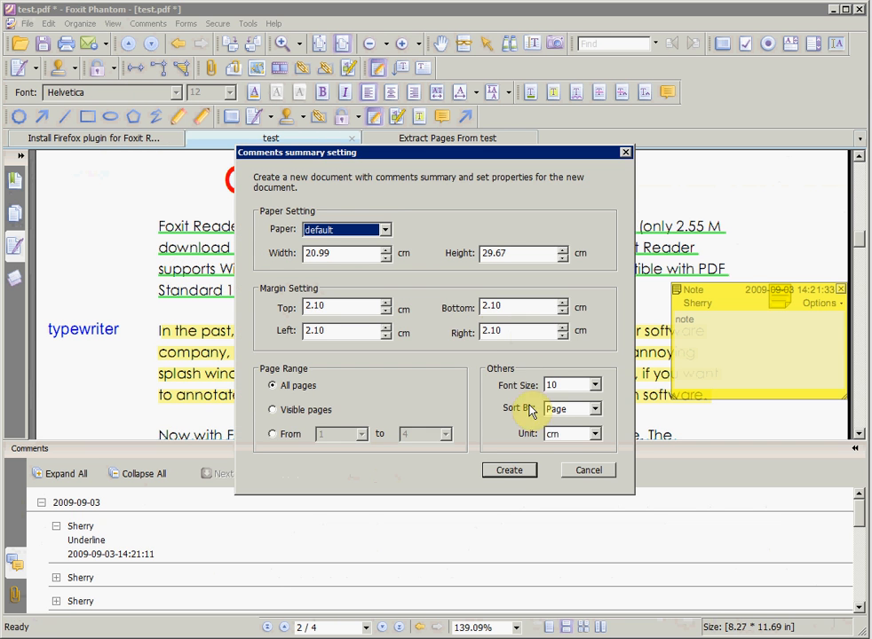
pyautogui.moveTo(536, 469)
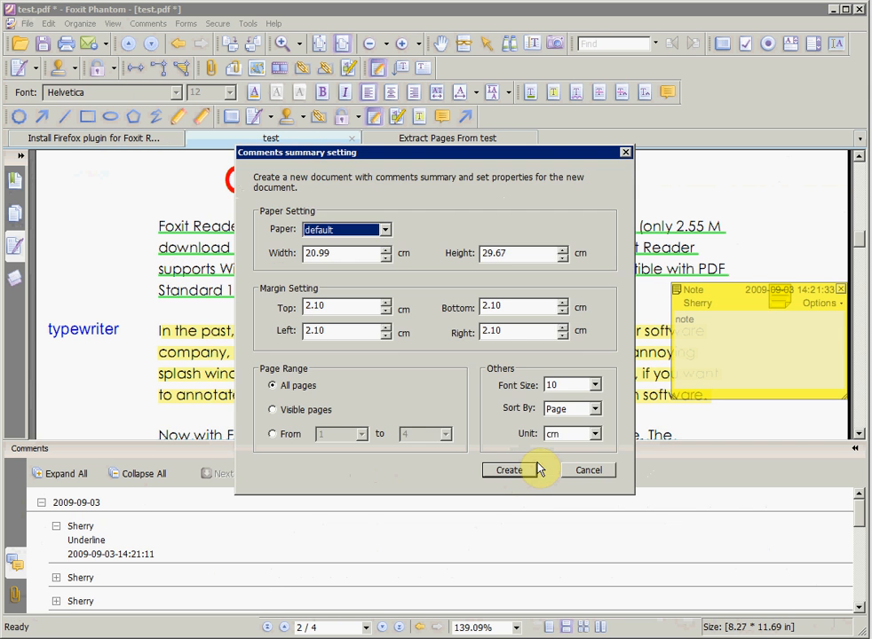
pyautogui.click(508, 469)
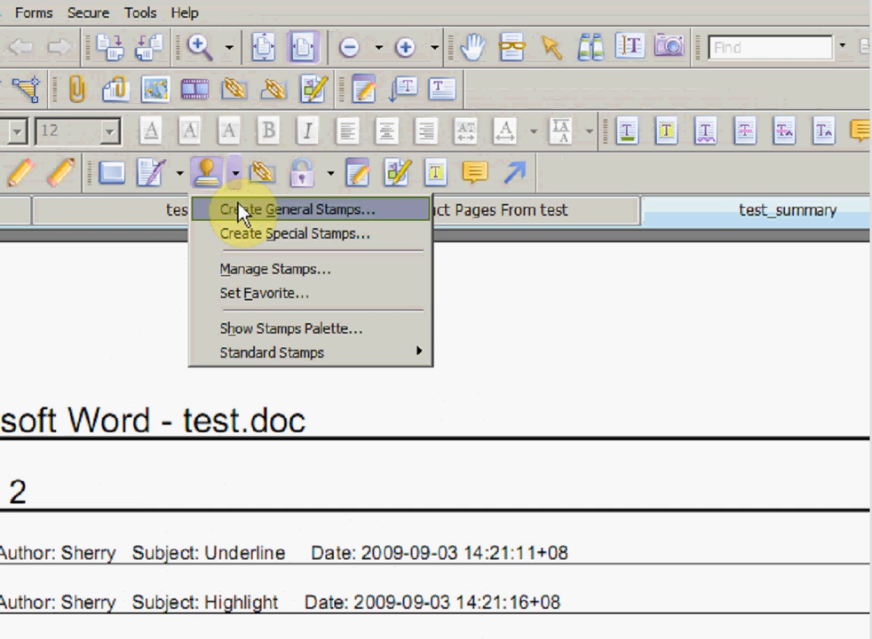
pyautogui.moveTo(276, 351)
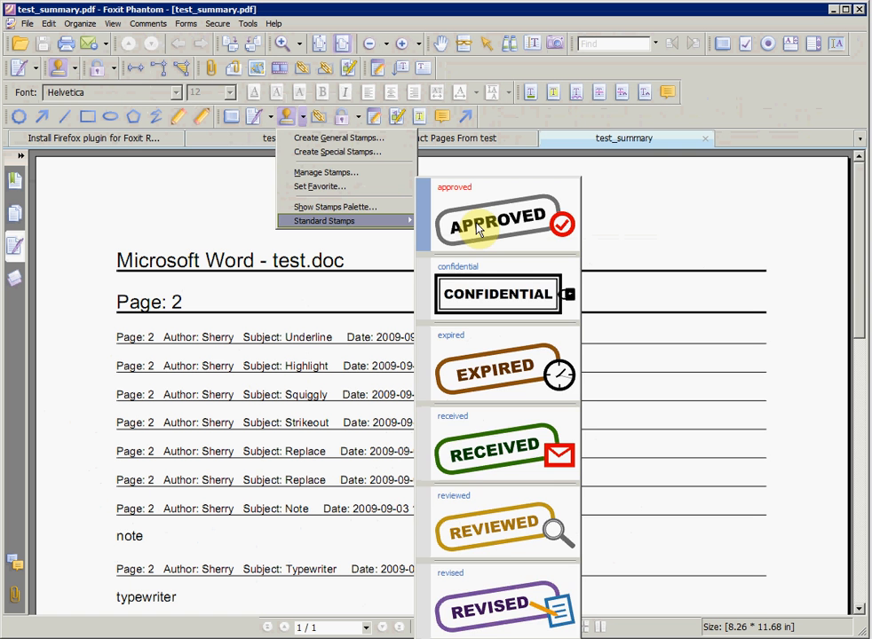
# Place the Approved standard stamp above the comments list on test_summary
pyautogui.click(497, 220)
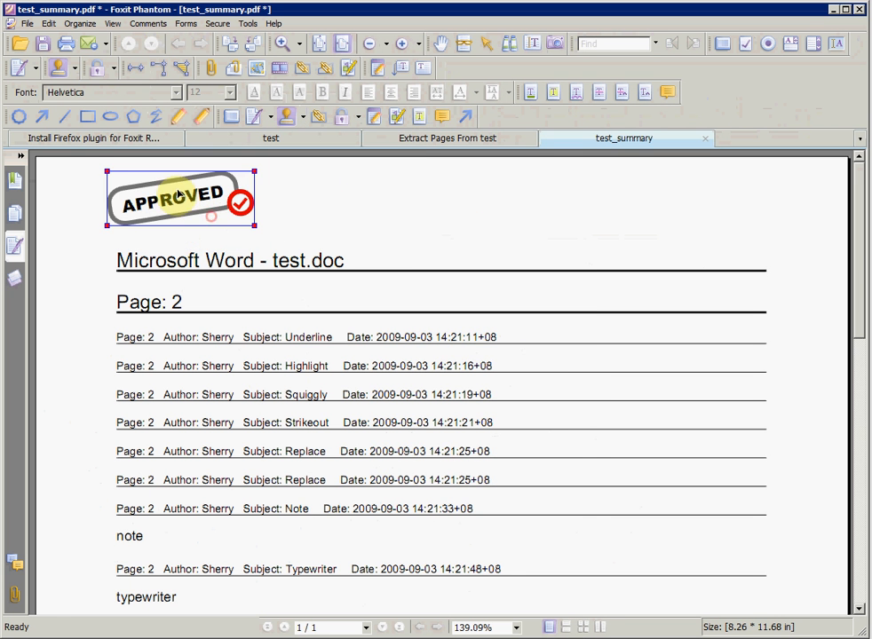
pyautogui.click(305, 117)
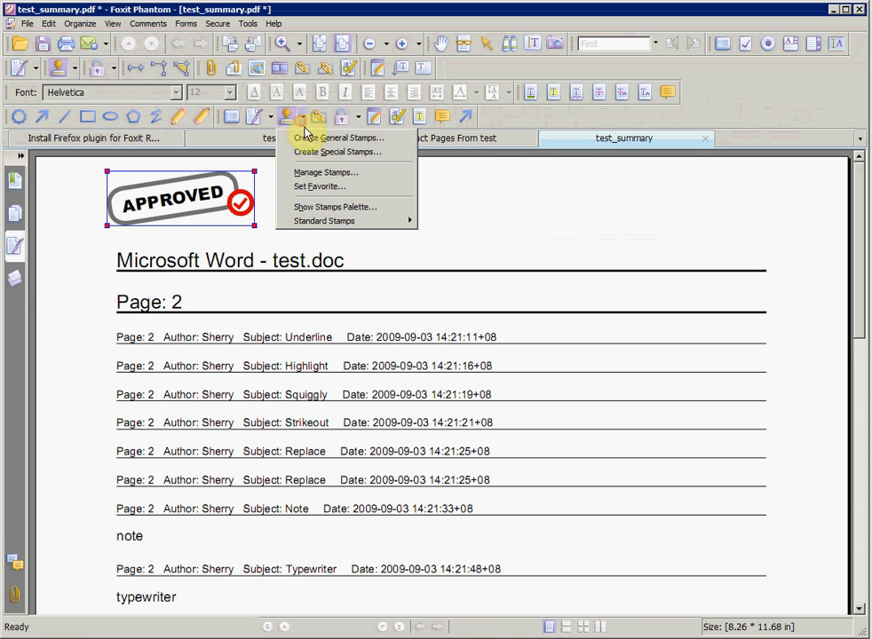
pyautogui.moveTo(336, 151)
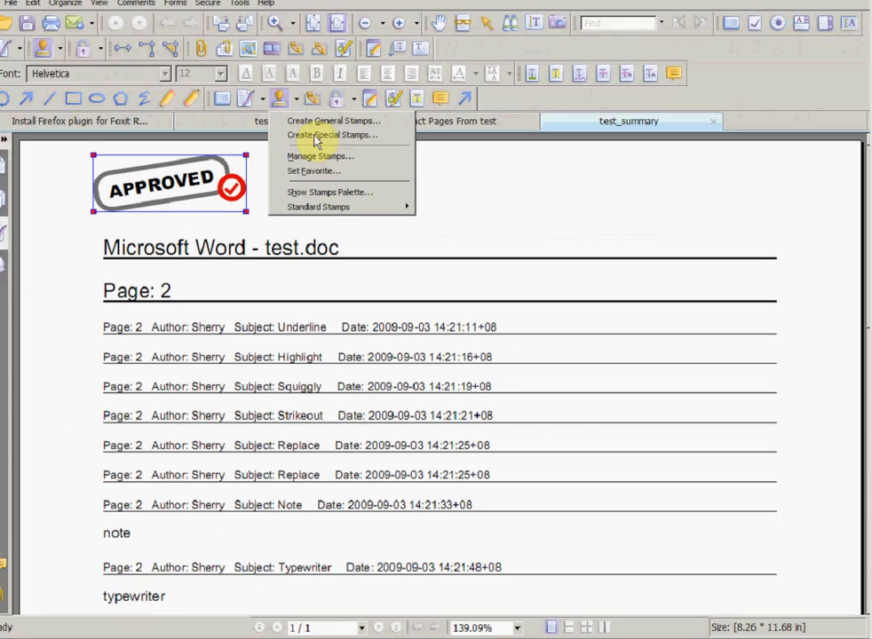
# Start a custom stamp from the background image file, category Foxit, name Phantom
pyautogui.click(330, 135)
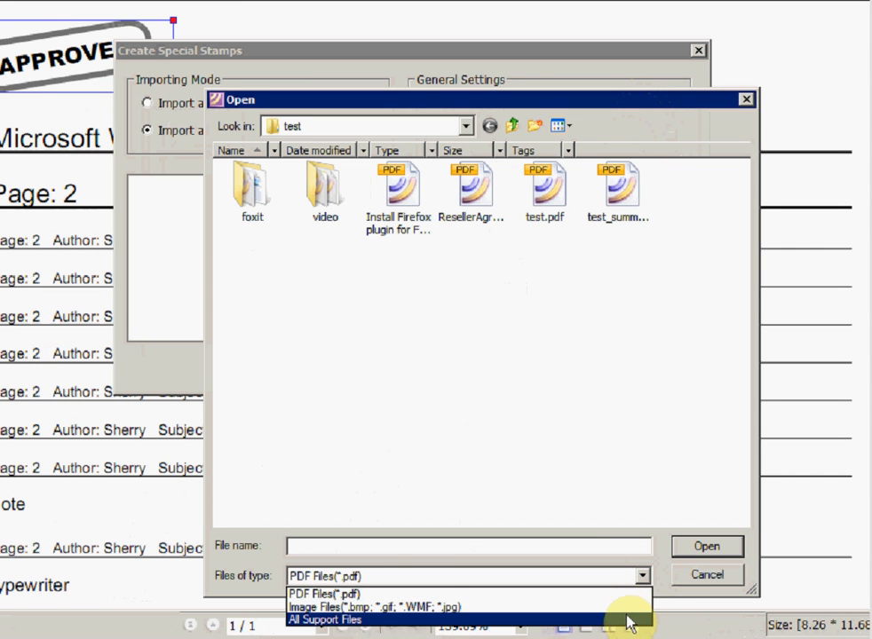
pyautogui.click(327, 618)
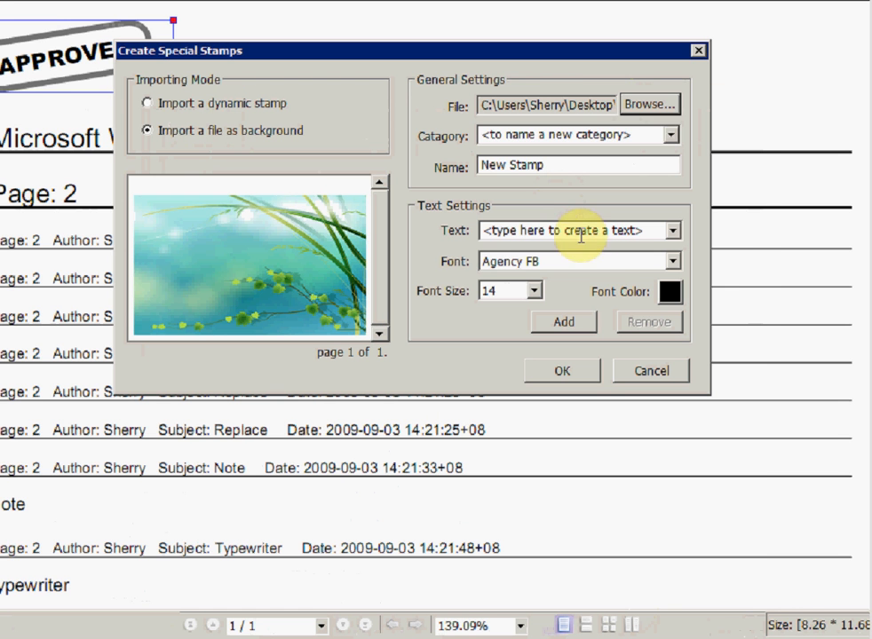
pyautogui.click(572, 135)
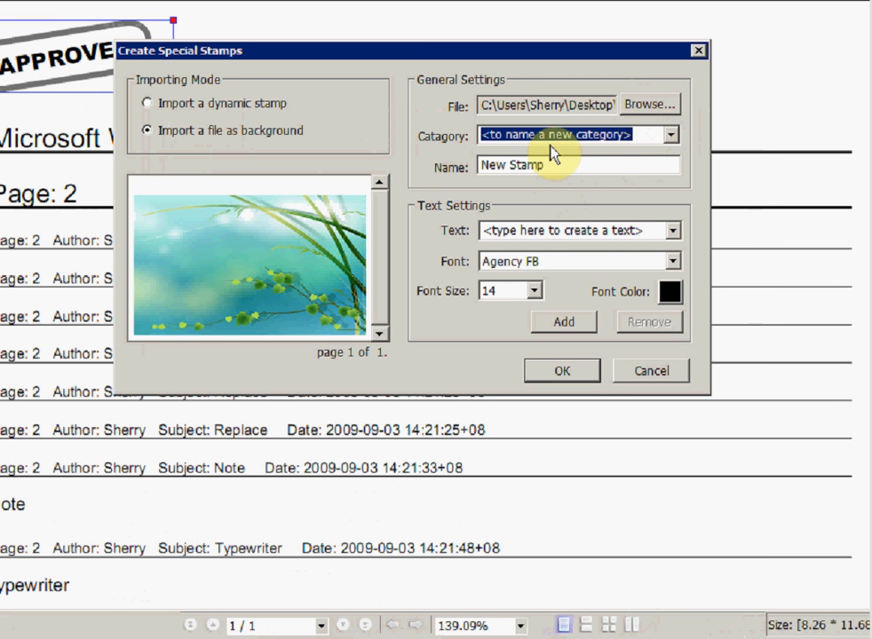
pyautogui.write('Foxit')
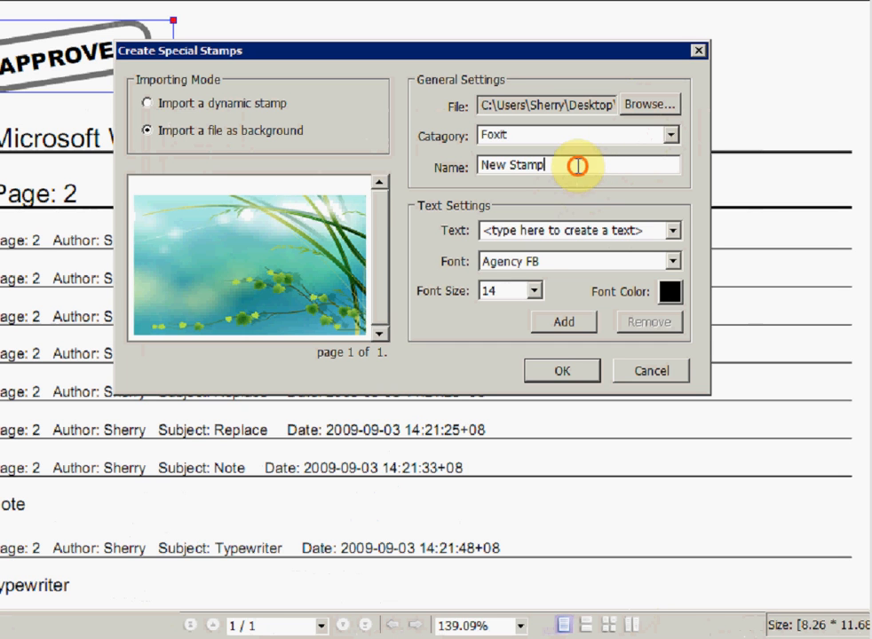
pyautogui.write('Phantom')
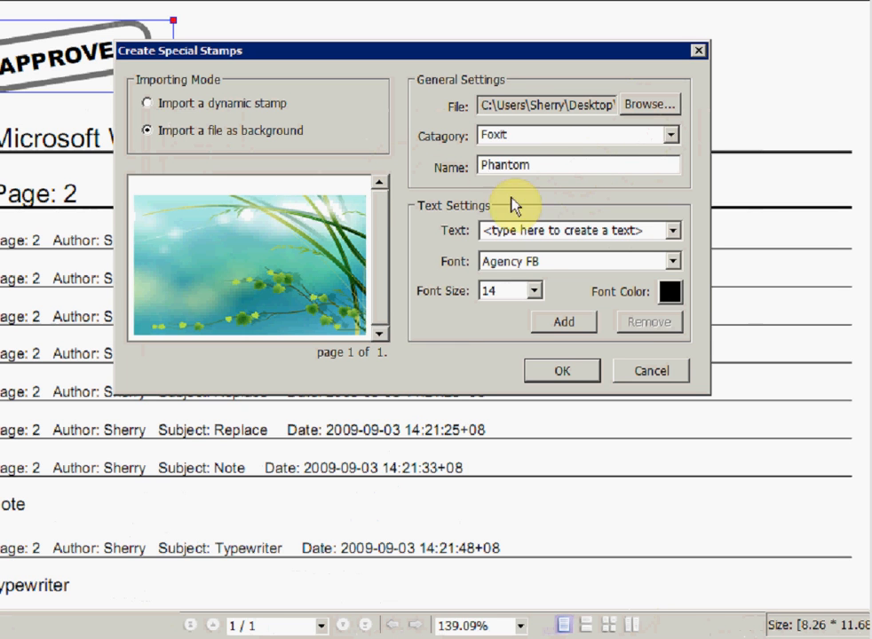
# Add red date-and-time text to the stamp and position it on the image
pyautogui.click(579, 230)
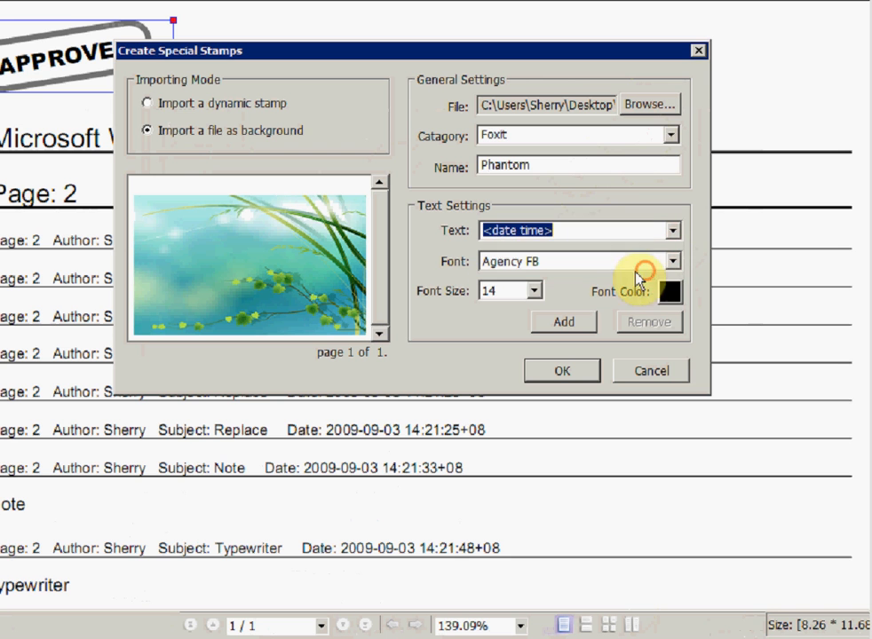
pyautogui.click(673, 292)
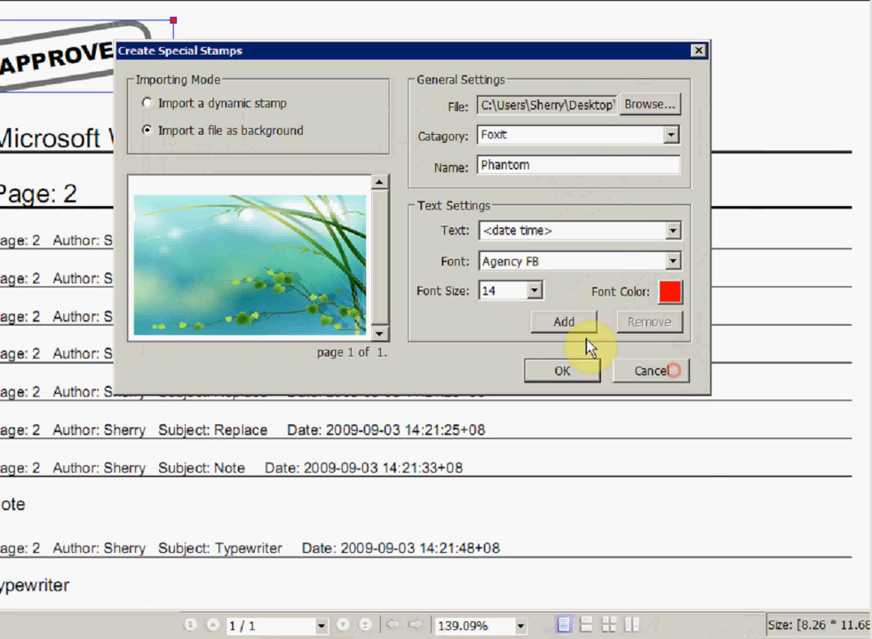
pyautogui.click(563, 321)
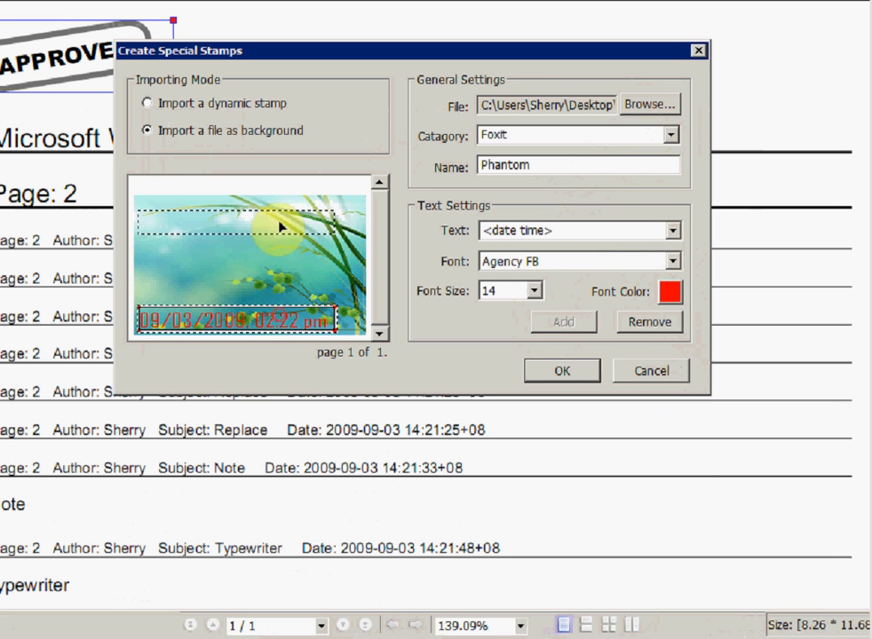
pyautogui.moveTo(248, 316); pyautogui.dragTo(248, 216)
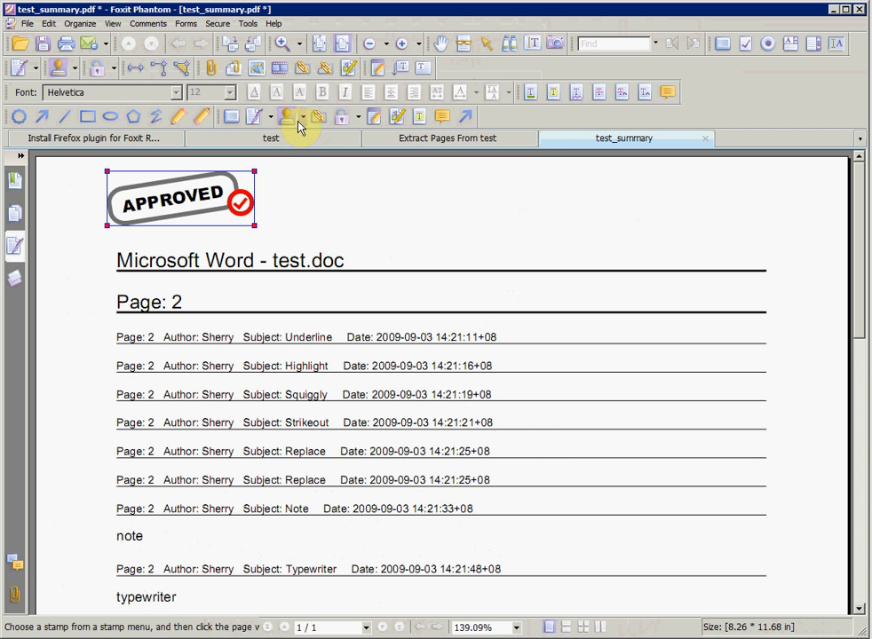
# Place the Phantom stamp on test_summary and save the stamped document
pyautogui.click(302, 117)
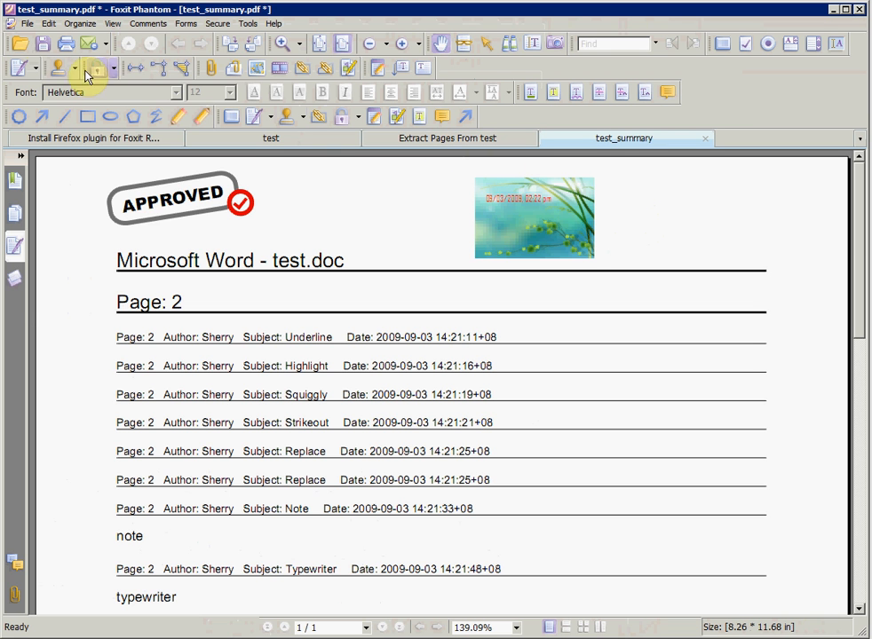
pyautogui.click(28, 23)
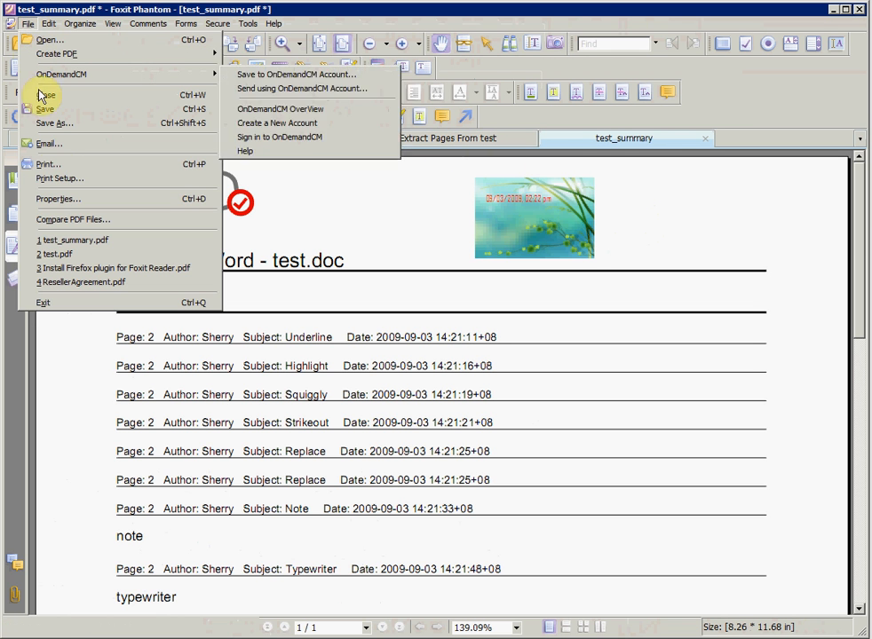
pyautogui.click(80, 280)
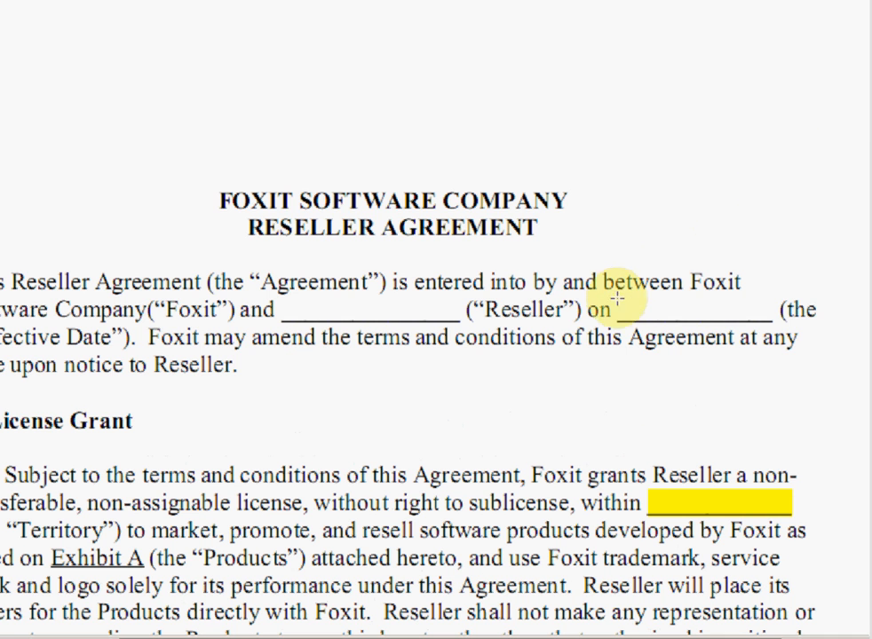
# Draw Text Field0 over the effective-date blank and bring up its properties
pyautogui.moveTo(625, 309); pyautogui.dragTo(765, 318)
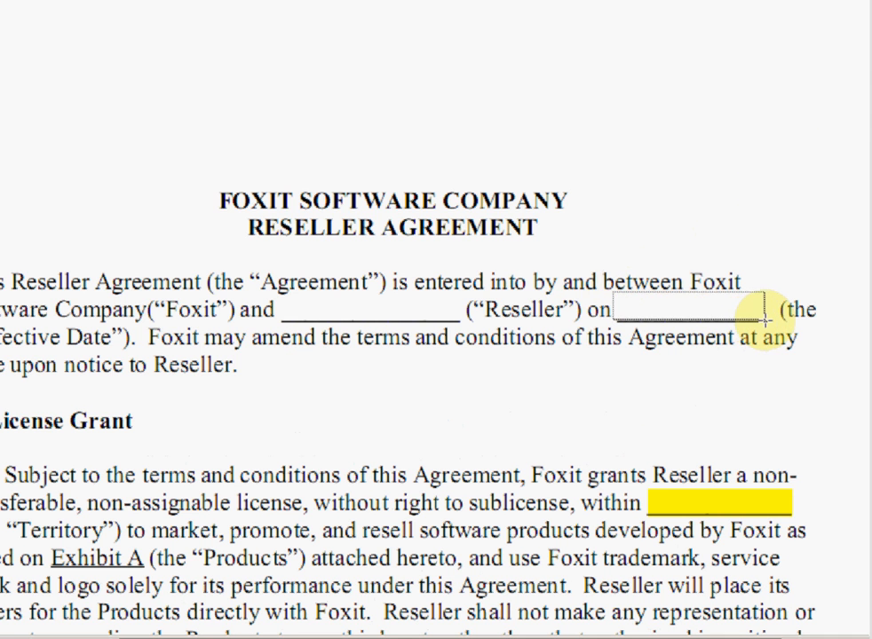
pyautogui.doubleClick(701, 308)
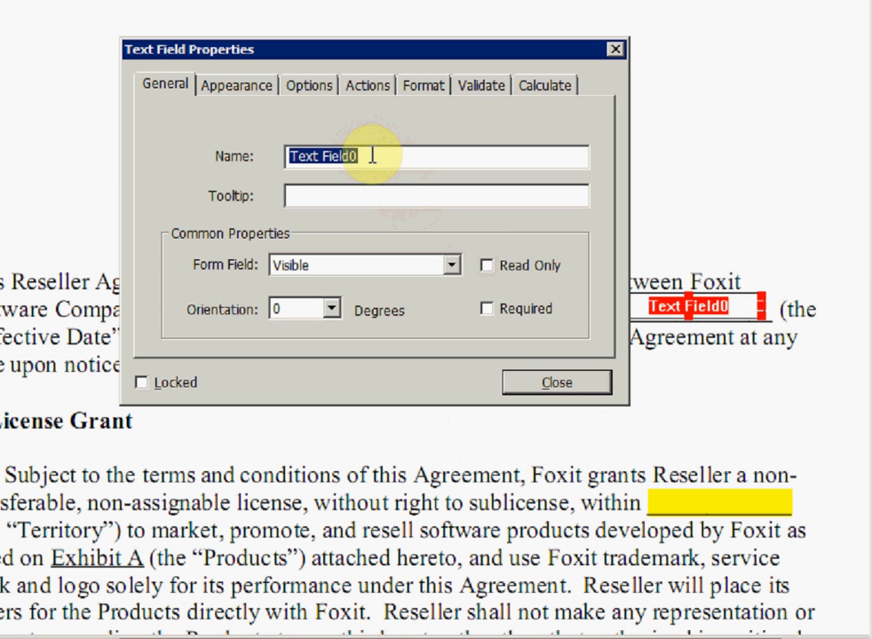
# Name the field 11 with red, centre-aligned text
pyautogui.write('11')
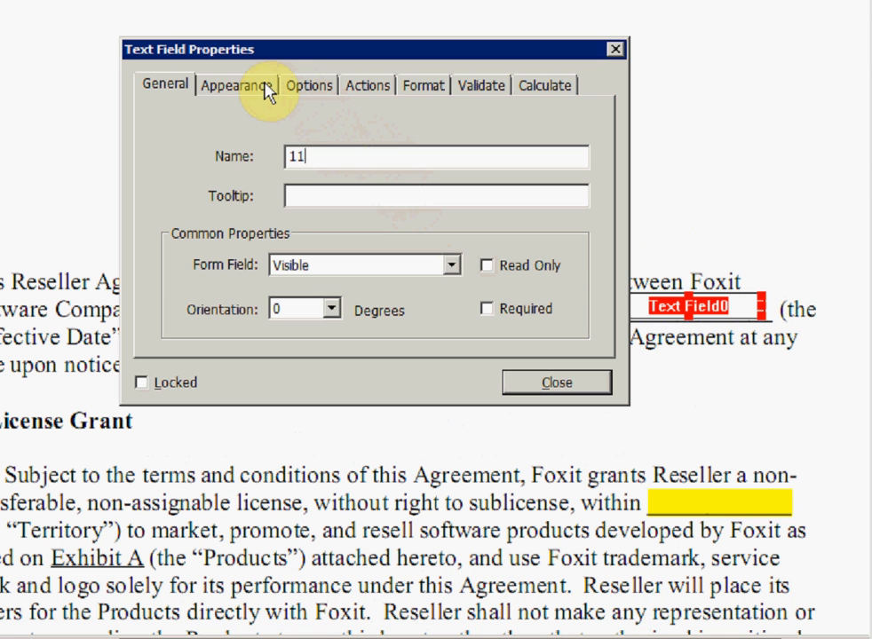
pyautogui.click(238, 85)
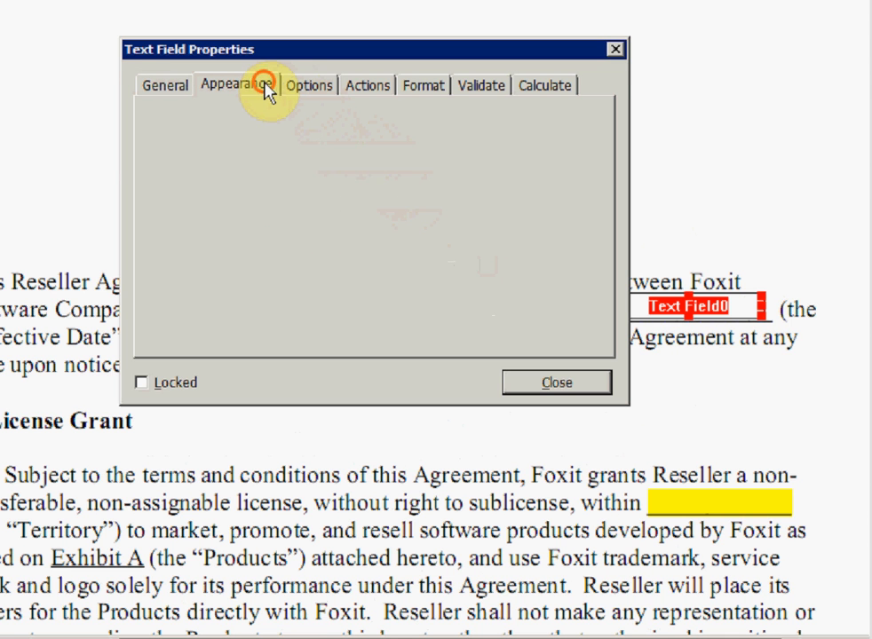
pyautogui.click(394, 338)
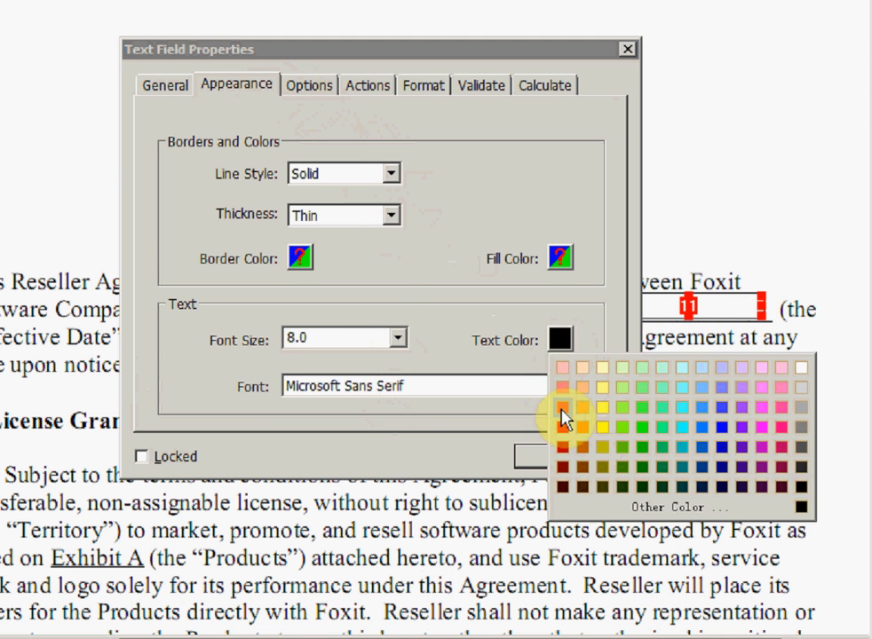
pyautogui.click(309, 85)
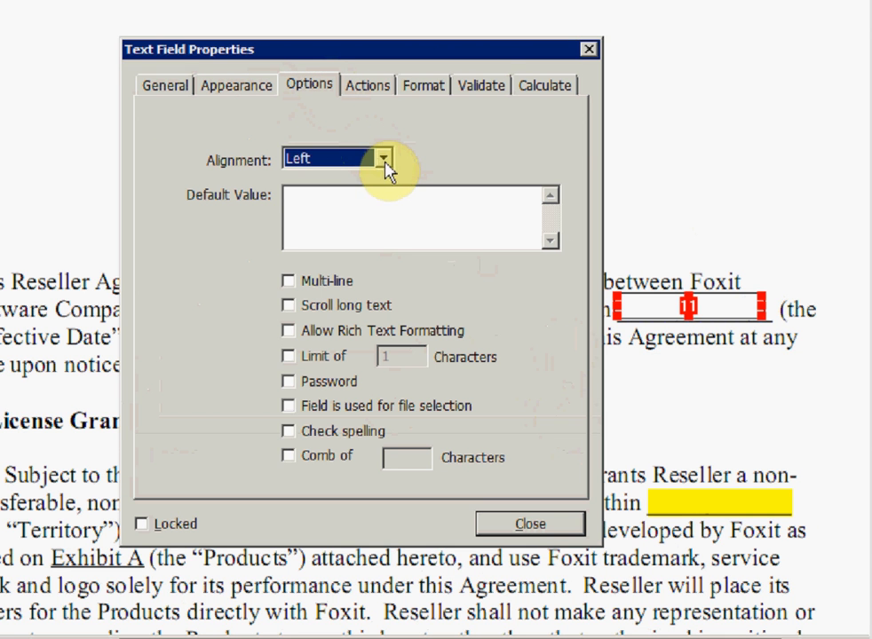
pyautogui.click(383, 158)
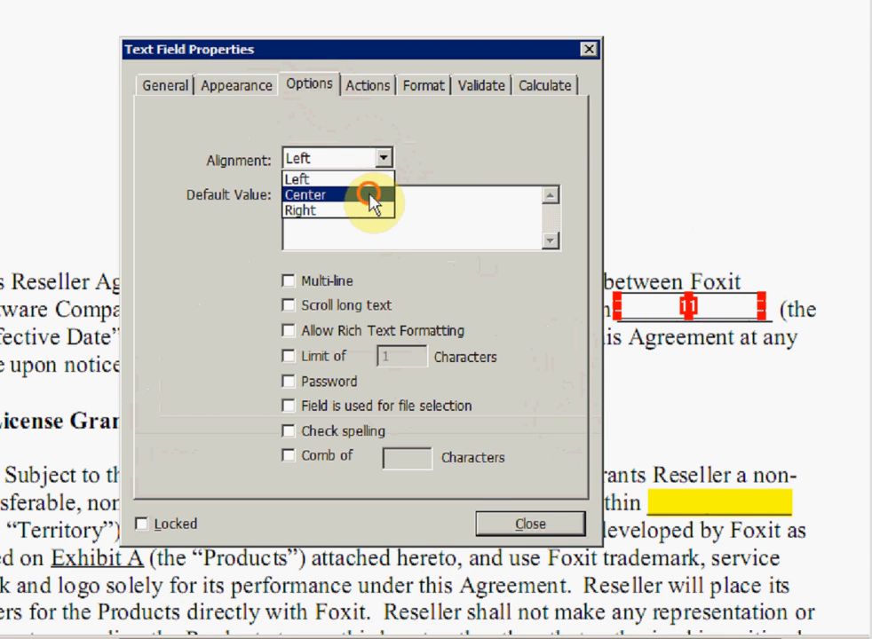
pyautogui.click(305, 193)
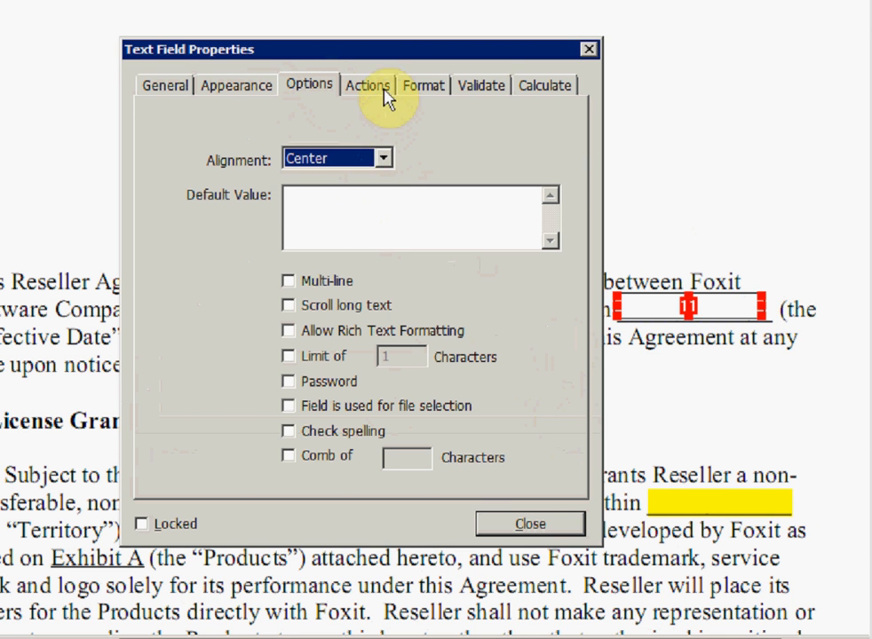
# Give the field the yyyy-mm-dd date format and enter 2009-09-03
pyautogui.click(422, 85)
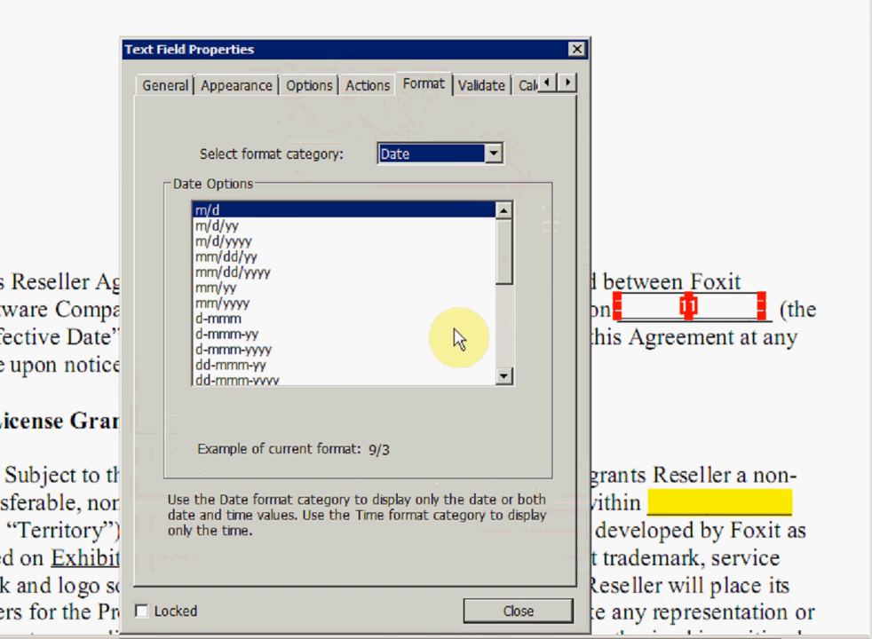
pyautogui.click(231, 334)
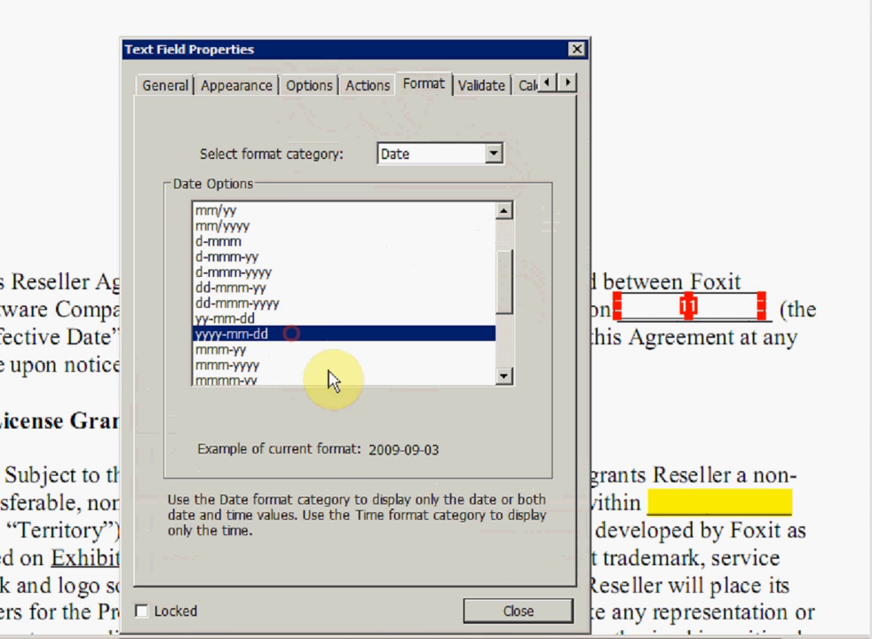
pyautogui.click(518, 611)
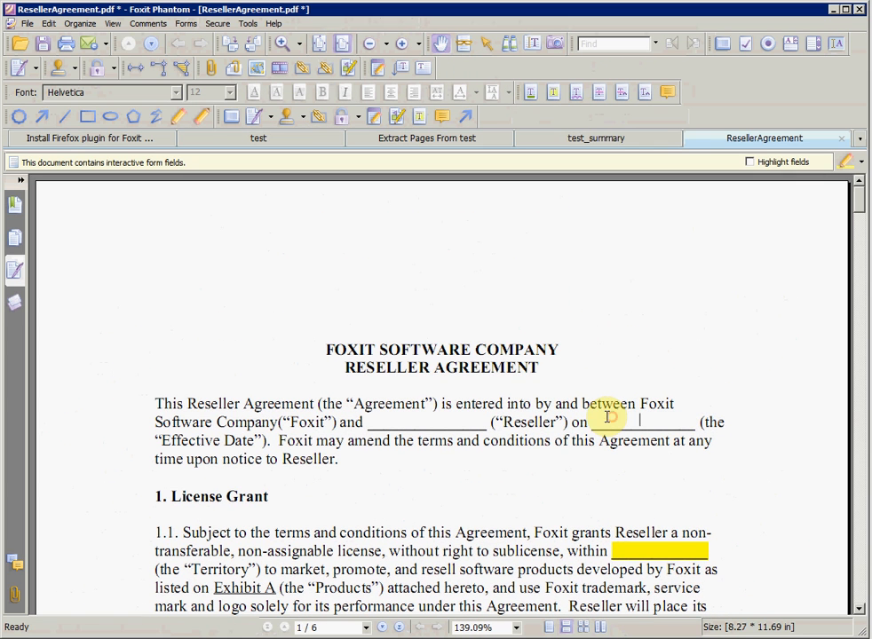
pyautogui.write('2009-09-03')
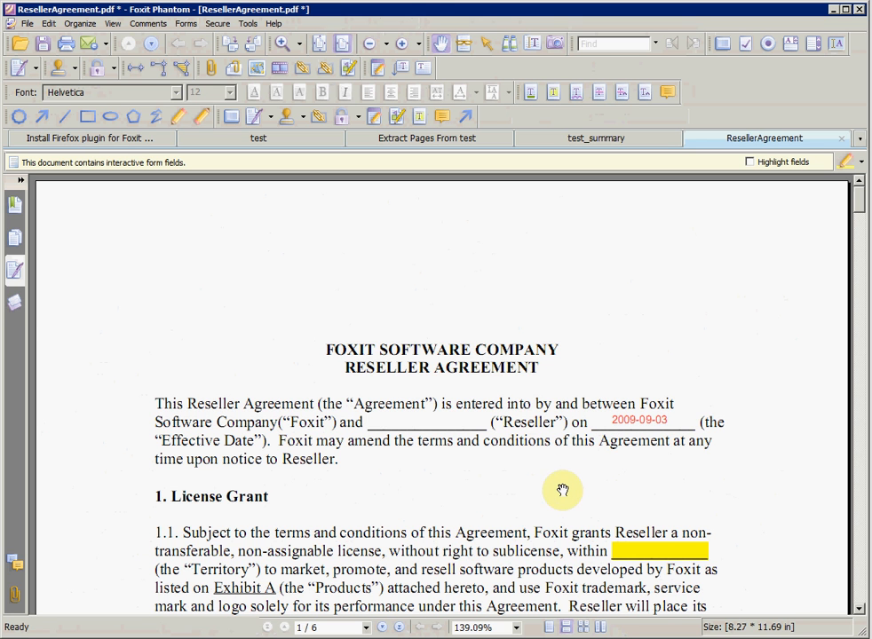
# Set open and restriction passwords for the Firefox plugin PDF under Password Encrypt
pyautogui.click(86, 138)
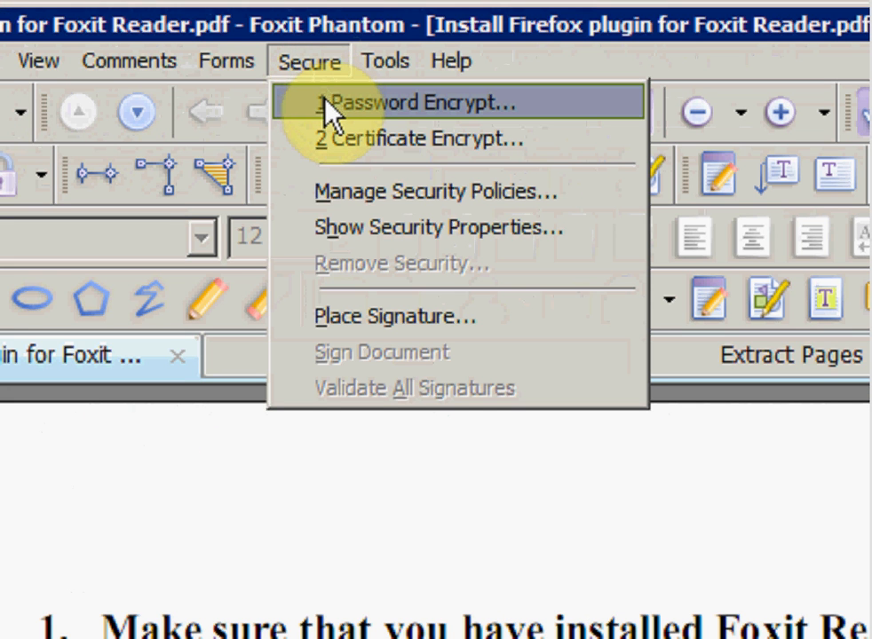
pyautogui.click(405, 102)
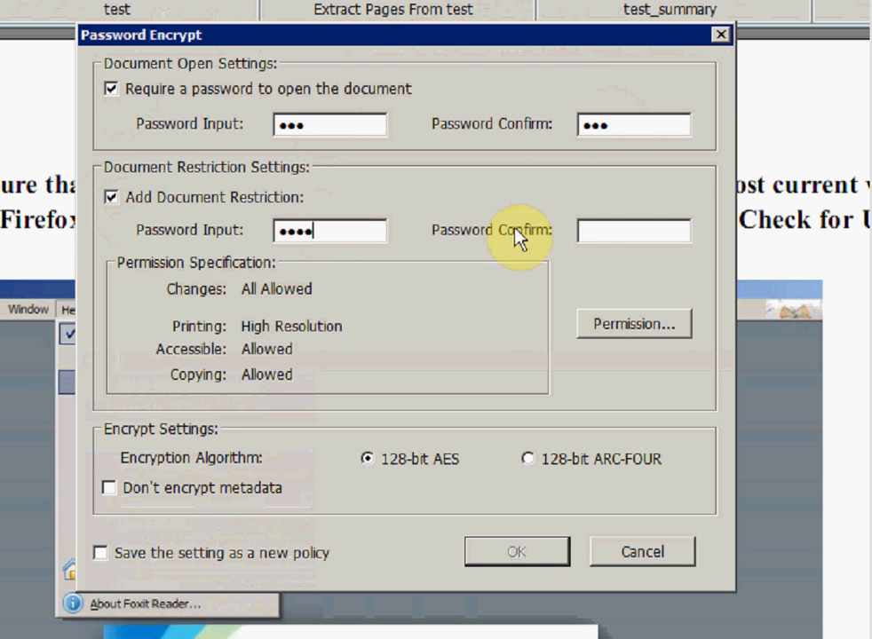
pyautogui.write('••••')
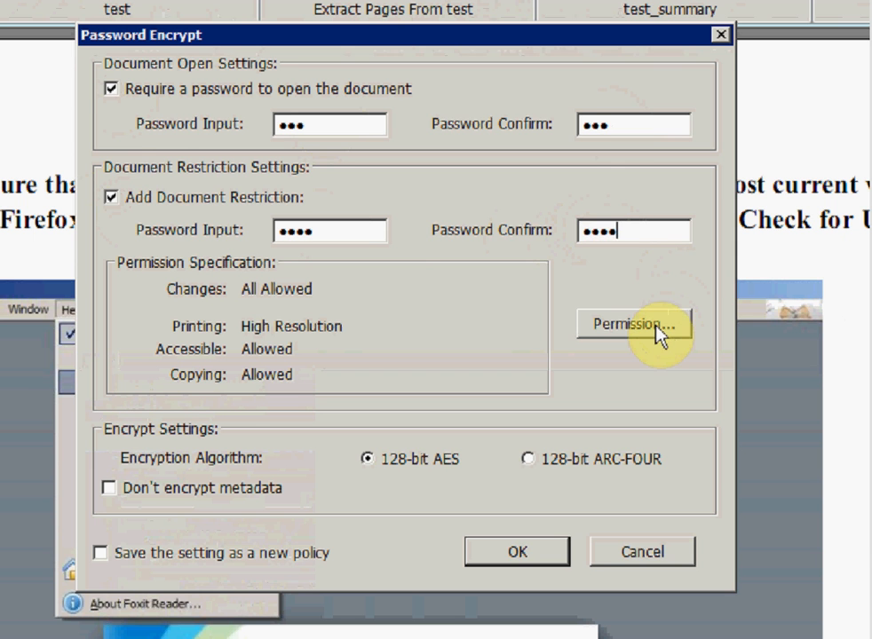
pyautogui.click(632, 323)
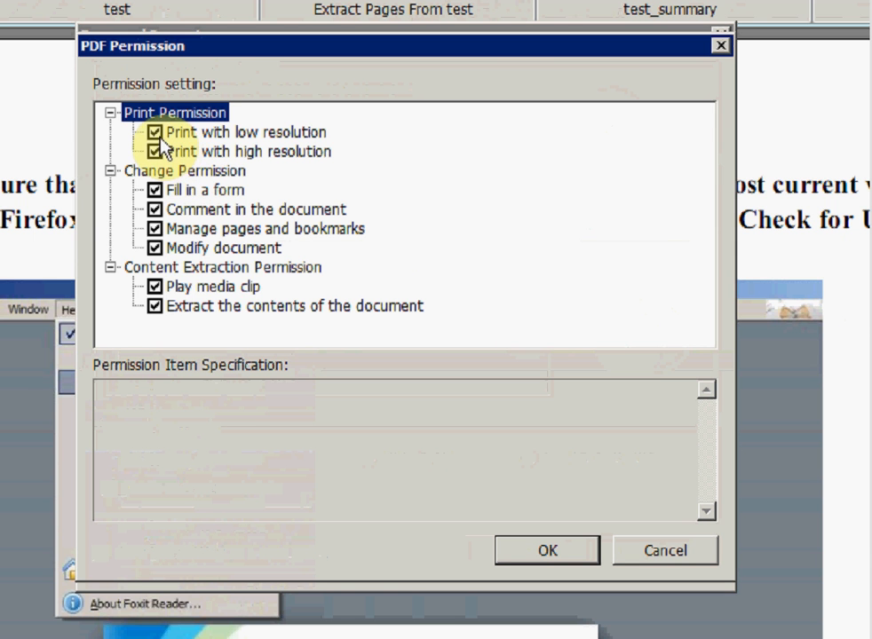
# Disallow printing in the permissions and apply the encryption, dismissing the save reminder
pyautogui.click(156, 131)
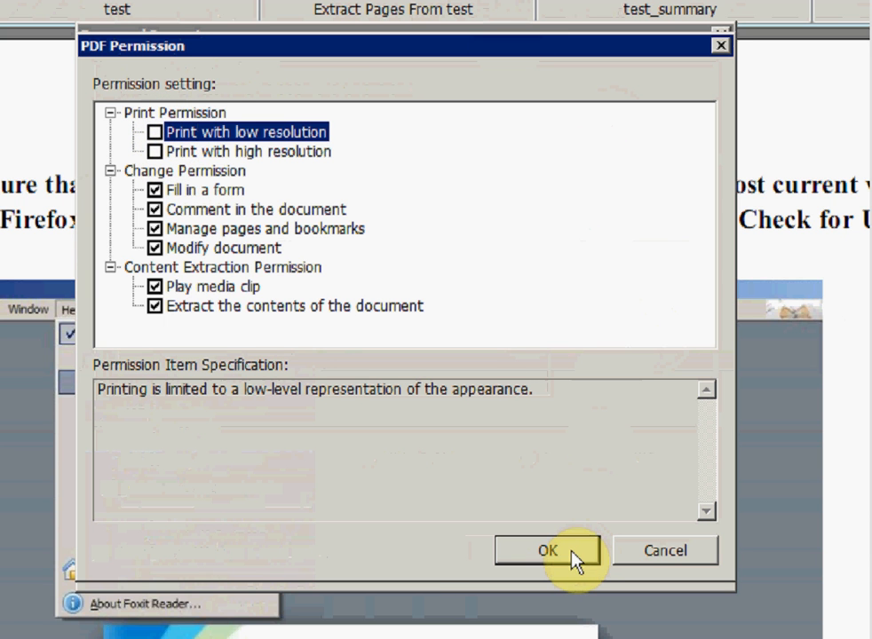
pyautogui.click(547, 551)
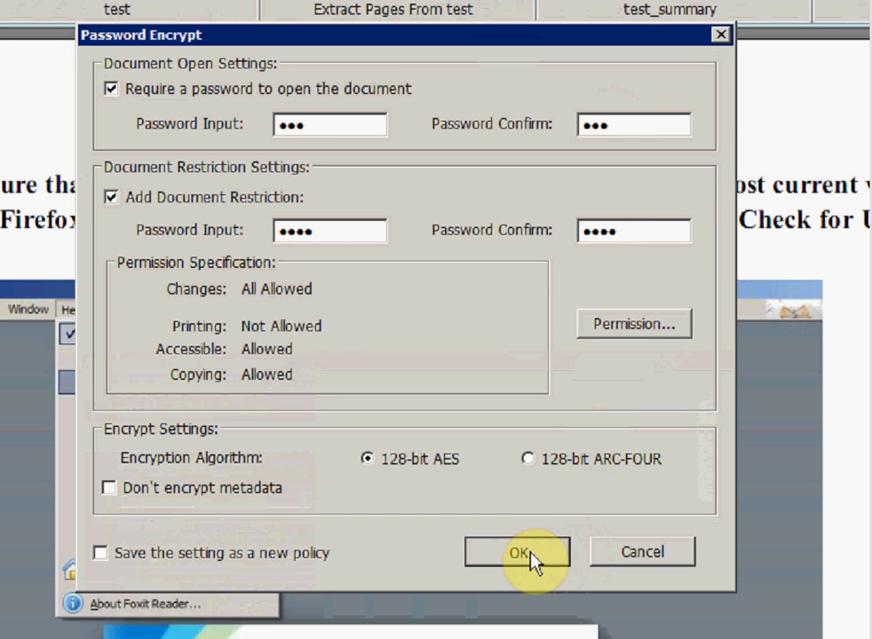
pyautogui.click(518, 550)
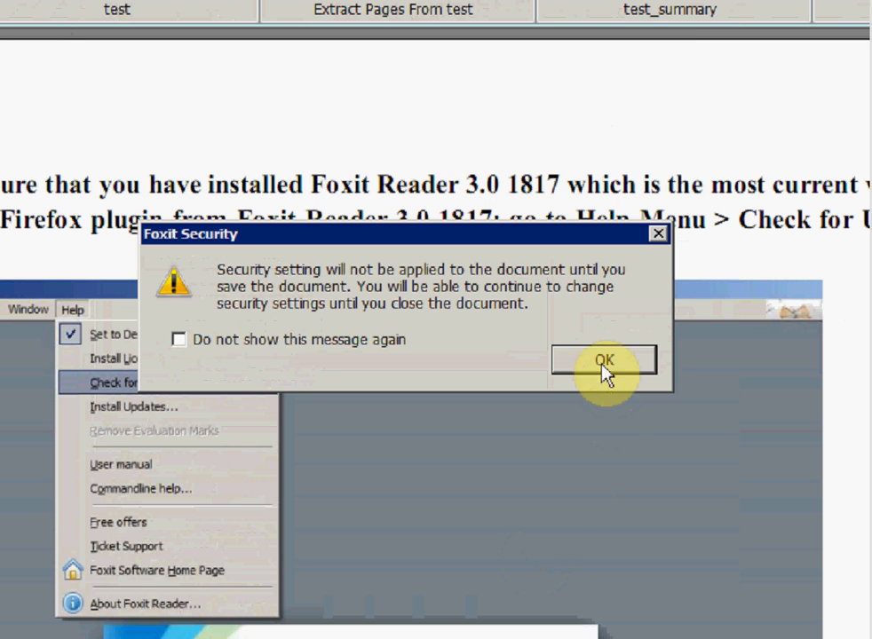
pyautogui.click(604, 358)
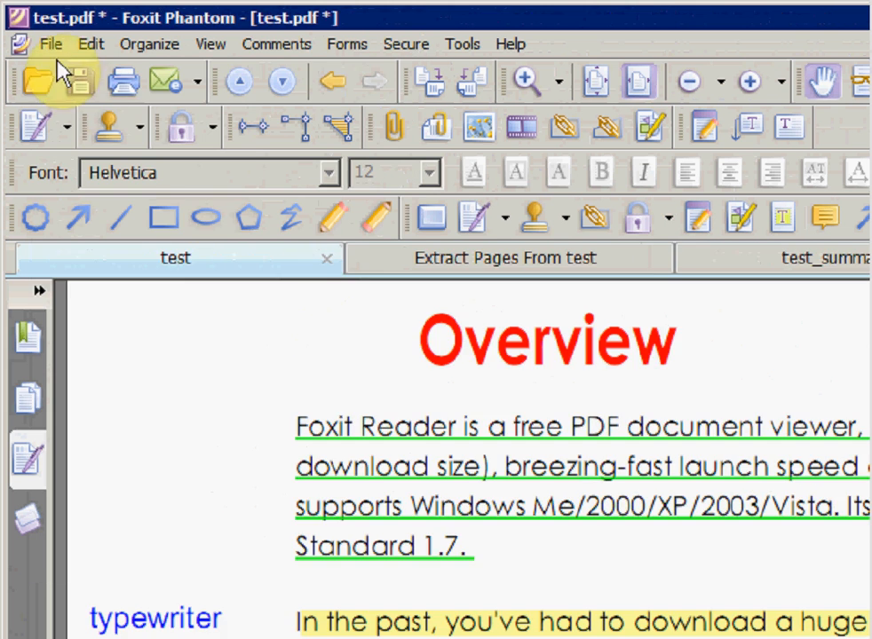
# Reopen Install Firefox plugin for Foxit Reader.pdf from recent files and show its document properties
pyautogui.click(50, 42)
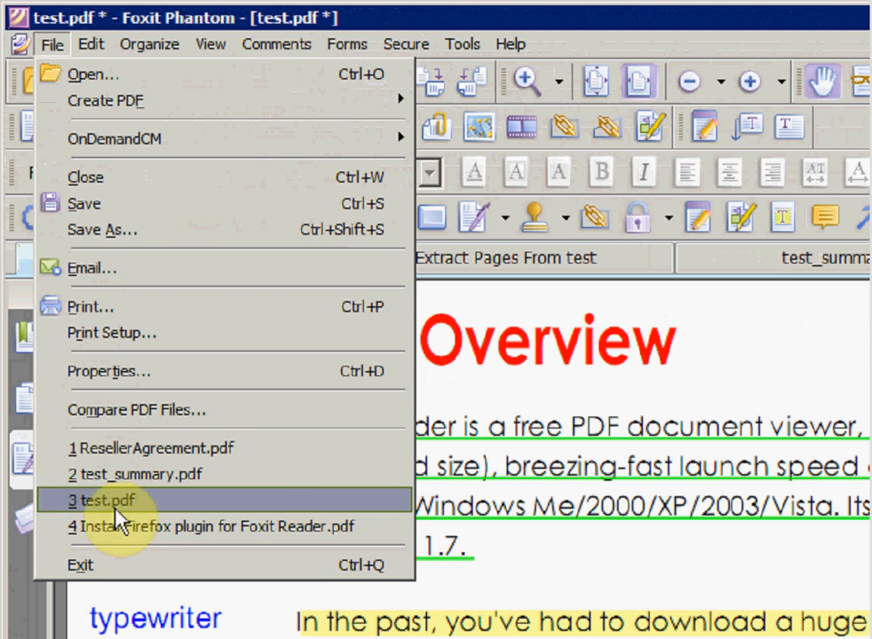
pyautogui.click(103, 500)
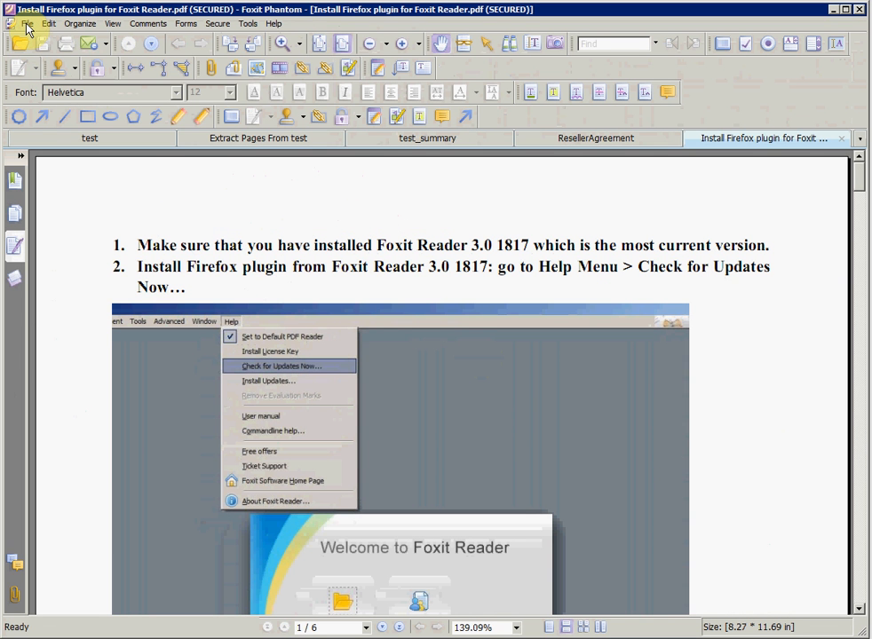
pyautogui.click(28, 23)
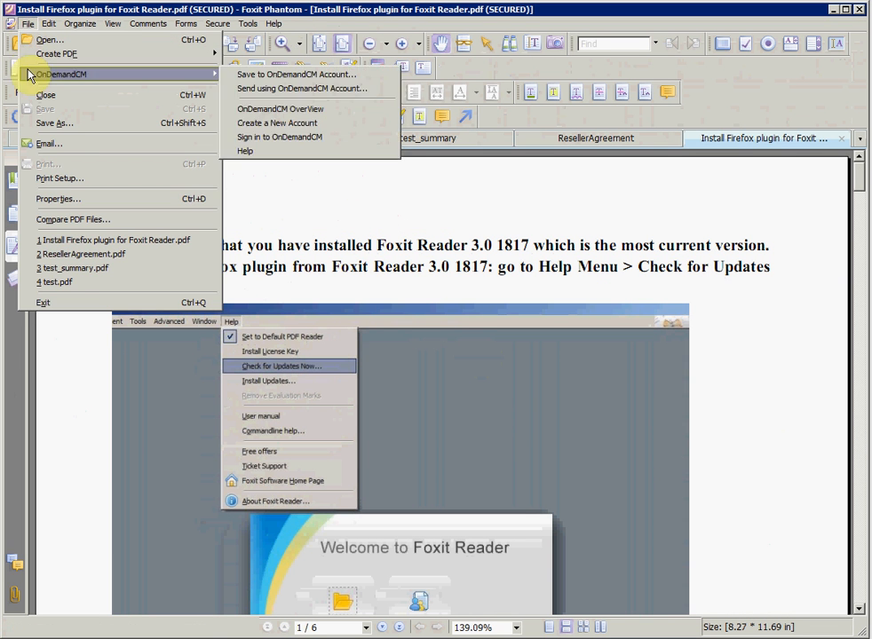
pyautogui.click(57, 199)
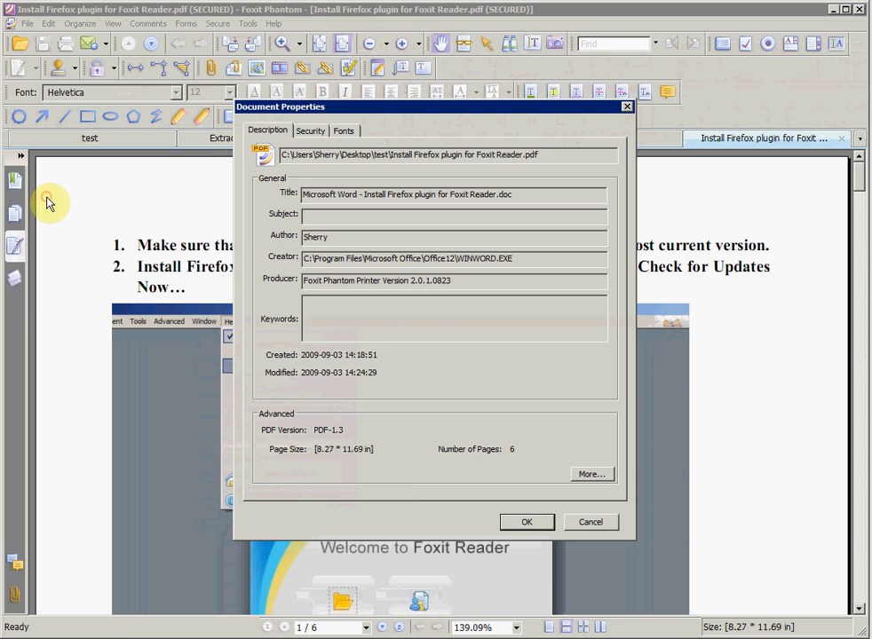
# Unlock the Security settings for change with the permissions password
pyautogui.click(309, 131)
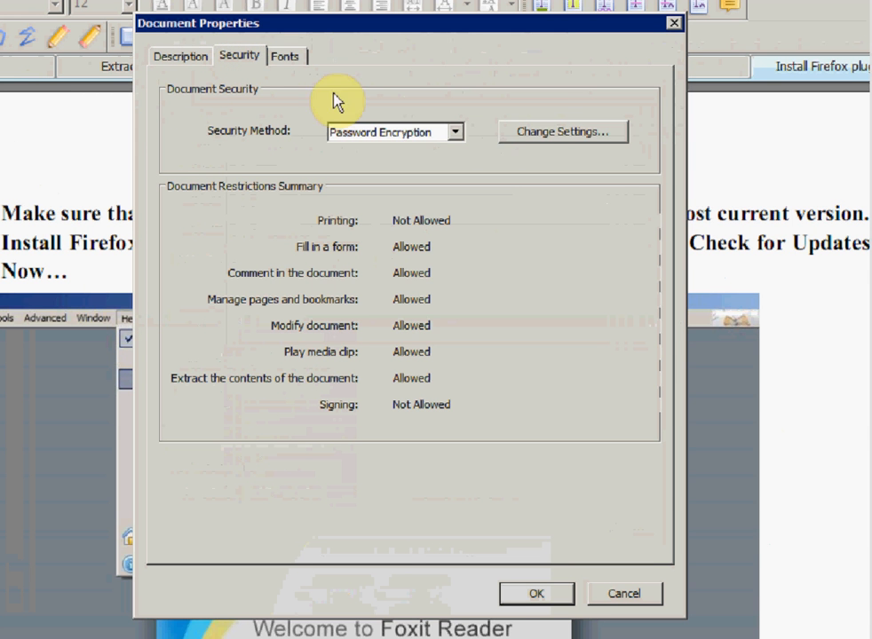
pyautogui.click(561, 131)
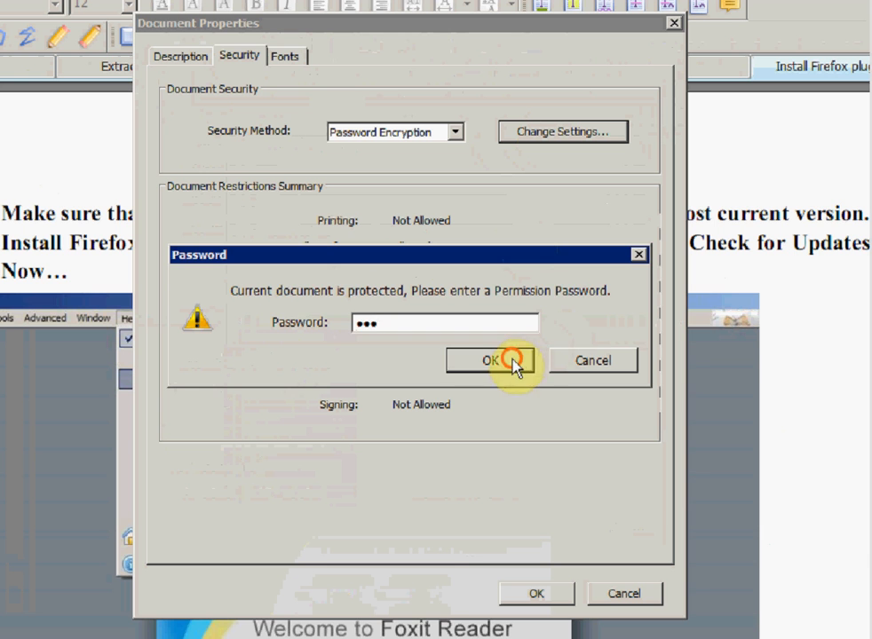
pyautogui.press('backspace')
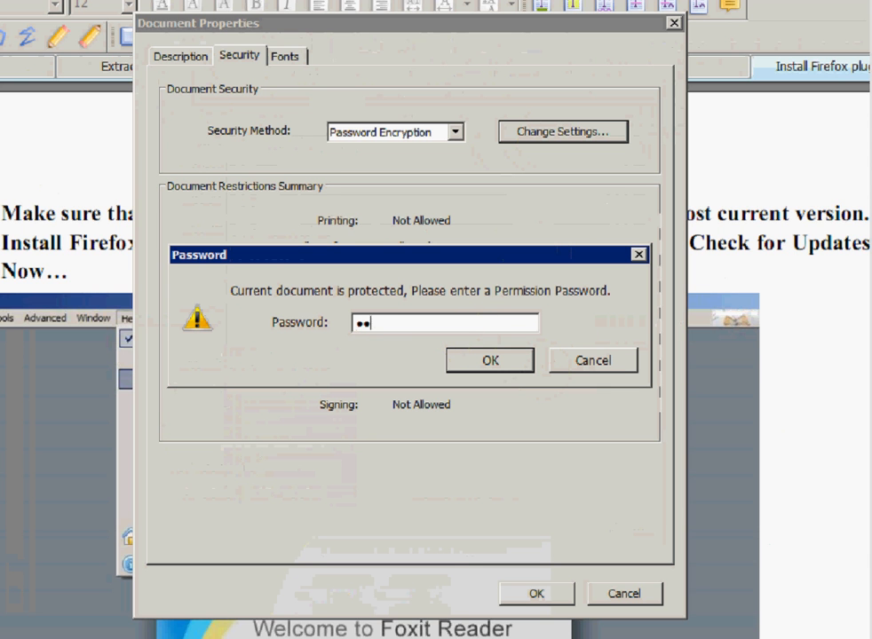
pyautogui.write('••')
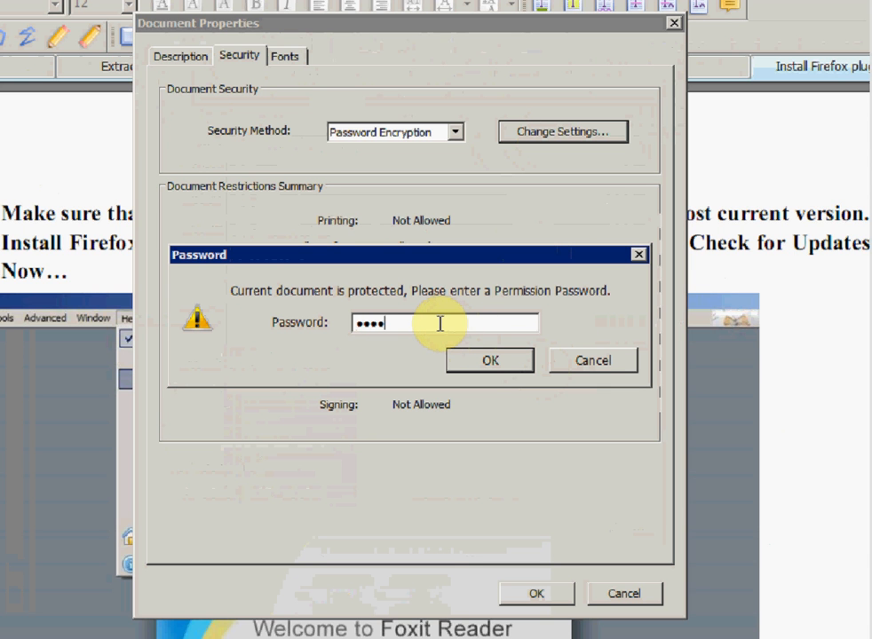
pyautogui.click(490, 359)
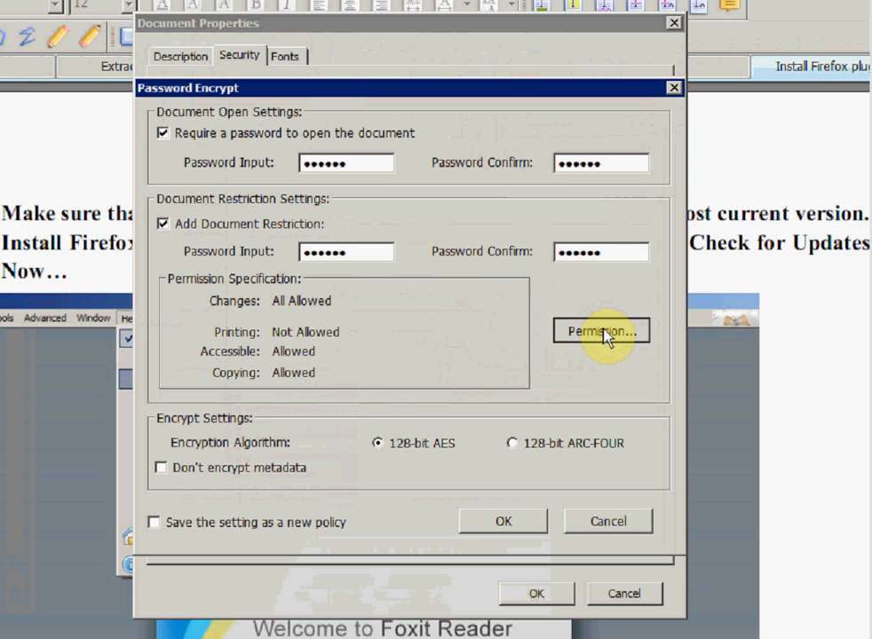
# Permit high-resolution printing but disallow commenting, and apply the updated encryption
pyautogui.click(600, 330)
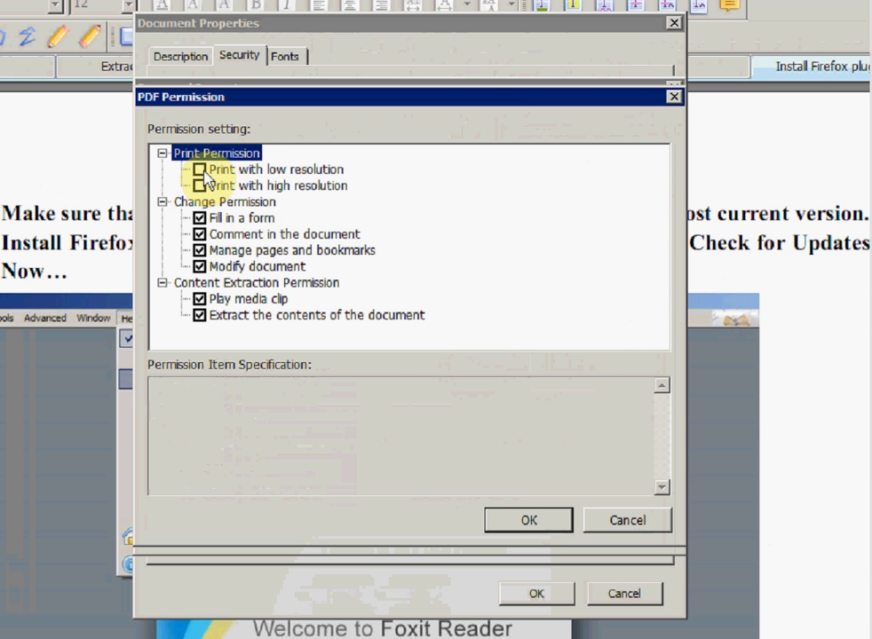
pyautogui.click(284, 234)
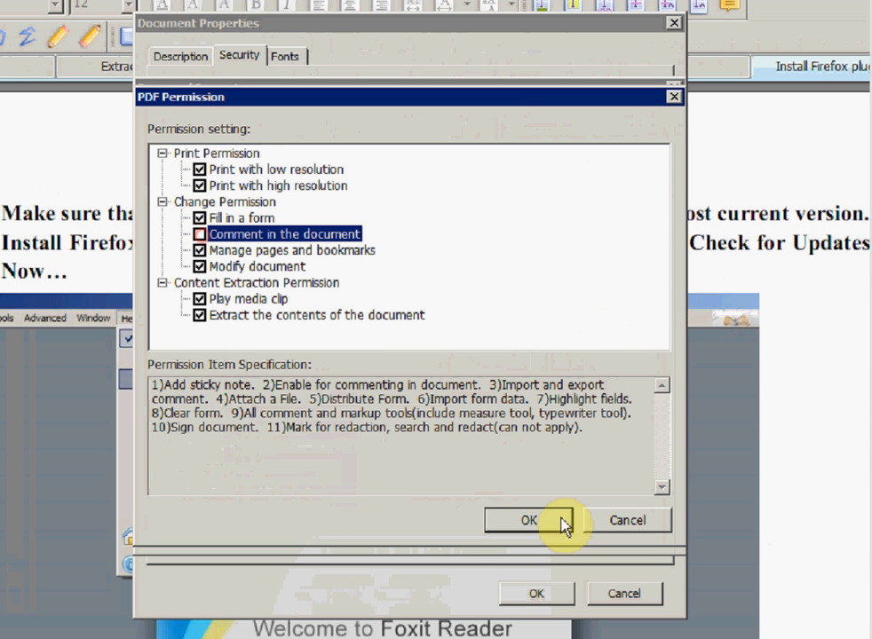
pyautogui.click(529, 518)
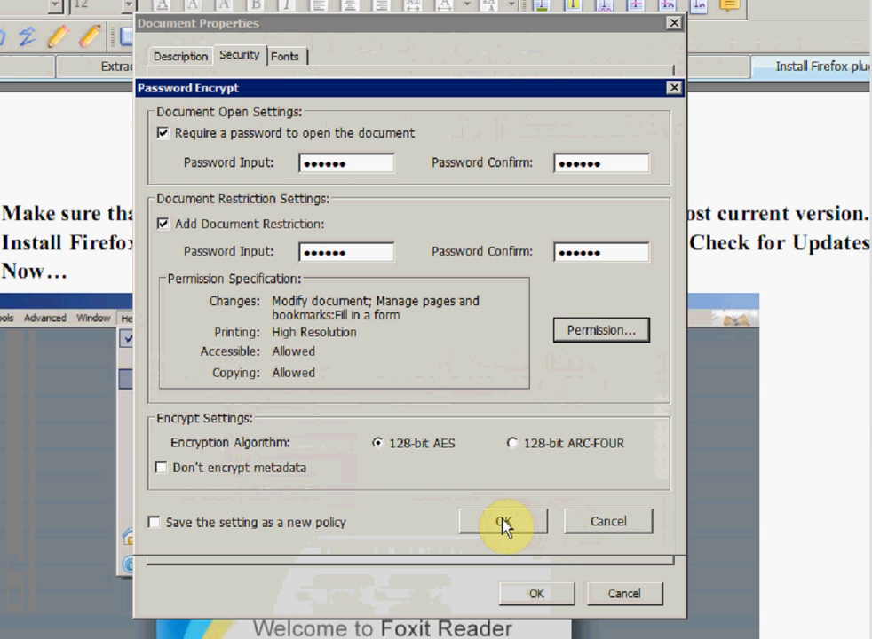
pyautogui.click(503, 522)
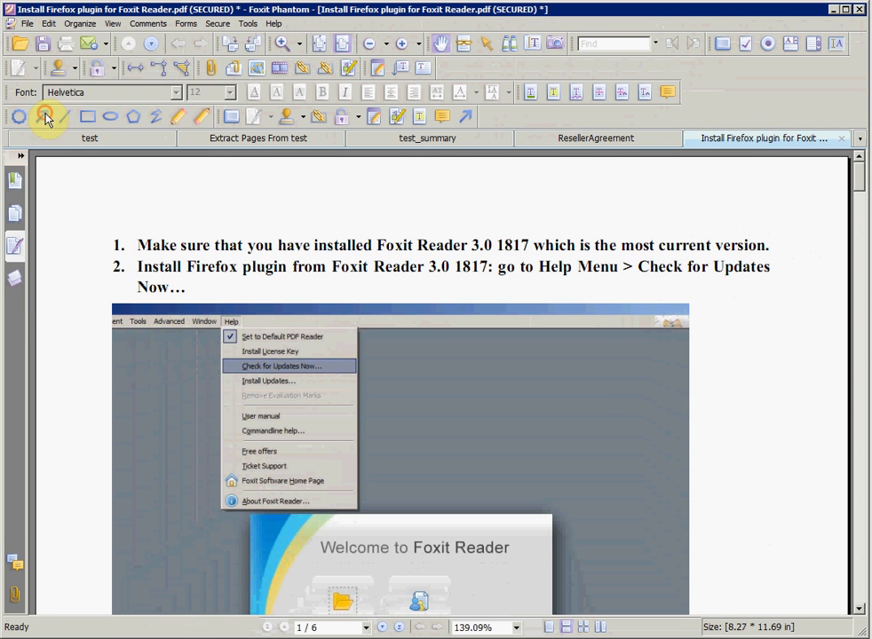
pyautogui.click(28, 23)
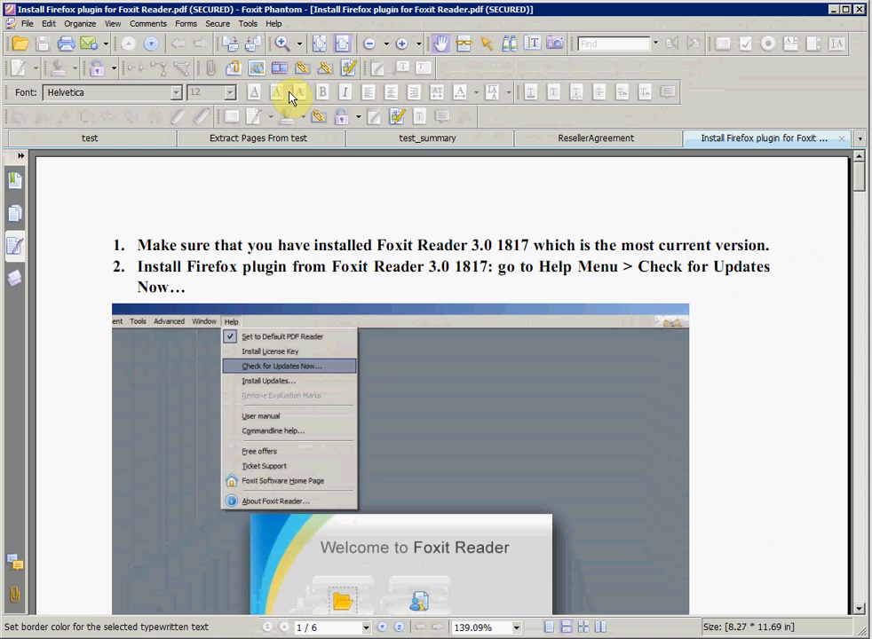
pyautogui.moveTo(334, 170)
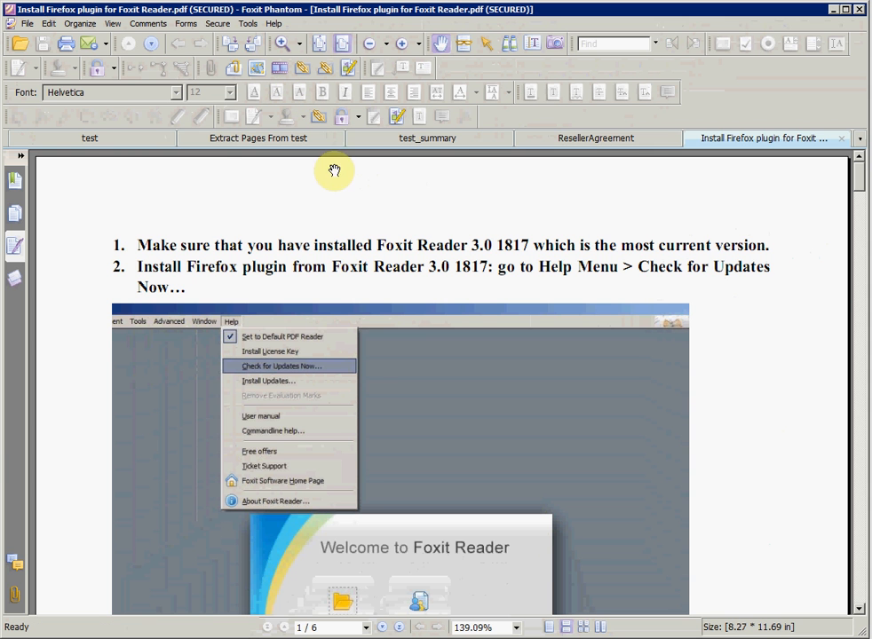
pyautogui.click(89, 138)
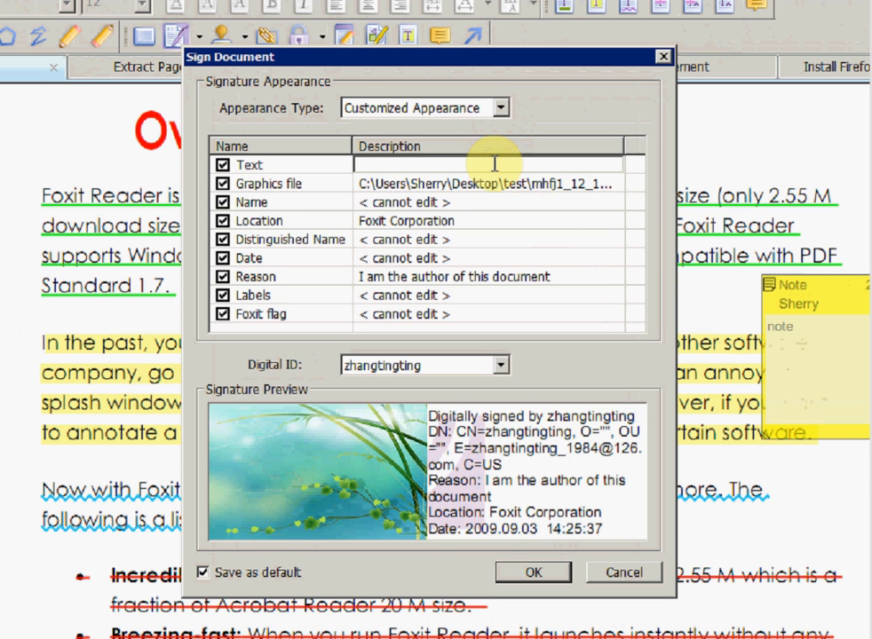
# Sign with text Phantom using the chosen digital ID, dismissing the empty-signature warning
pyautogui.write('Pha')
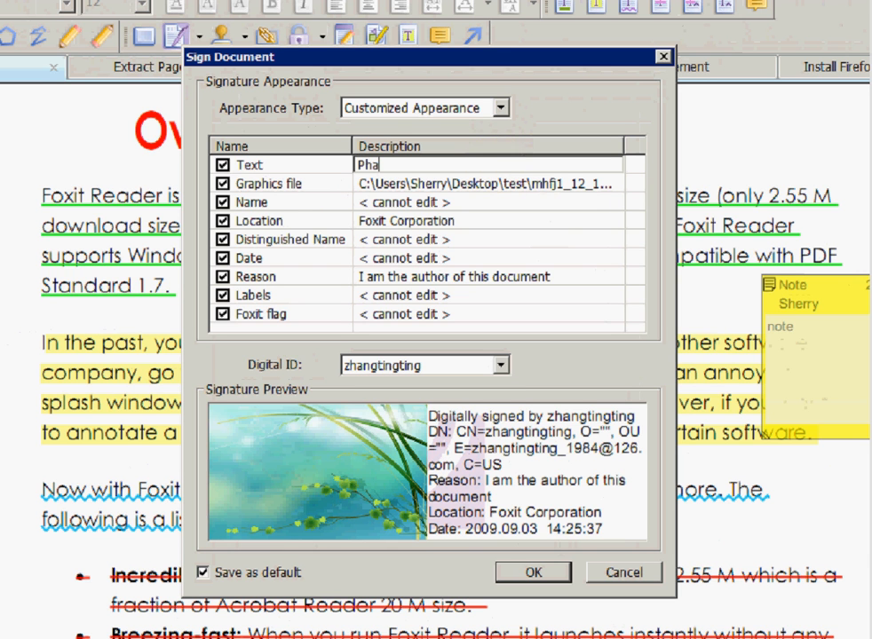
pyautogui.write('ntom')
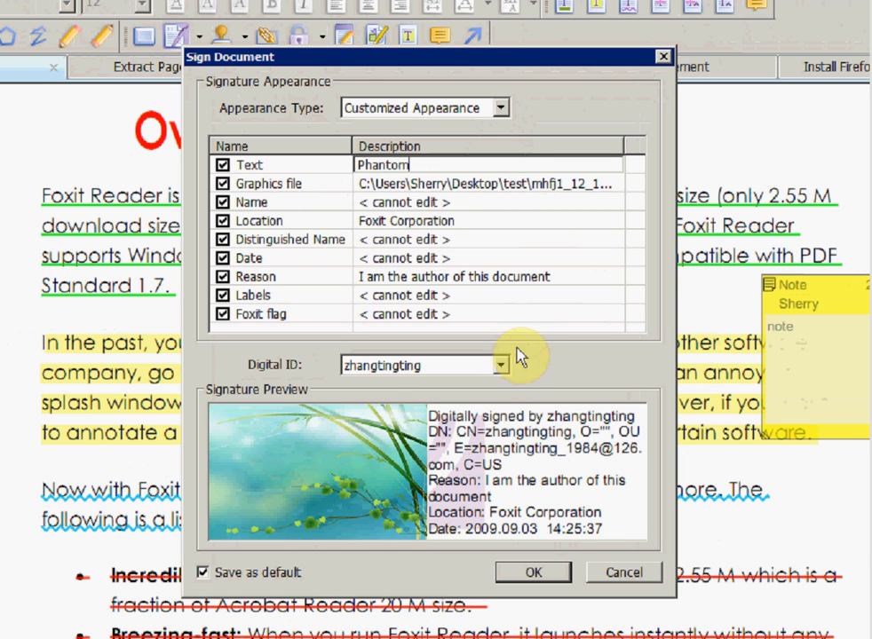
pyautogui.click(500, 366)
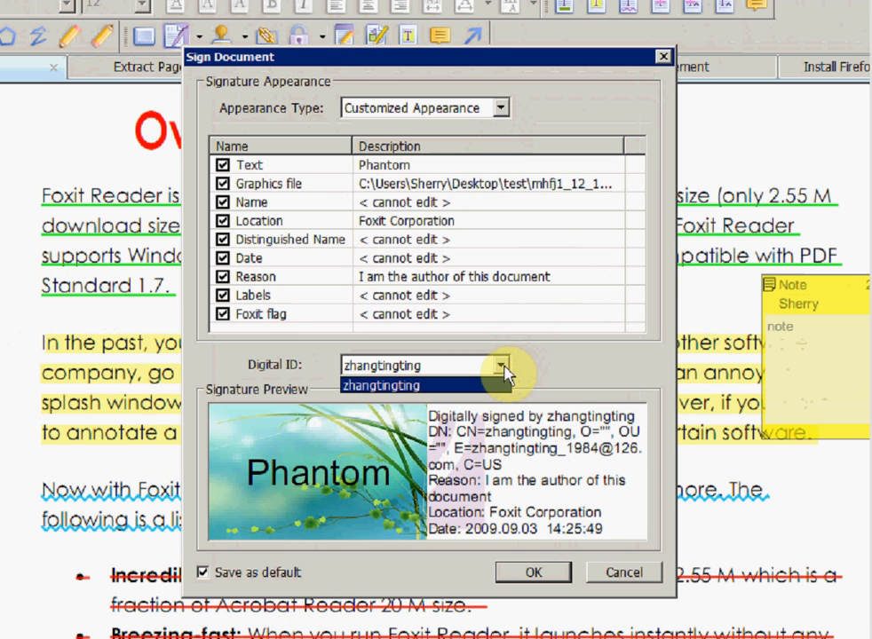
pyautogui.click(532, 572)
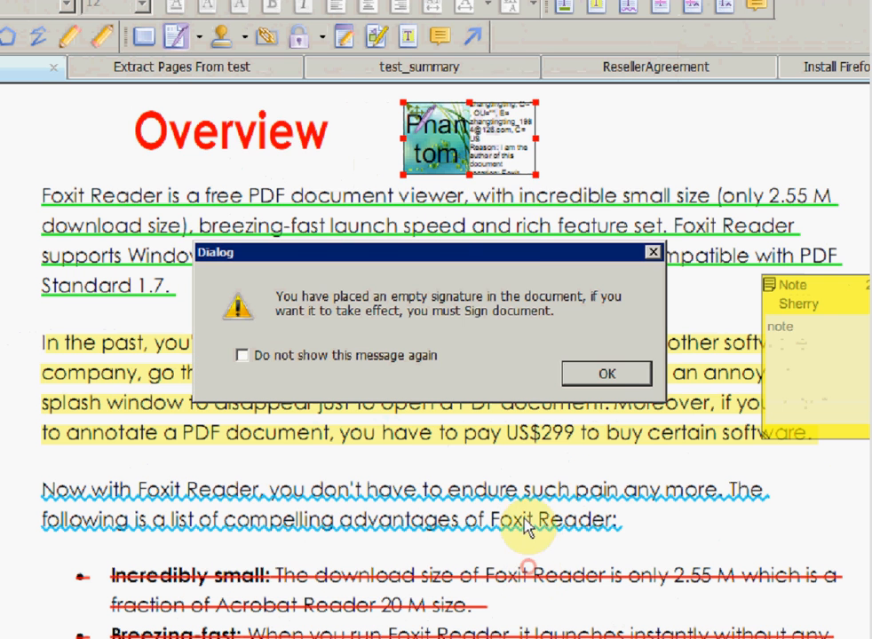
pyautogui.click(608, 373)
pyautogui.write('test_signature.pdf')
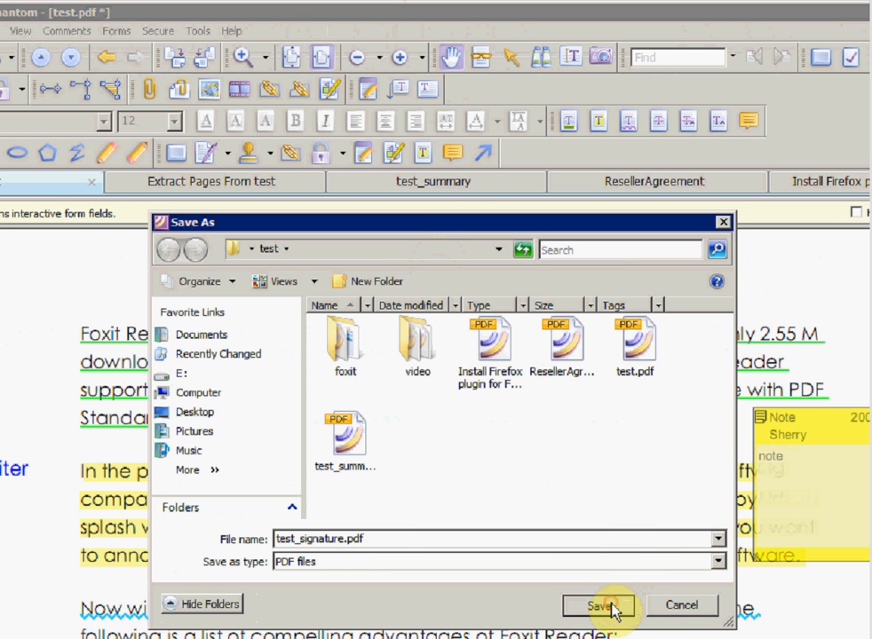
# Save the signed copy as test_signature.pdf and check its signature is reported valid
pyautogui.click(596, 605)
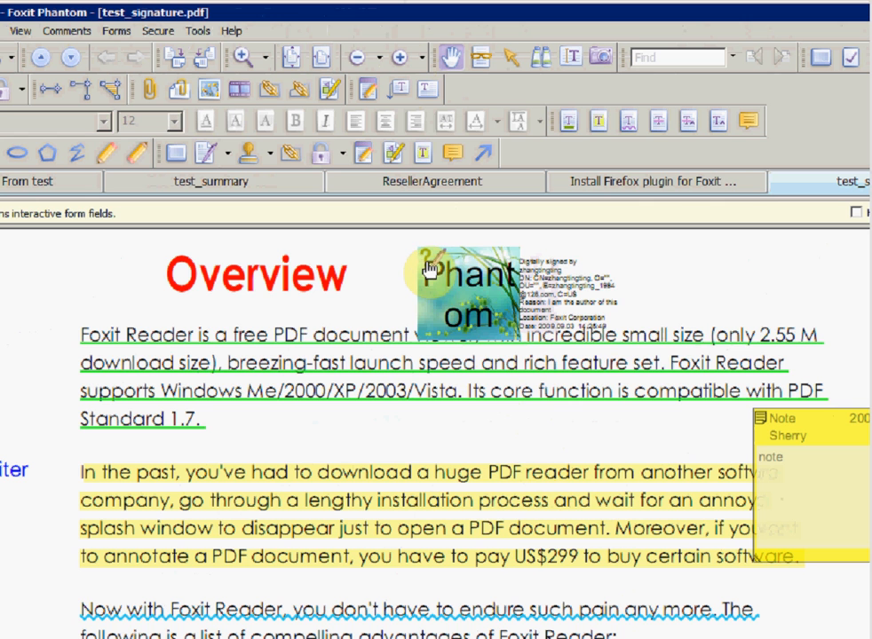
pyautogui.click(429, 274)
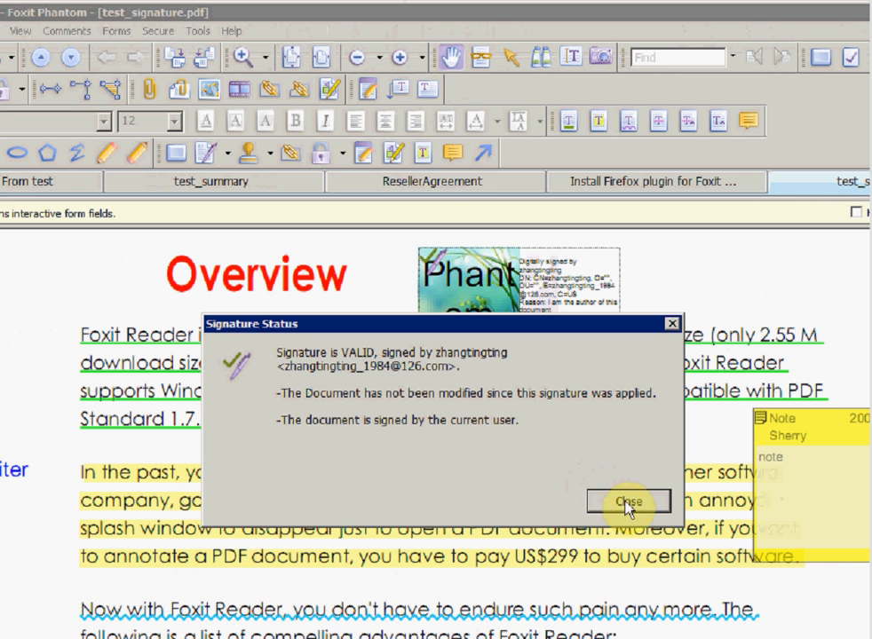
# Recheck the signature after altering the document and see it reported INVALID
pyautogui.click(629, 501)
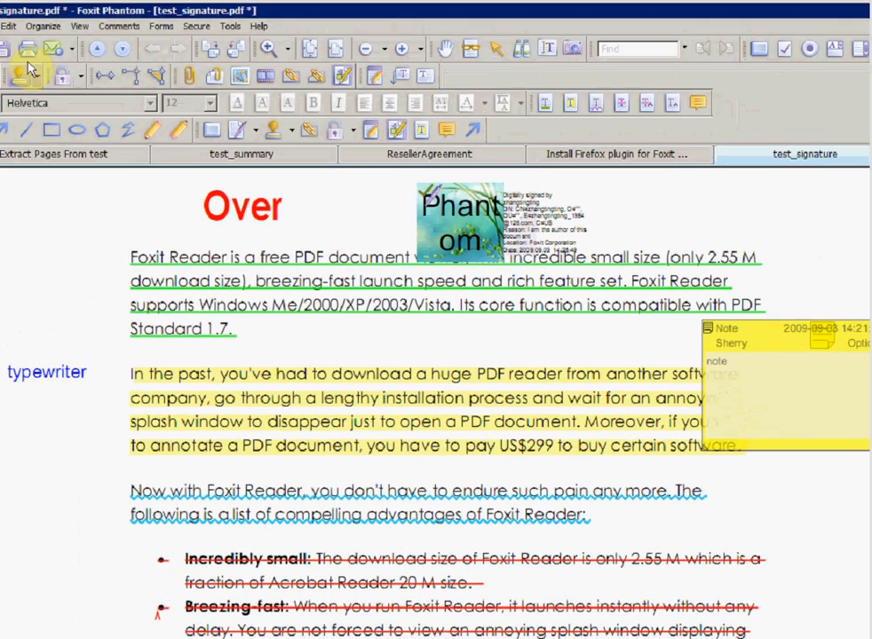
pyautogui.click(28, 25)
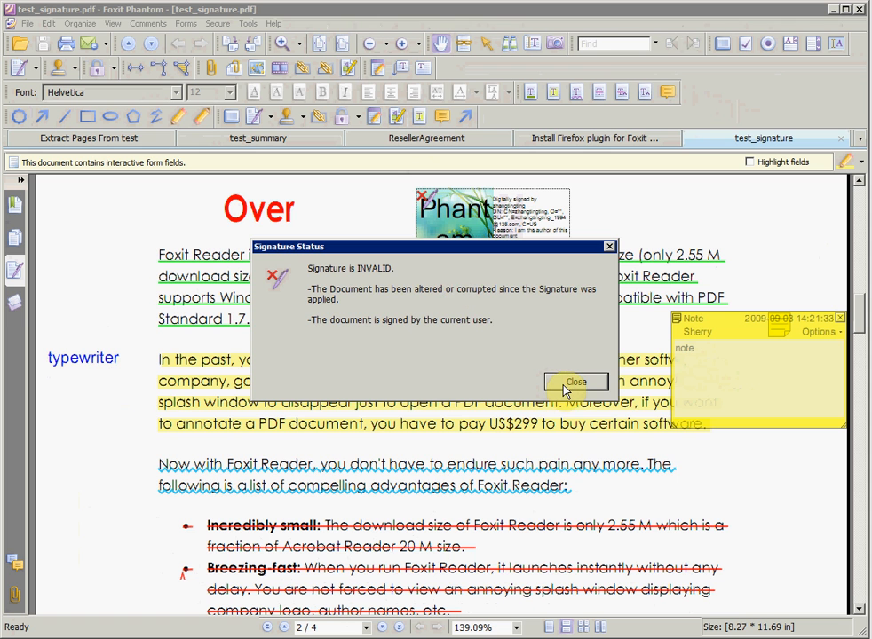
pyautogui.click(575, 382)
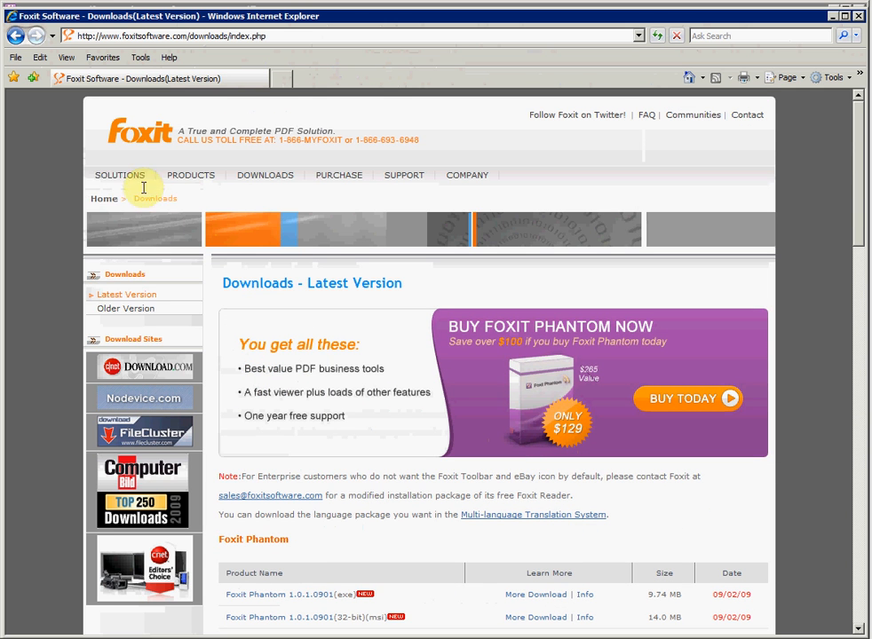
pyautogui.click(169, 35)
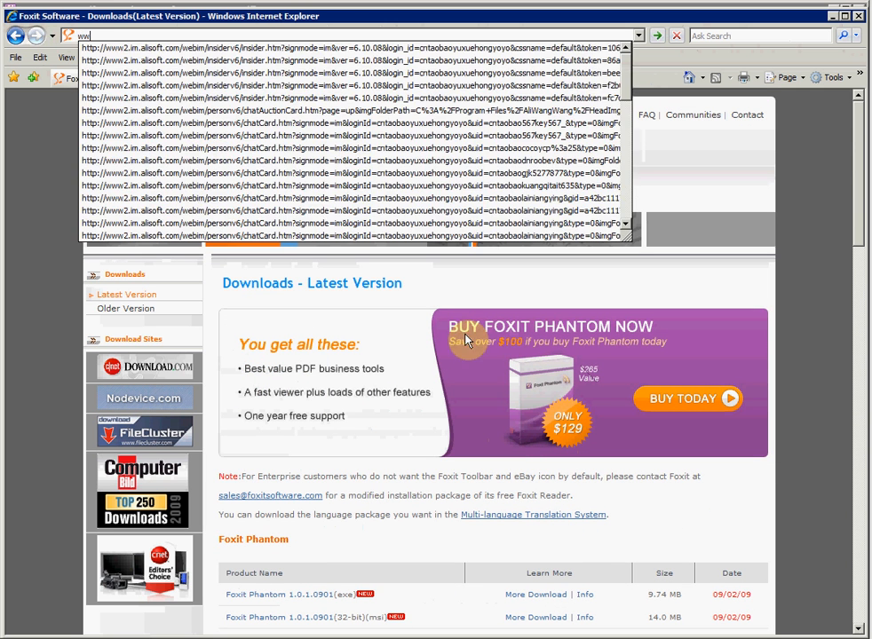
pyautogui.write('www.foxit')
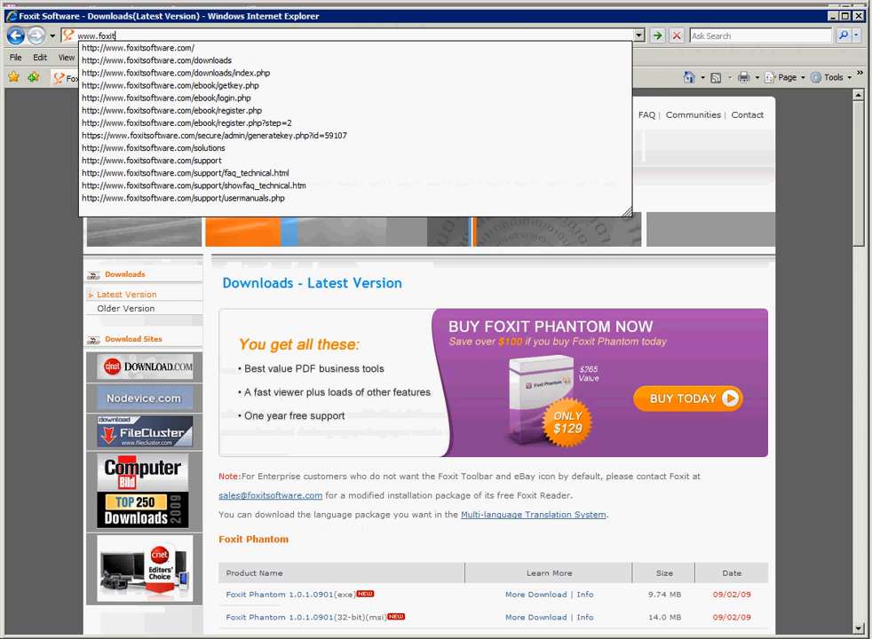
pyautogui.click(149, 46)
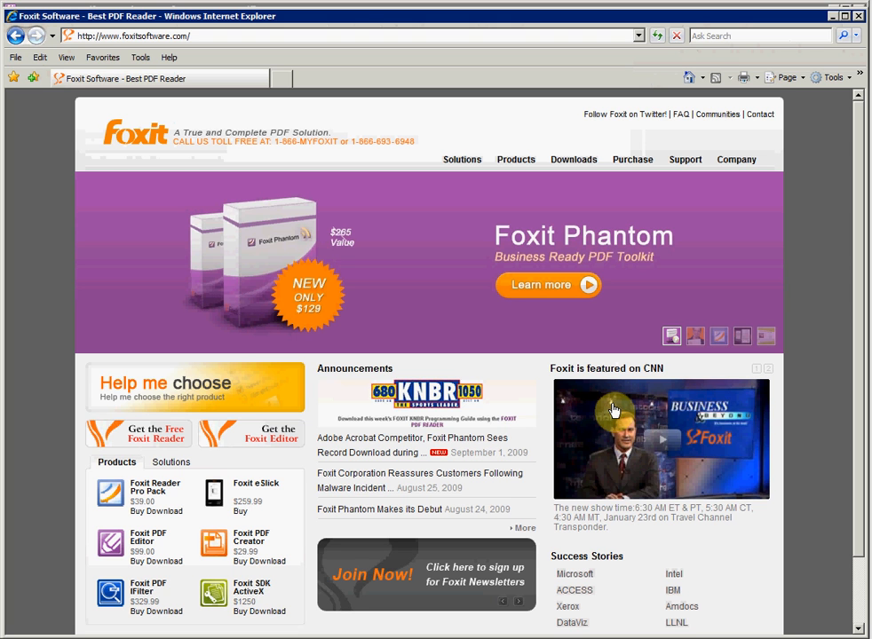
pyautogui.moveTo(650, 468)
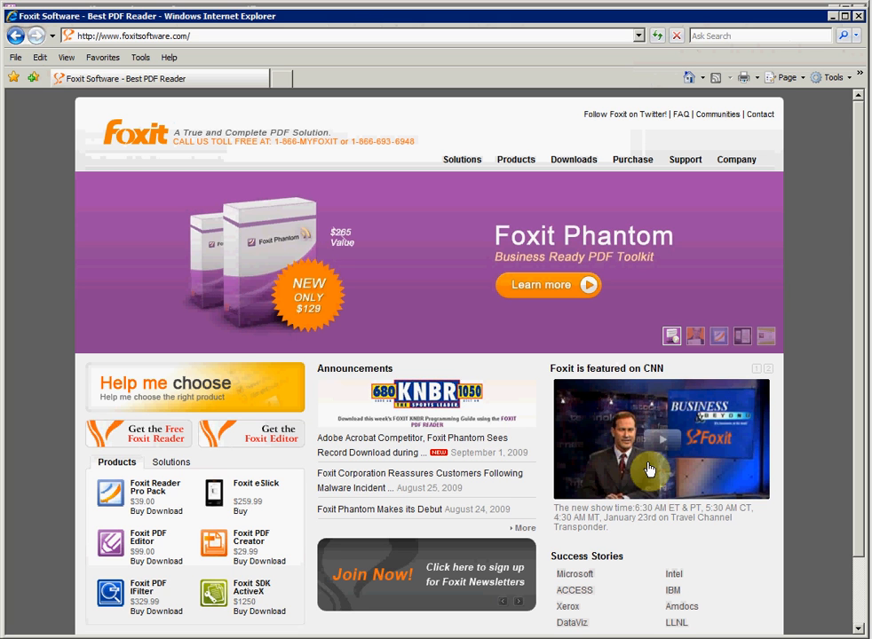